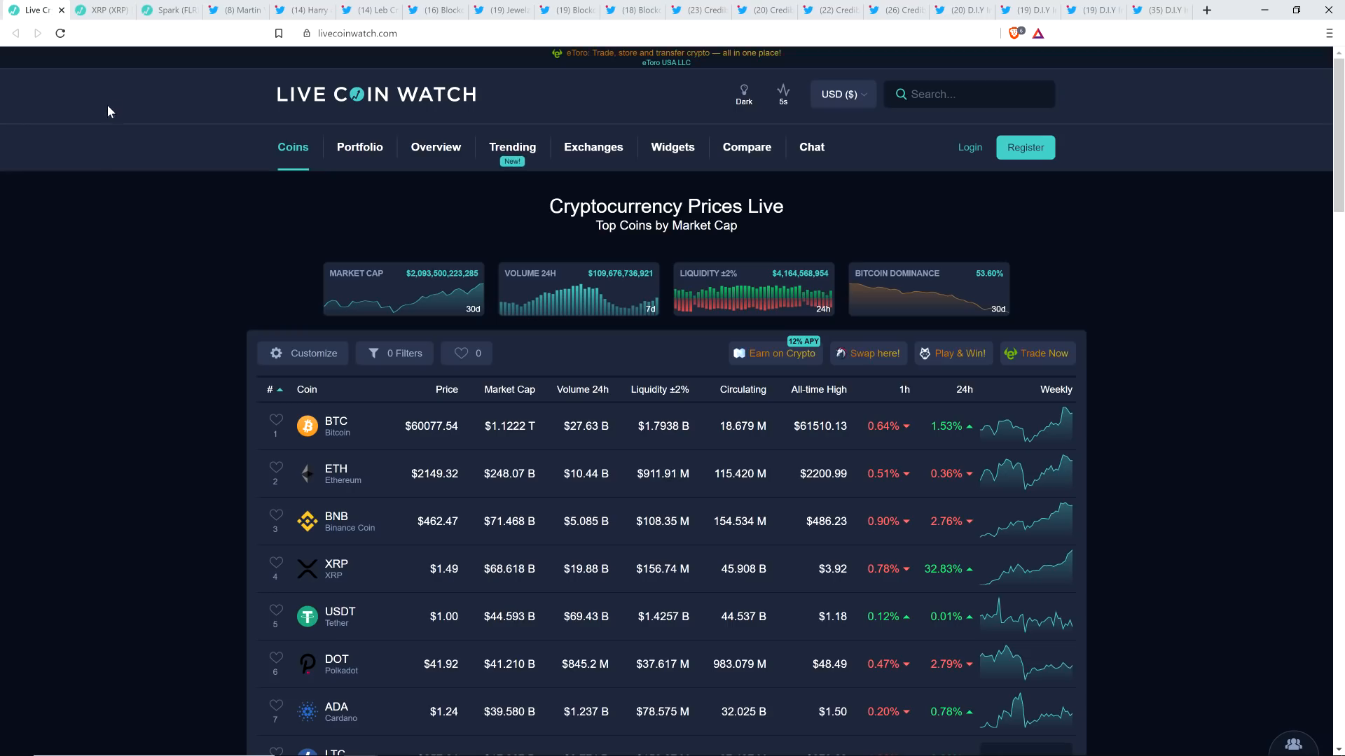
pyautogui.moveTo(95, 186)
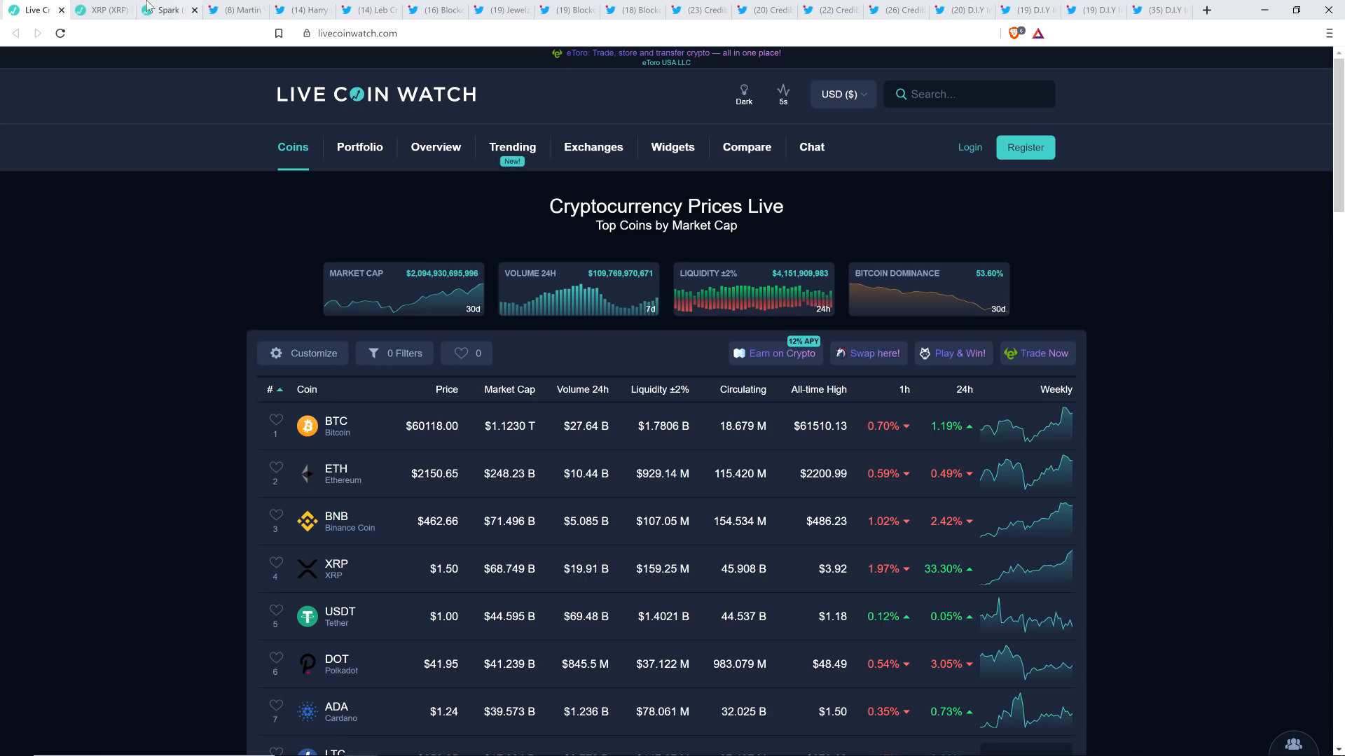
# Switch to the Live Coin Watch Spark (FLR) page showing $1.64, up about 34%.
pyautogui.click(163, 10)
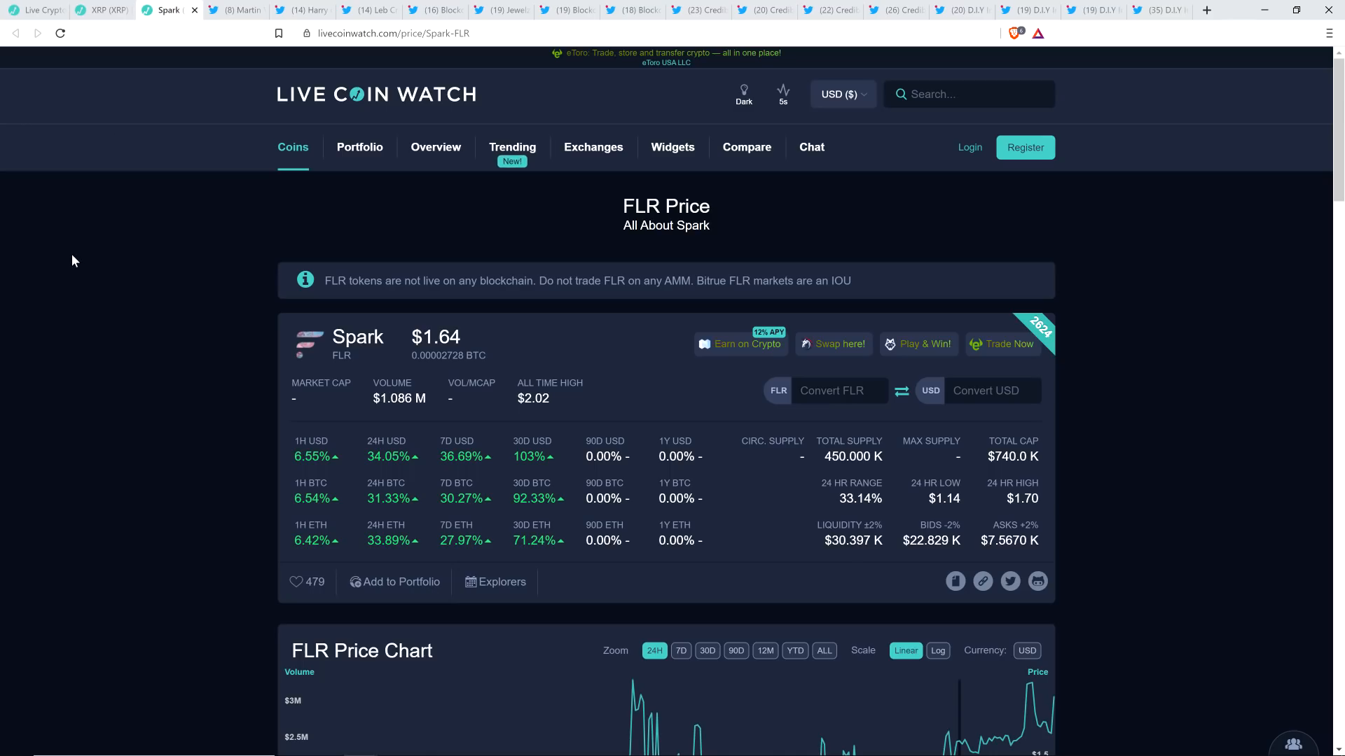
pyautogui.moveTo(119, 281)
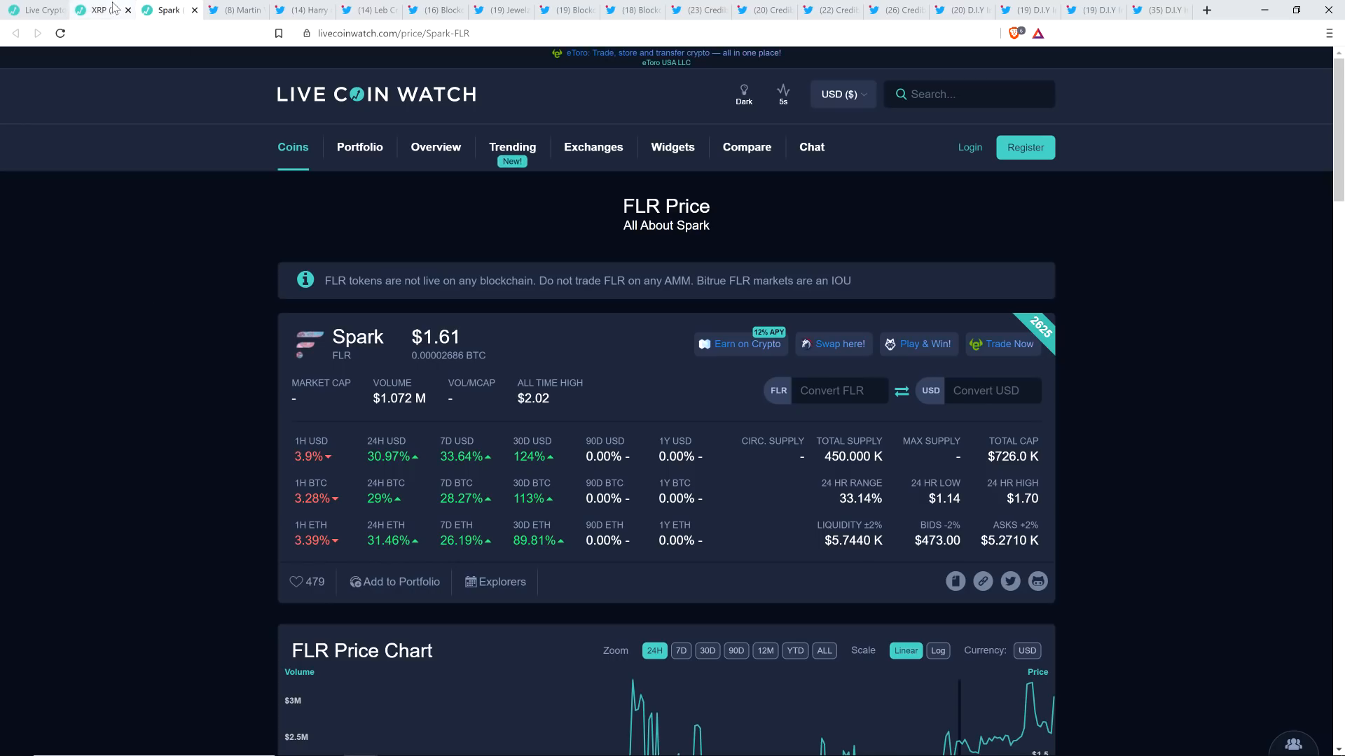
pyautogui.moveTo(99, 9)
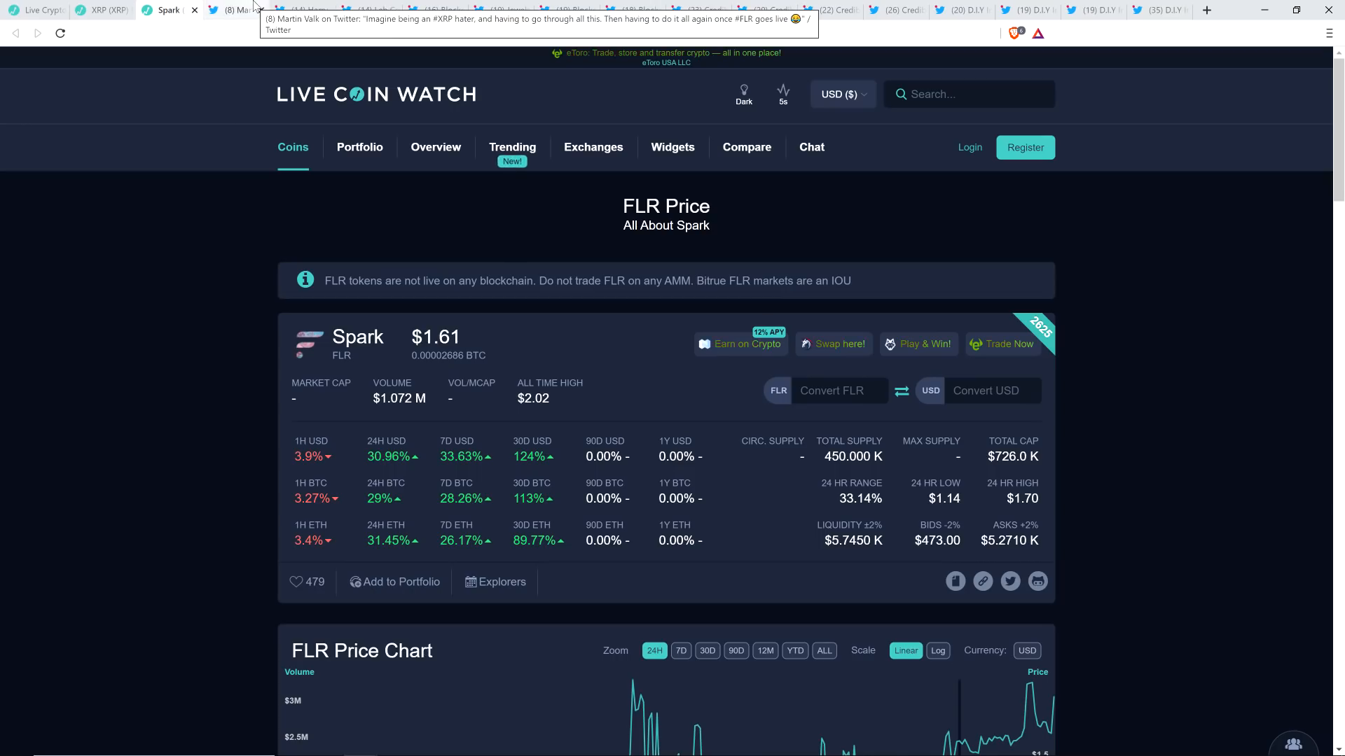
# Show Martin Valk's tweet joking that XRP haters face it all again once FLR goes live.
pyautogui.click(232, 10)
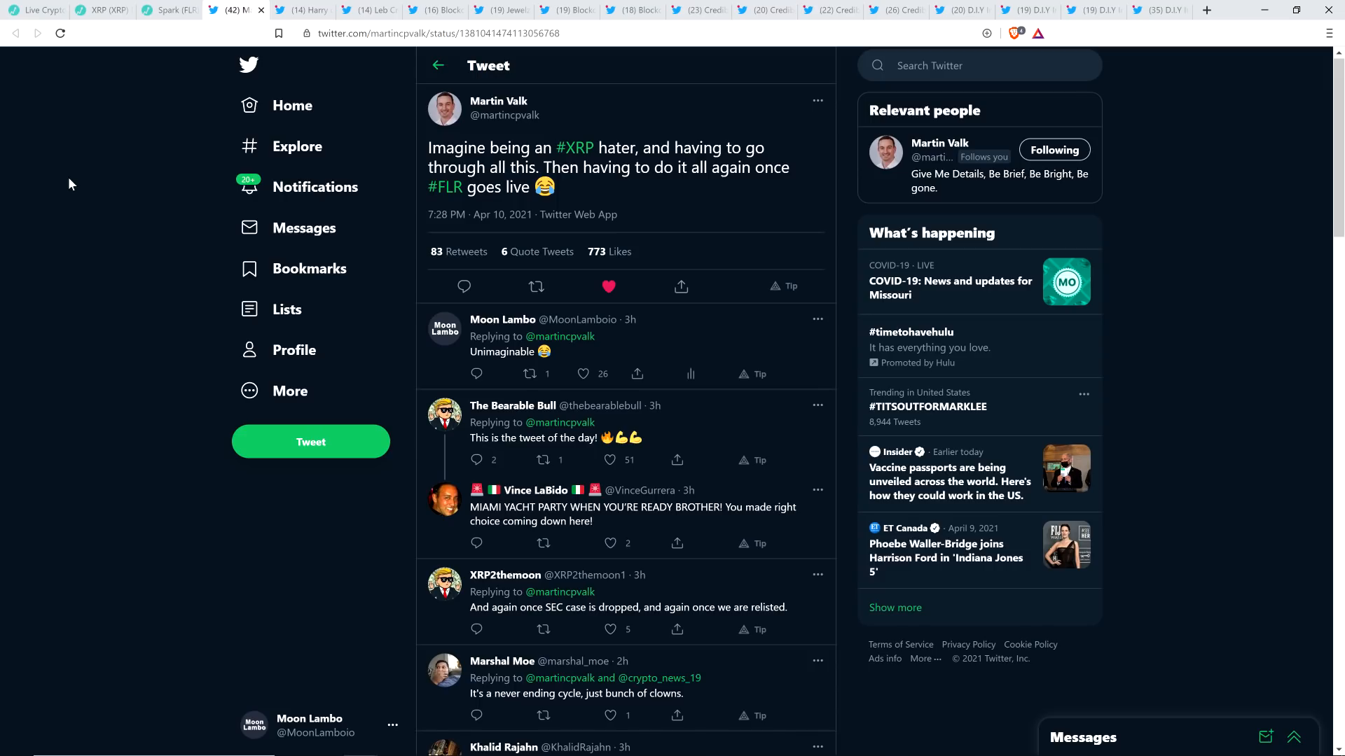
pyautogui.moveTo(63, 156)
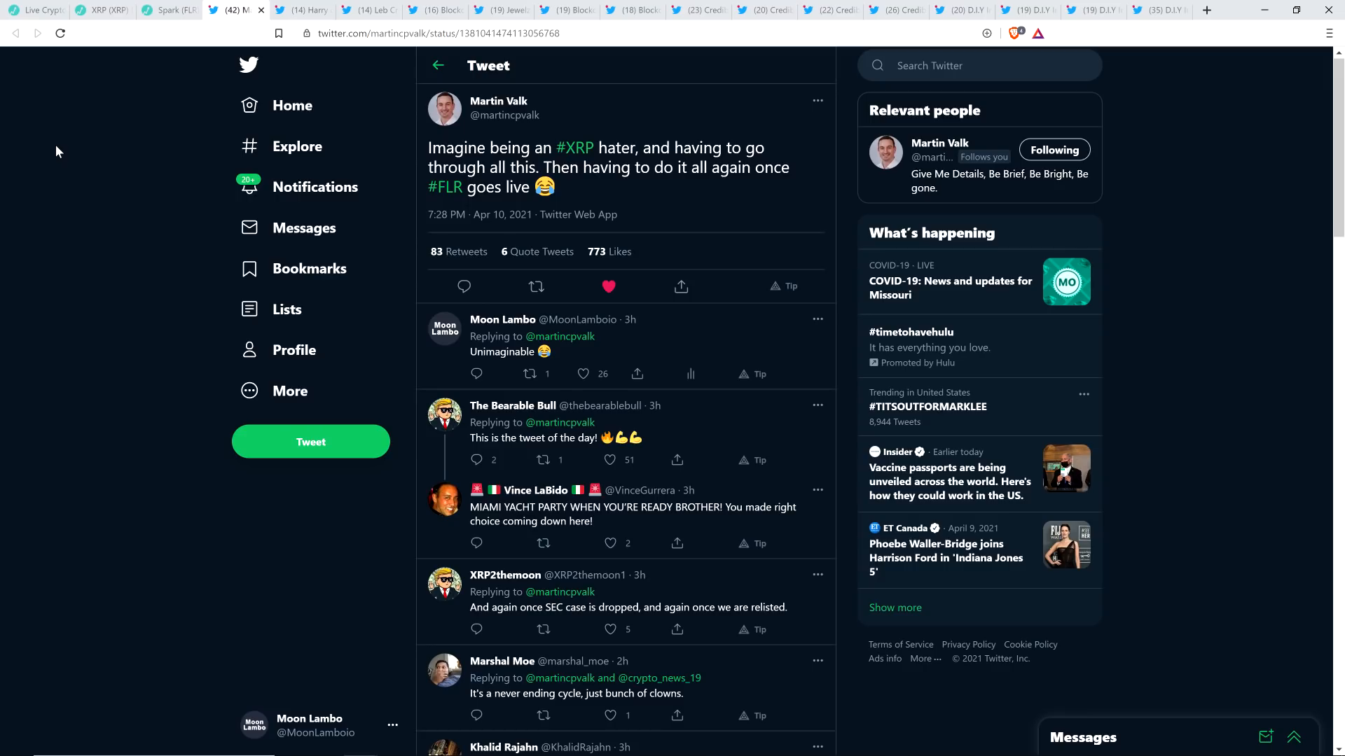
pyautogui.moveTo(111, 119)
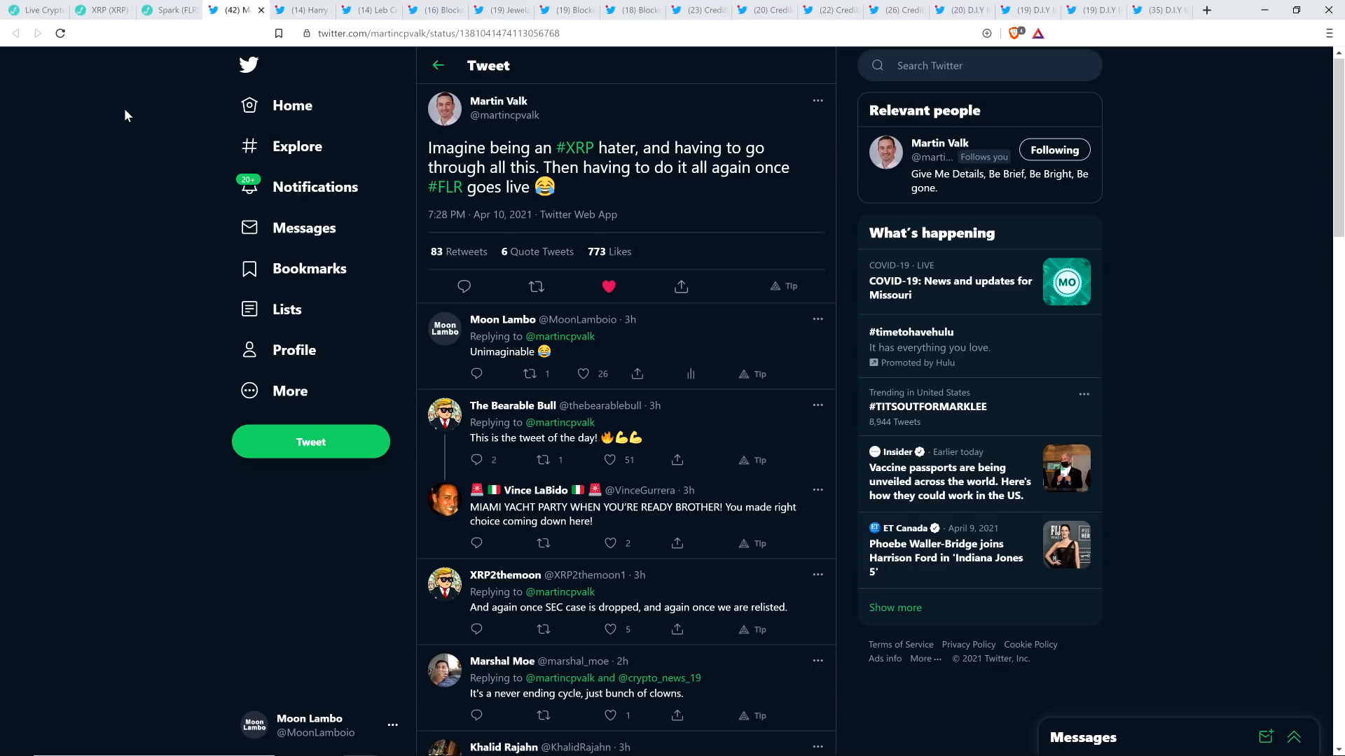
pyautogui.moveTo(127, 116)
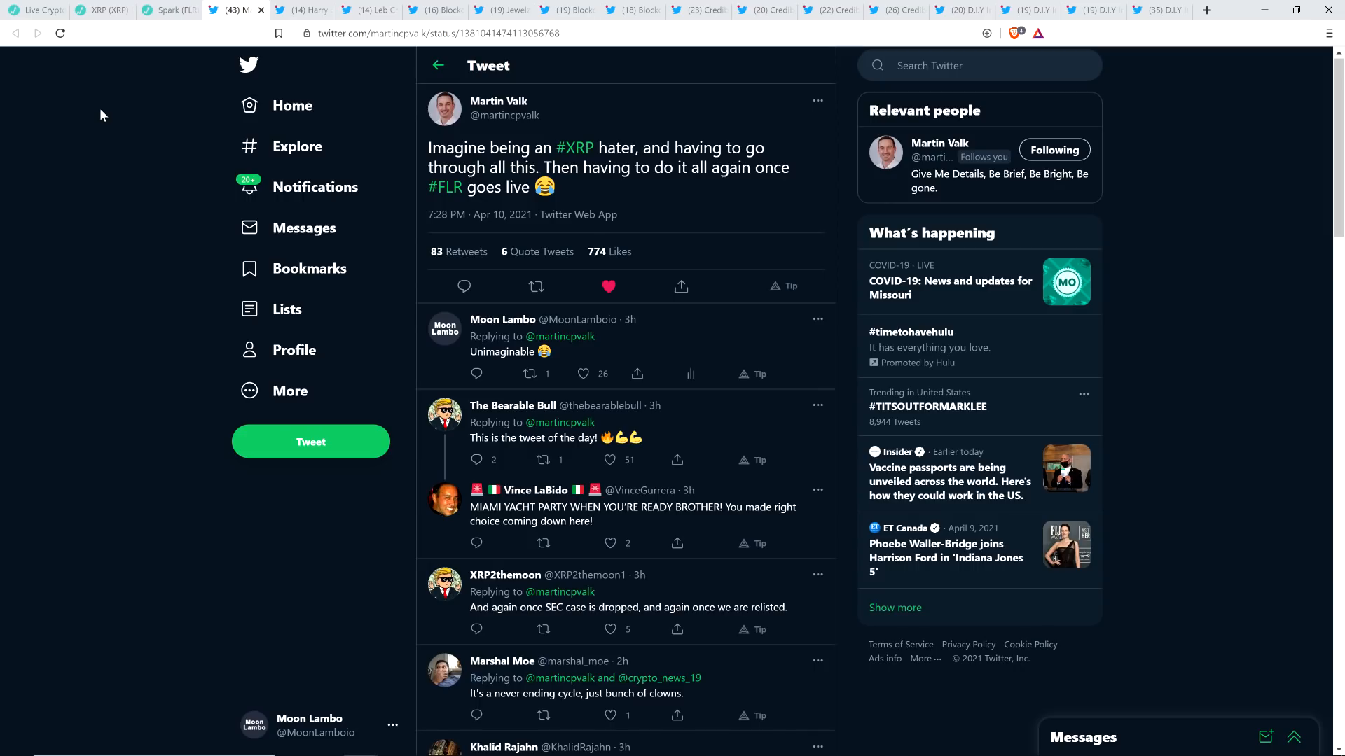
pyautogui.click(608, 287)
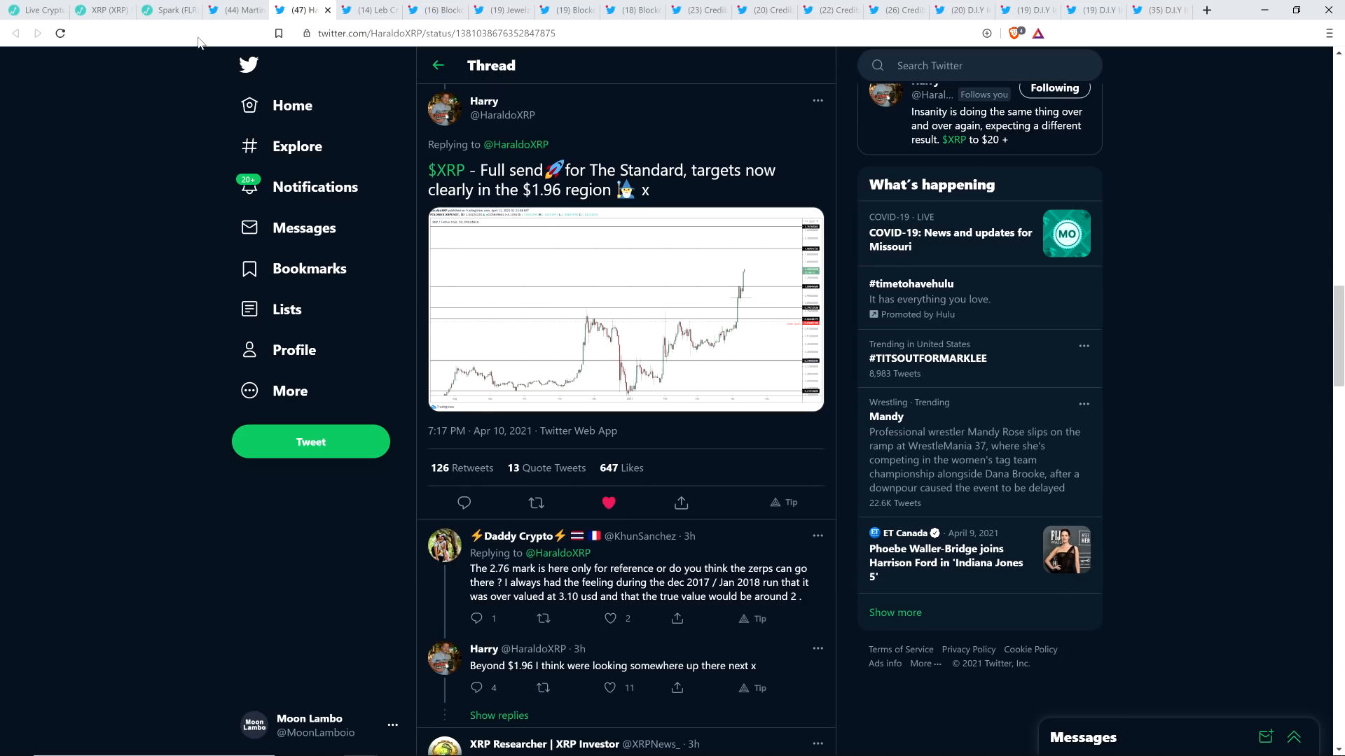
# Open Leb Crypto's XRP triangle thread eyeing about $1.36, then scroll toward the $1.15 breakout post.
pyautogui.click(369, 9)
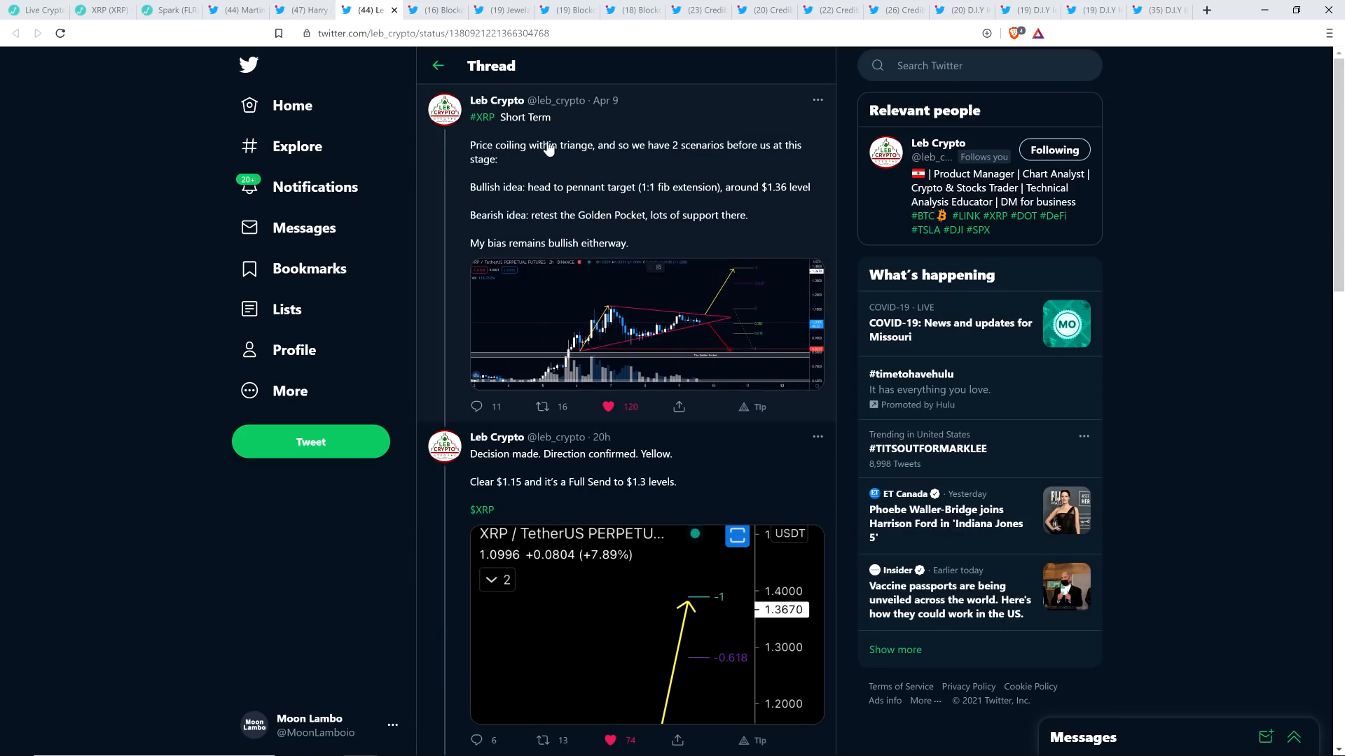
pyautogui.moveTo(133, 289)
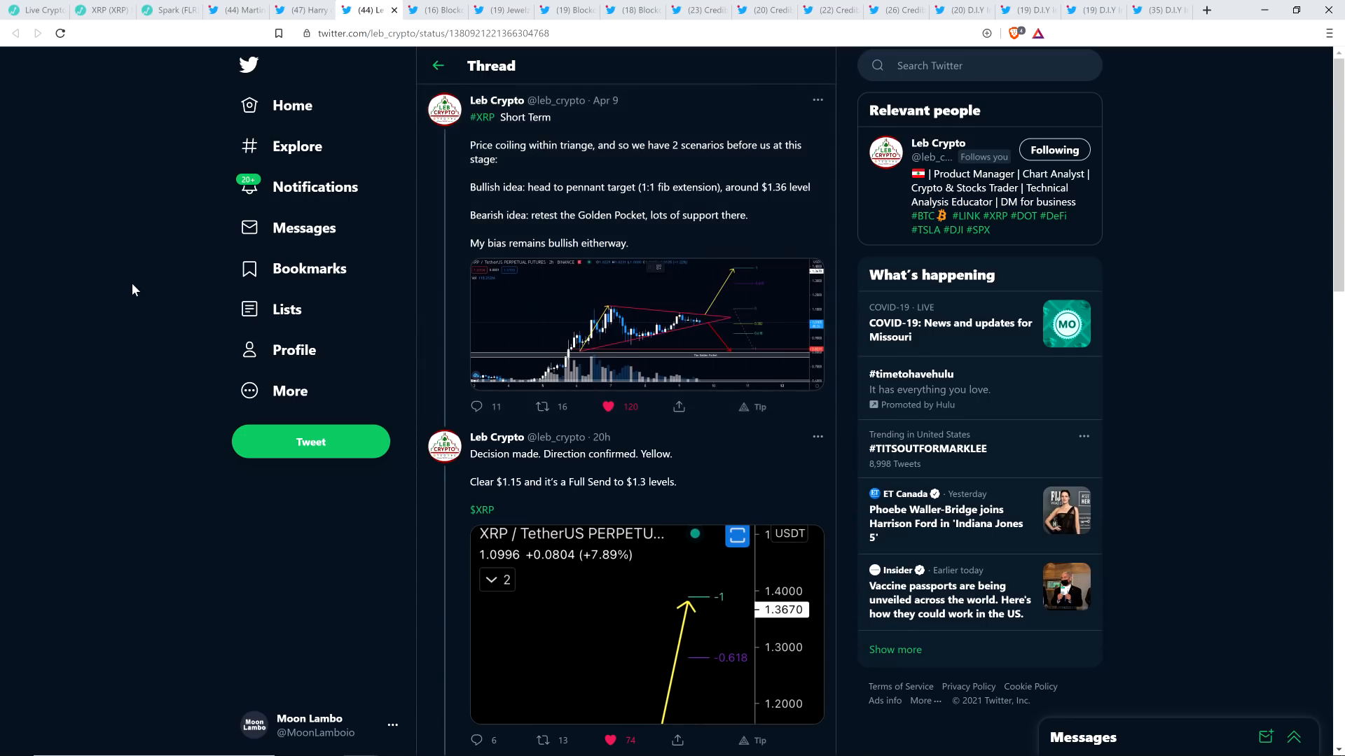
pyautogui.scroll(-3)
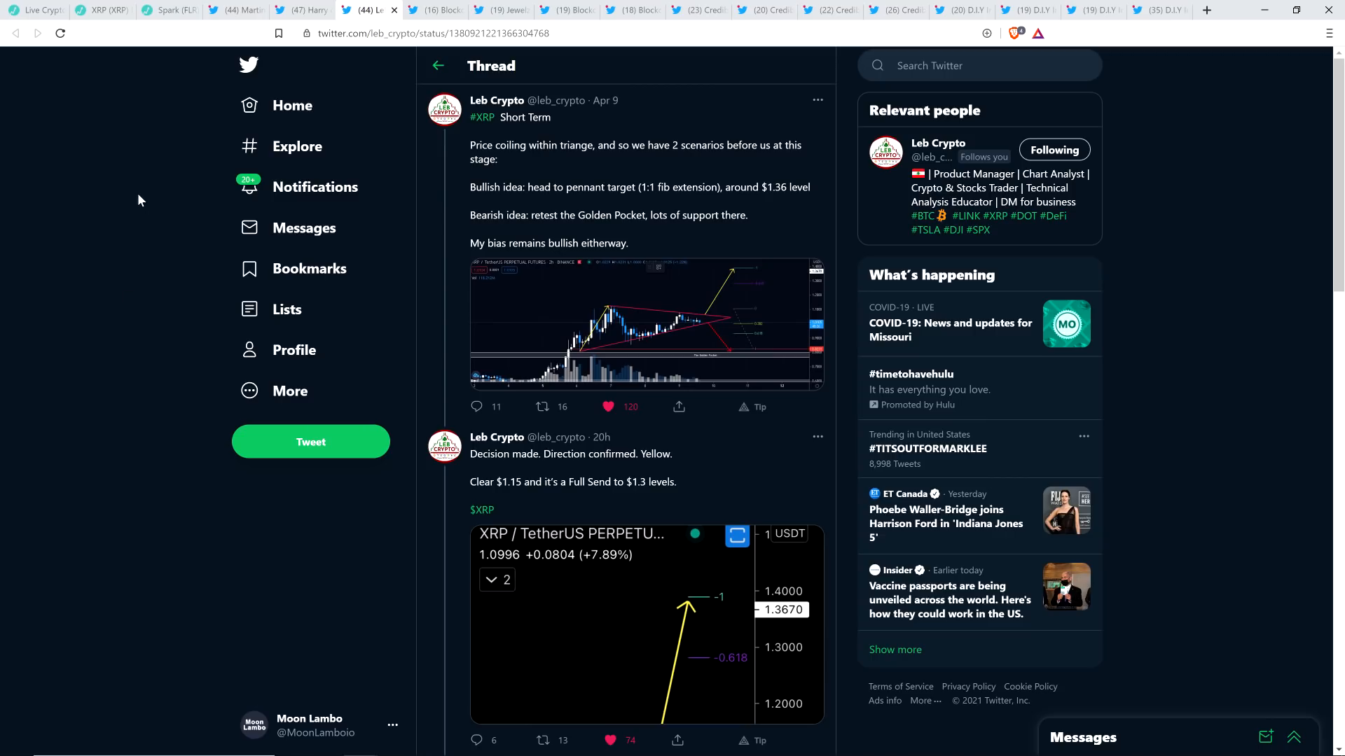
pyautogui.moveTo(139, 197)
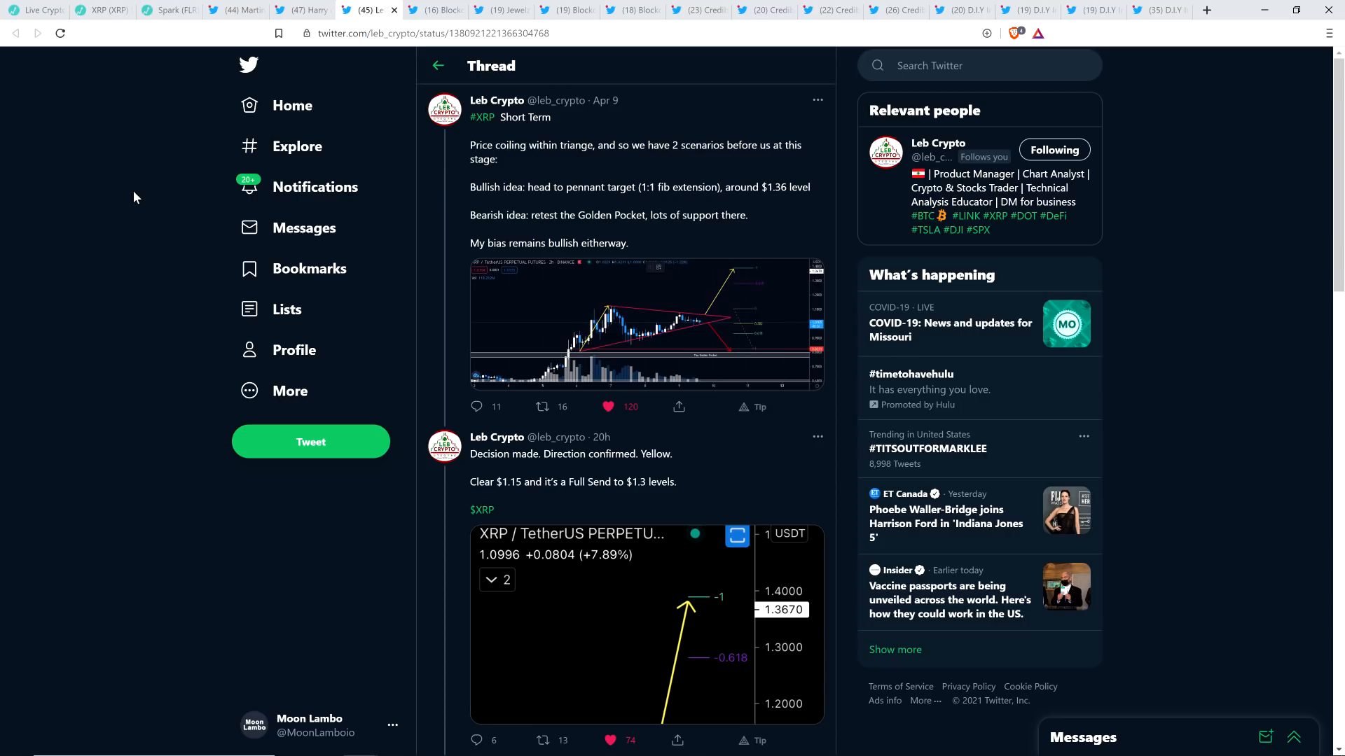
pyautogui.moveTo(138, 195)
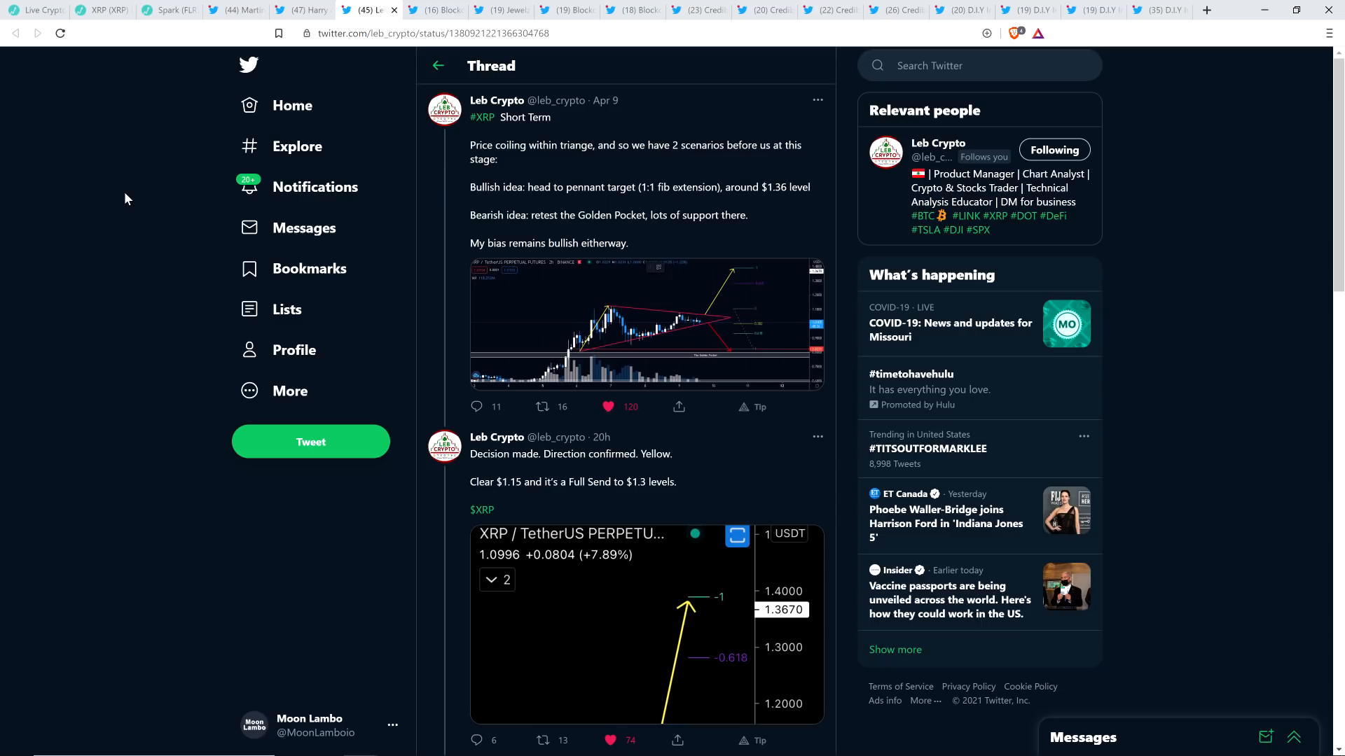
# Scroll through Leb Crypto's thread to the local-top and not-financial-advice posts, then back up.
pyautogui.scroll(-3)
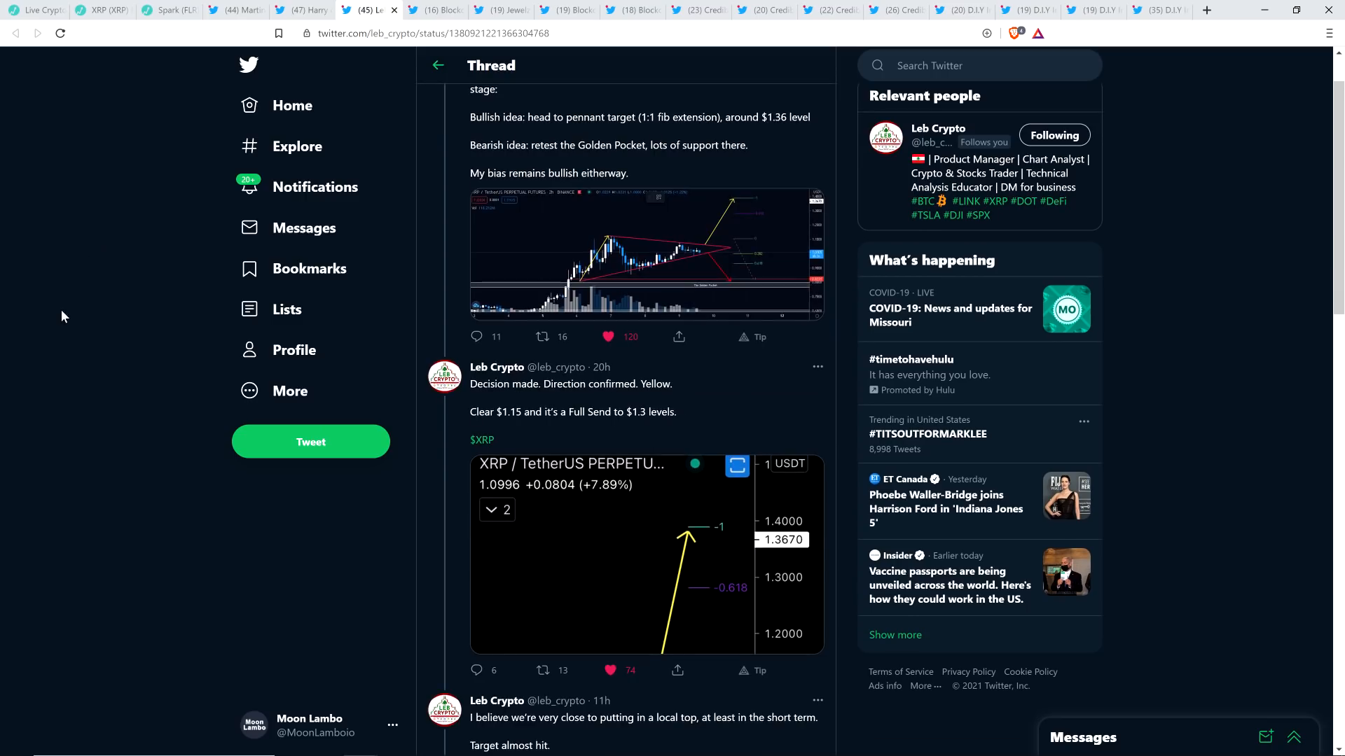
pyautogui.scroll(-3)
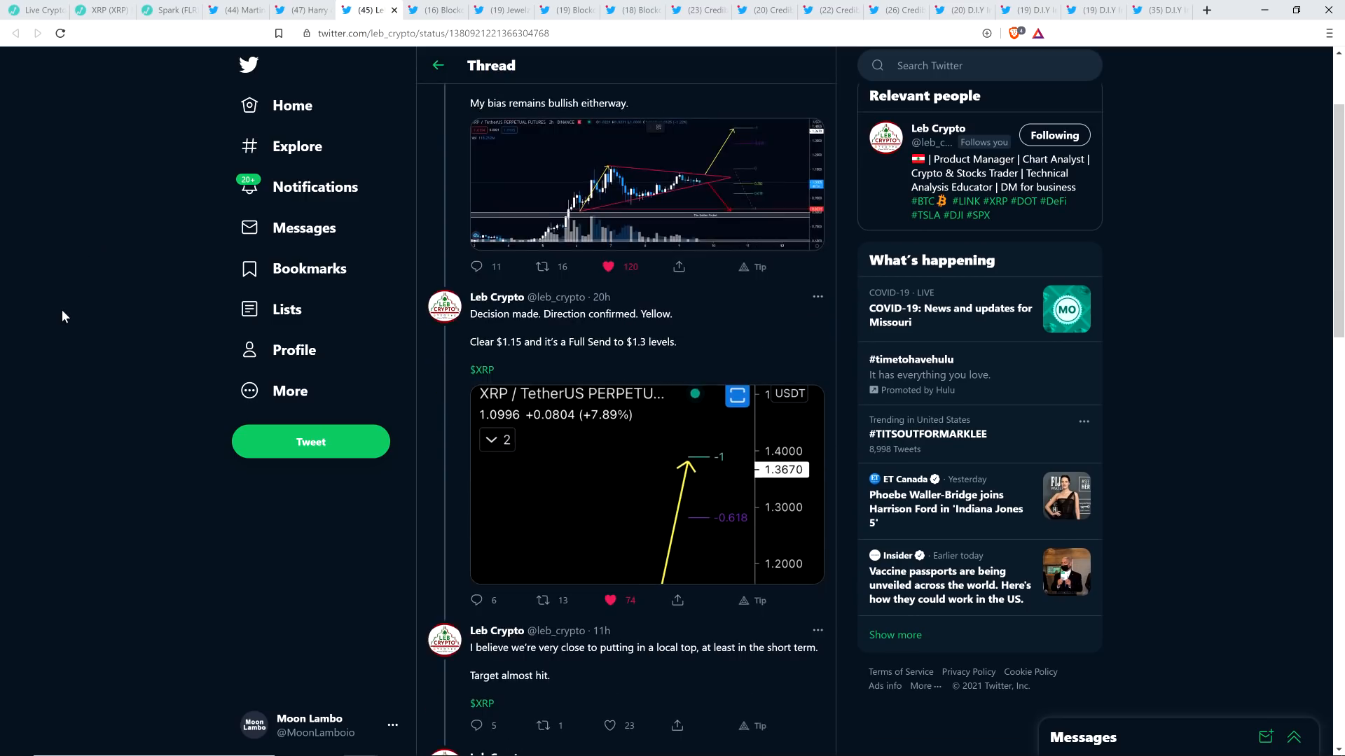
pyautogui.scroll(-3)
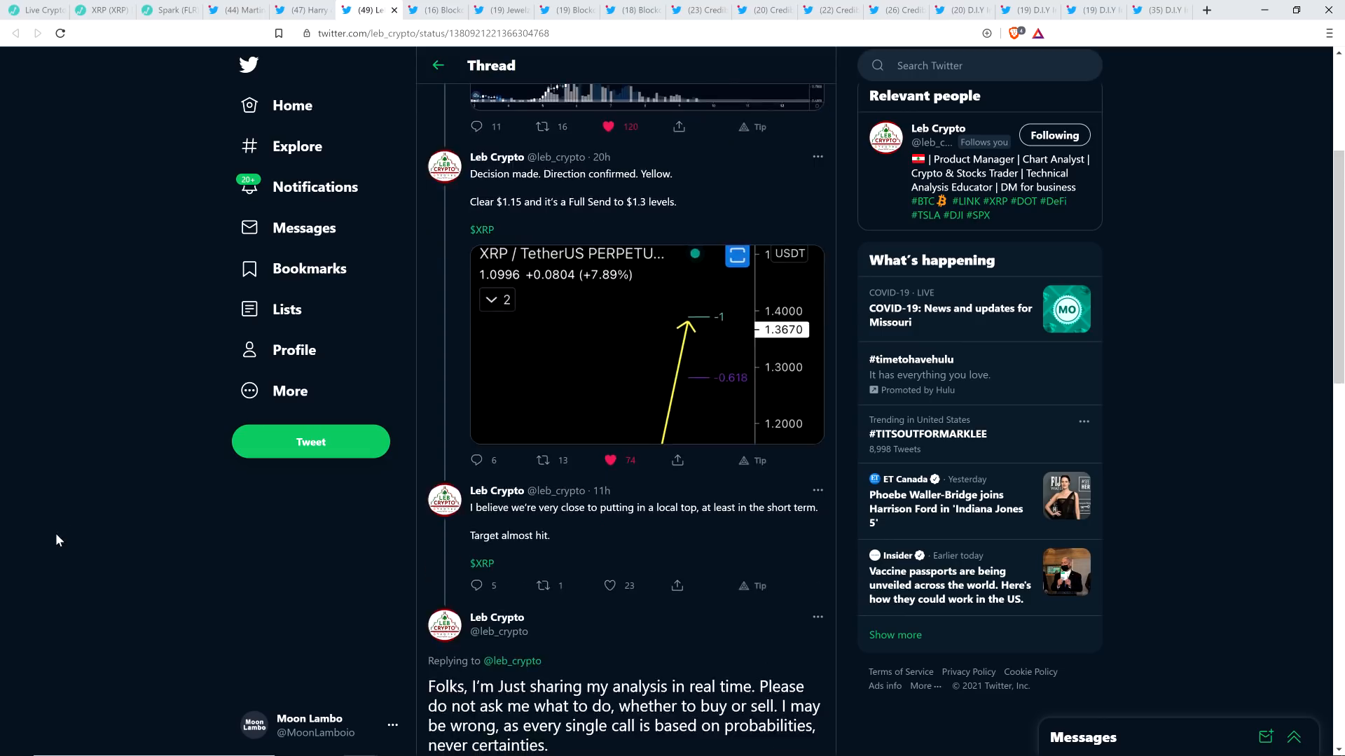
pyautogui.scroll(-3)
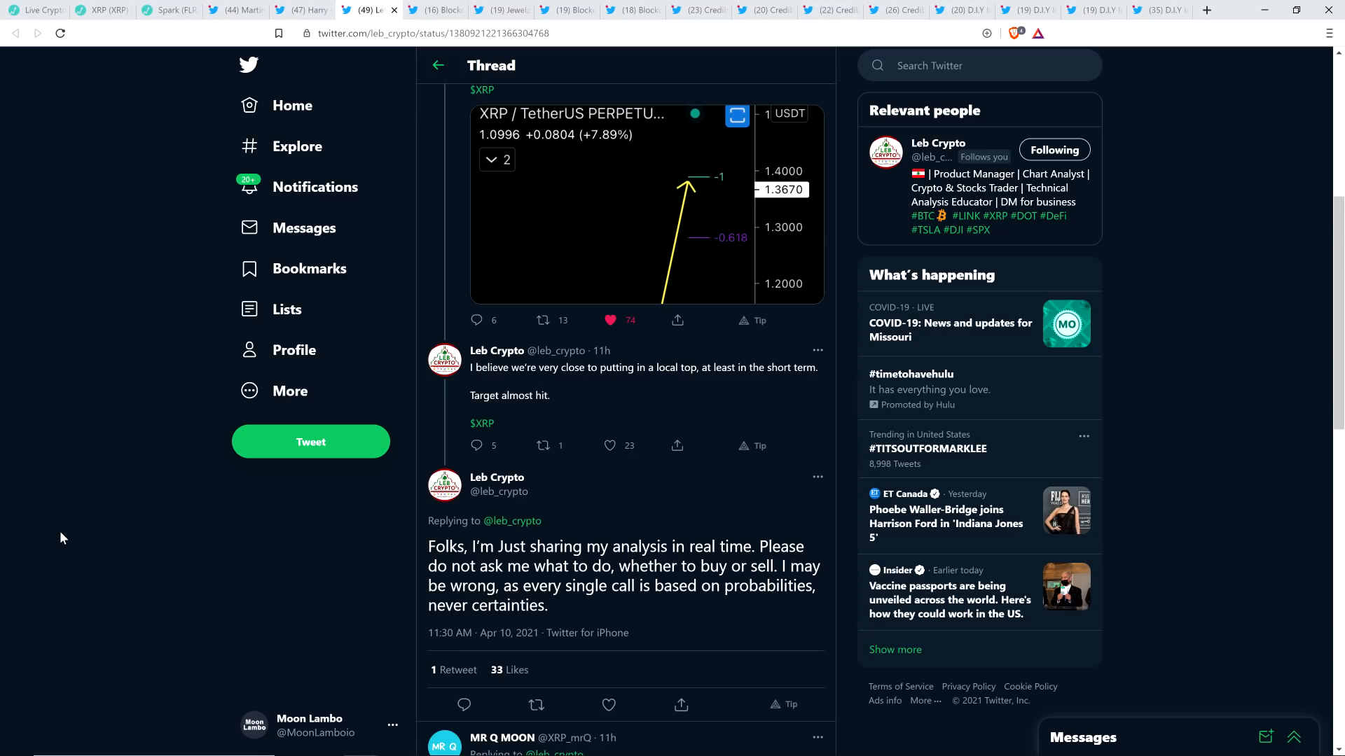
pyautogui.scroll(3)
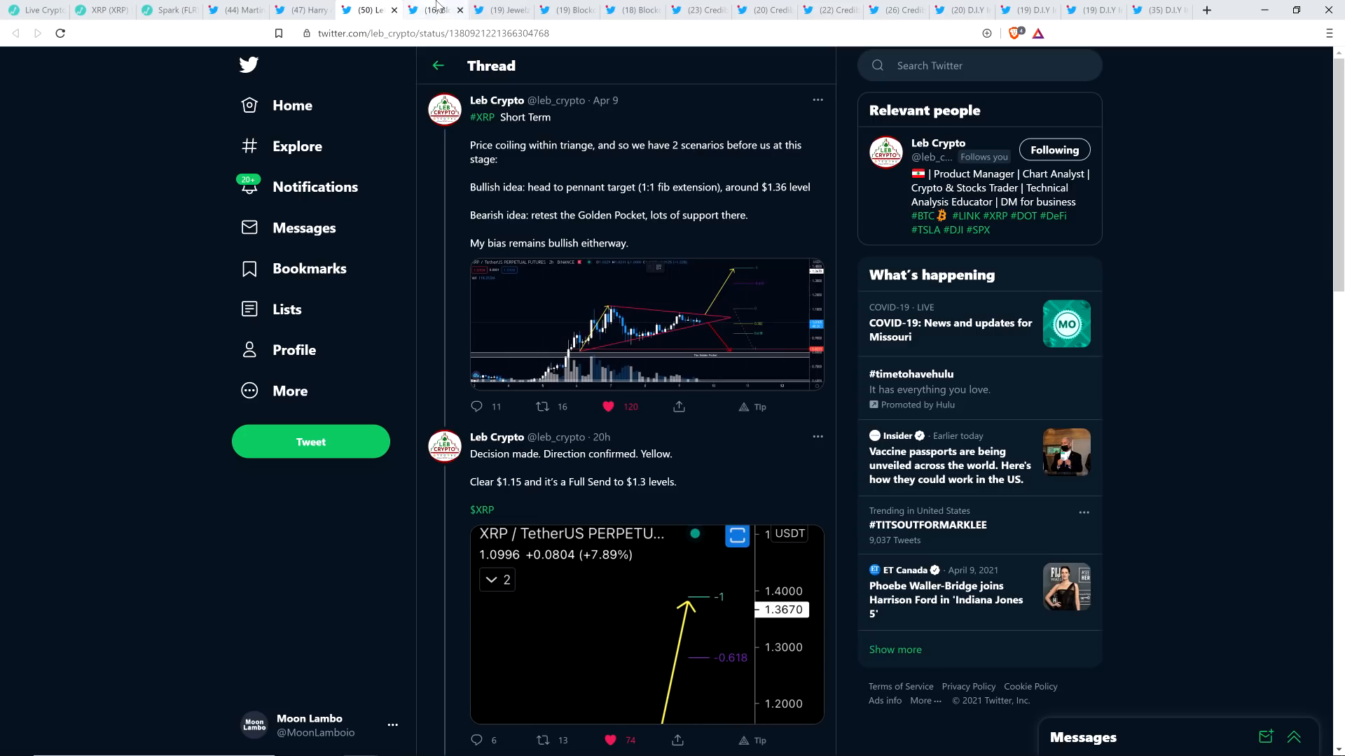
# Show Blockchain Backer's tweet that XRP has risen $0.36 today, with replies.
pyautogui.click(431, 9)
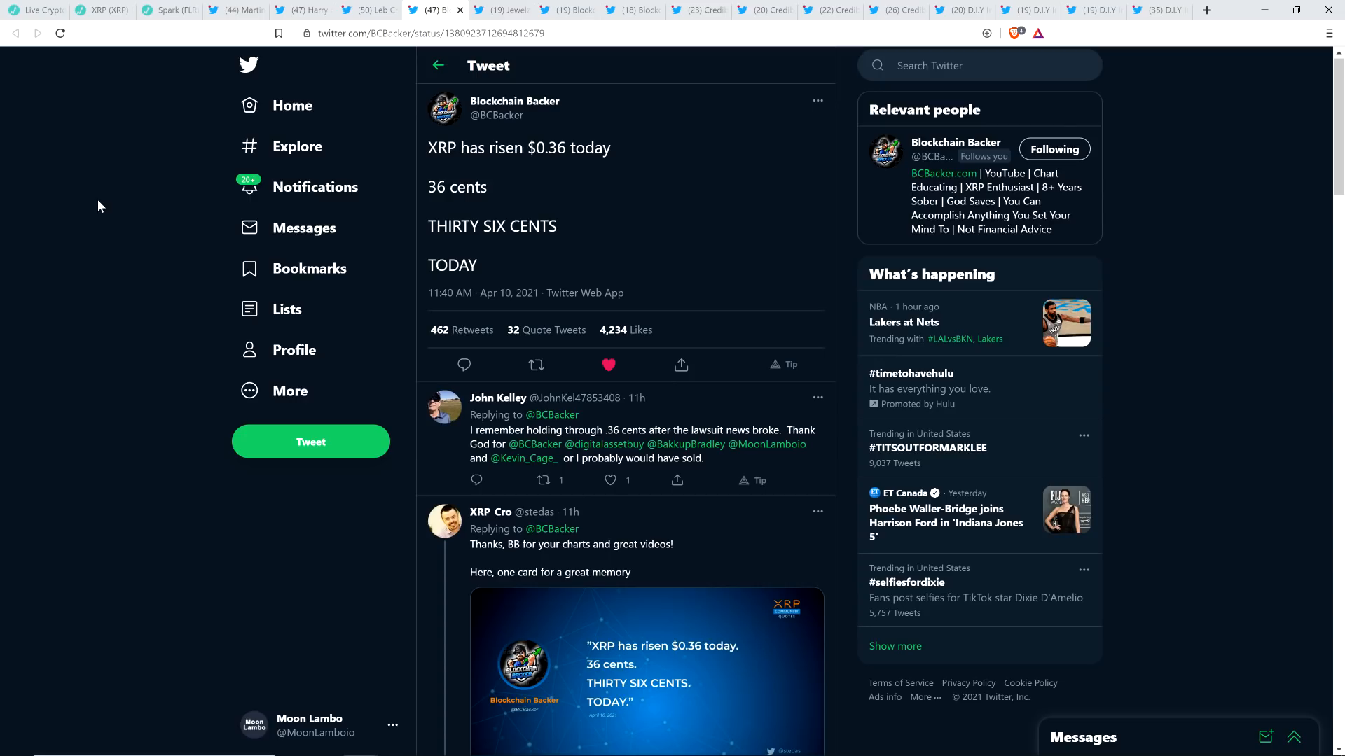
pyautogui.click(100, 9)
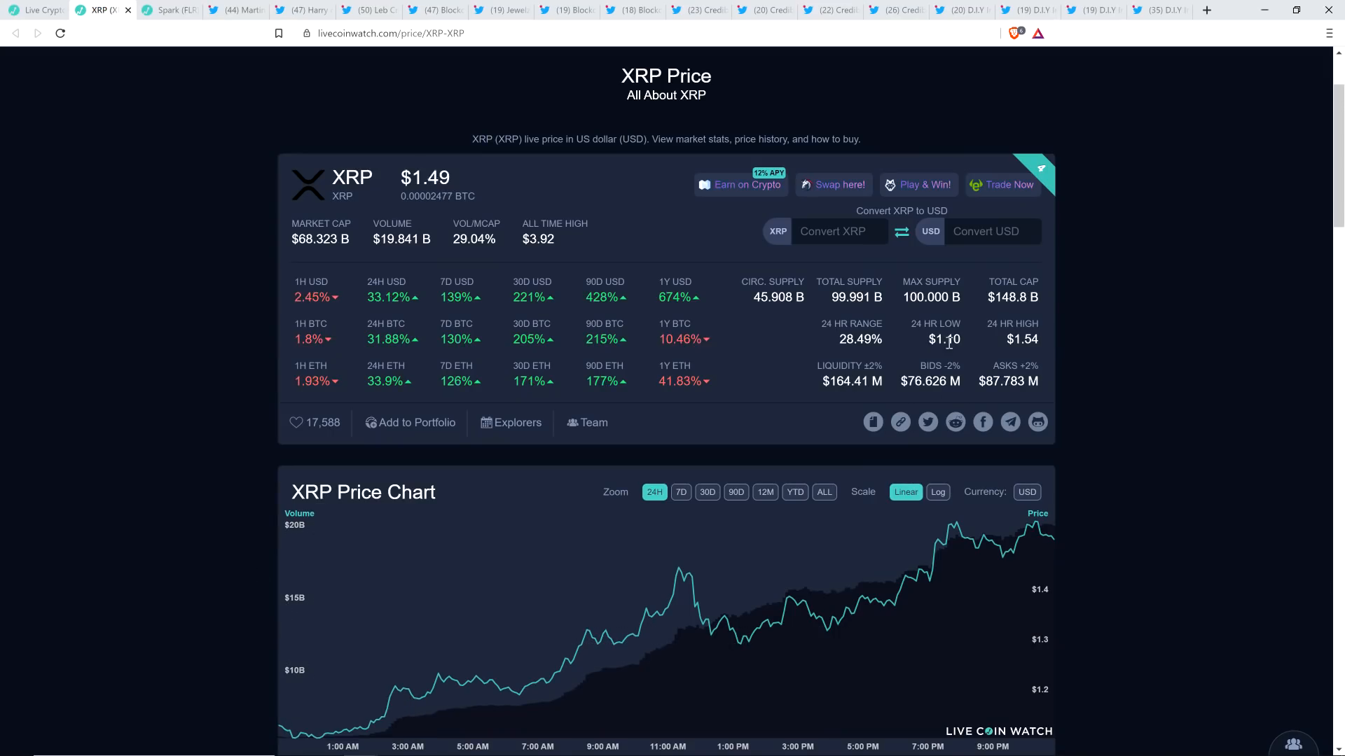
pyautogui.moveTo(53, 217)
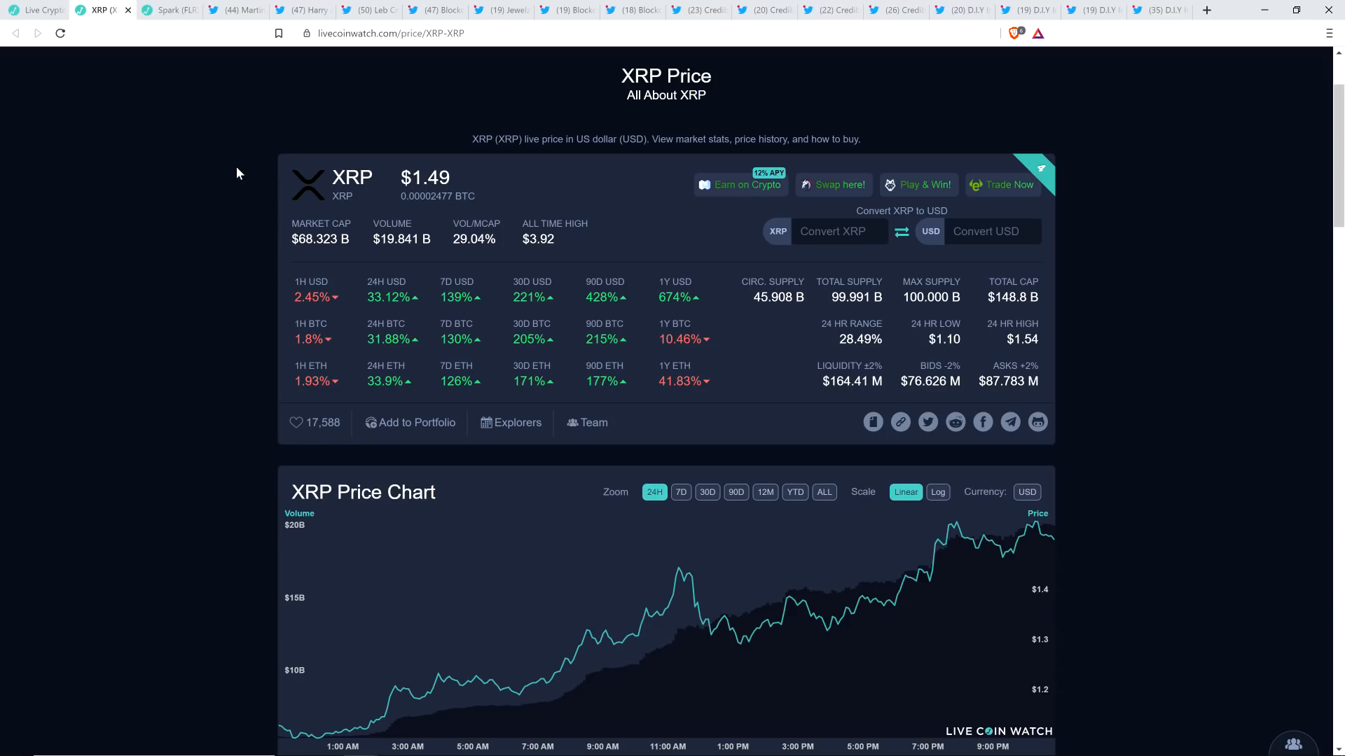
pyautogui.moveTo(438, 96)
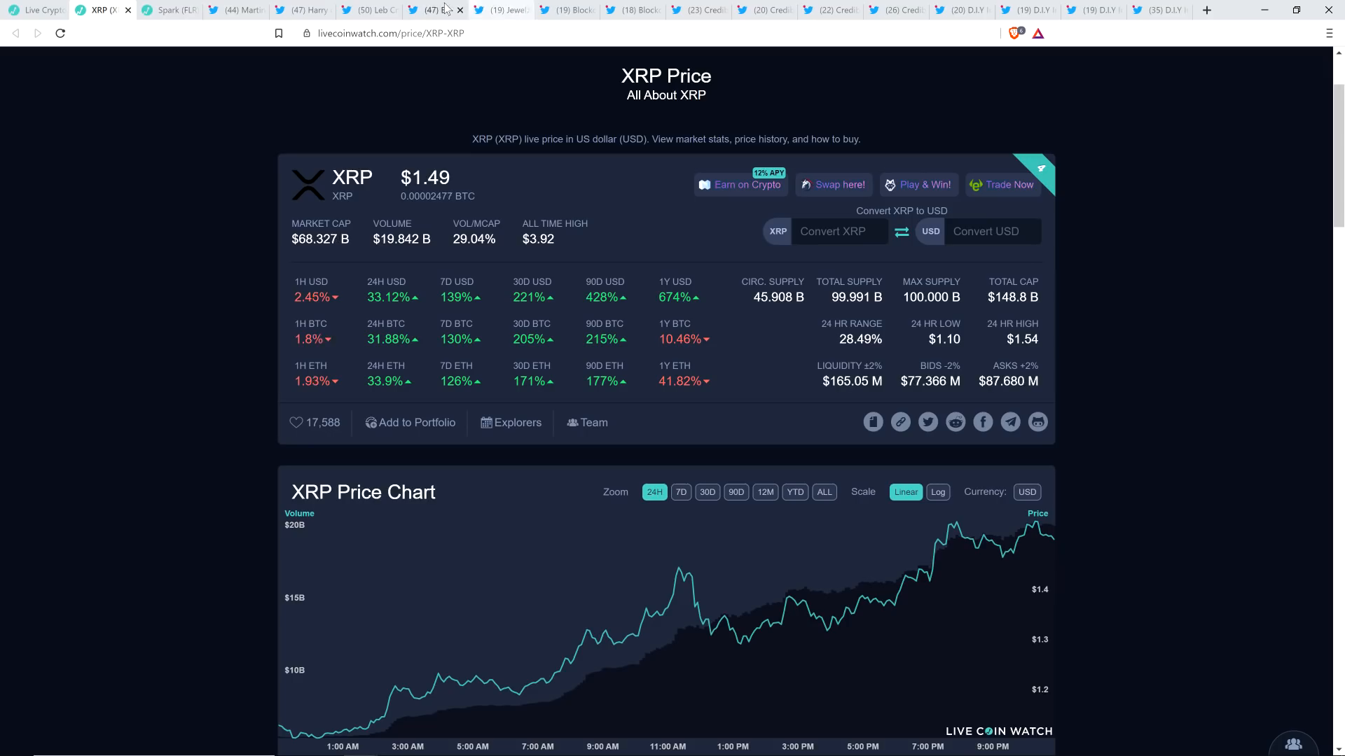
# Show Jewelz's 'REKT' post quoting about 13.6 ETH converted into roughly 58,432 XRP.
pyautogui.click(501, 9)
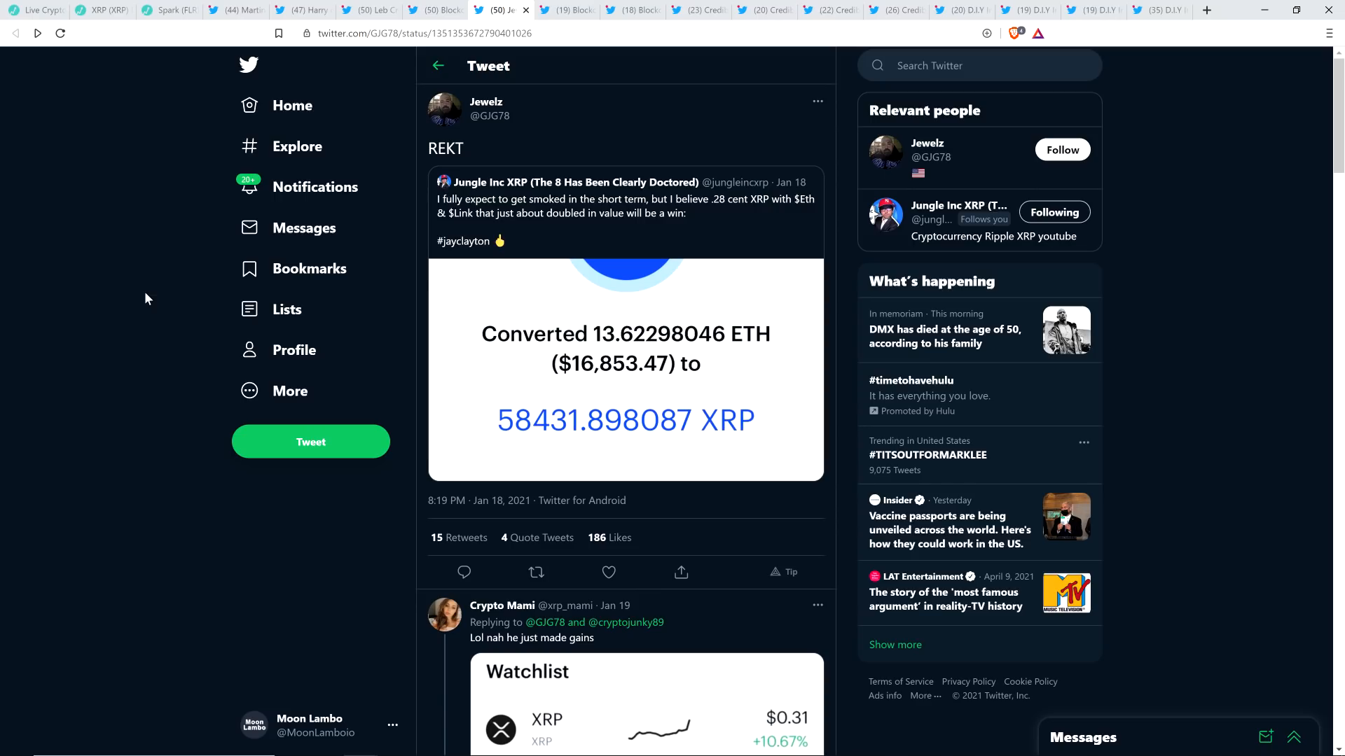
pyautogui.moveTo(151, 306)
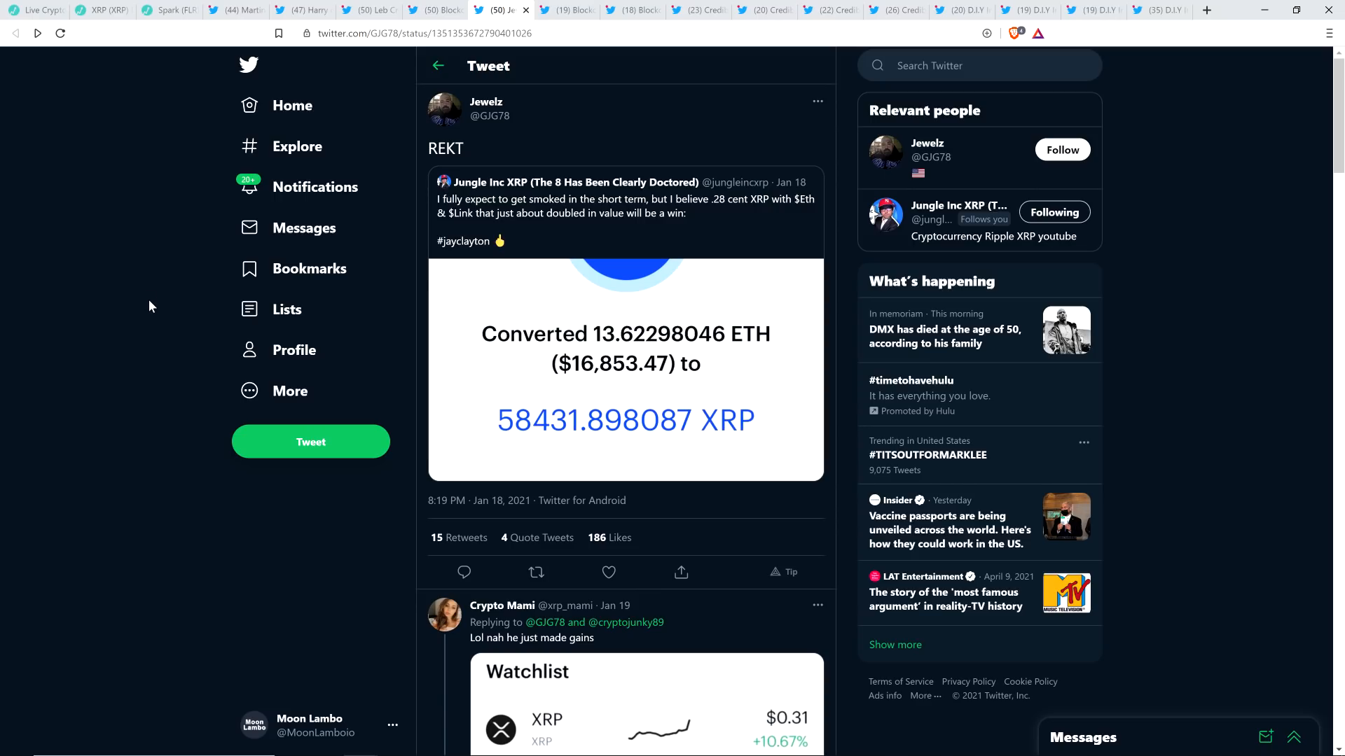
pyautogui.moveTo(145, 266)
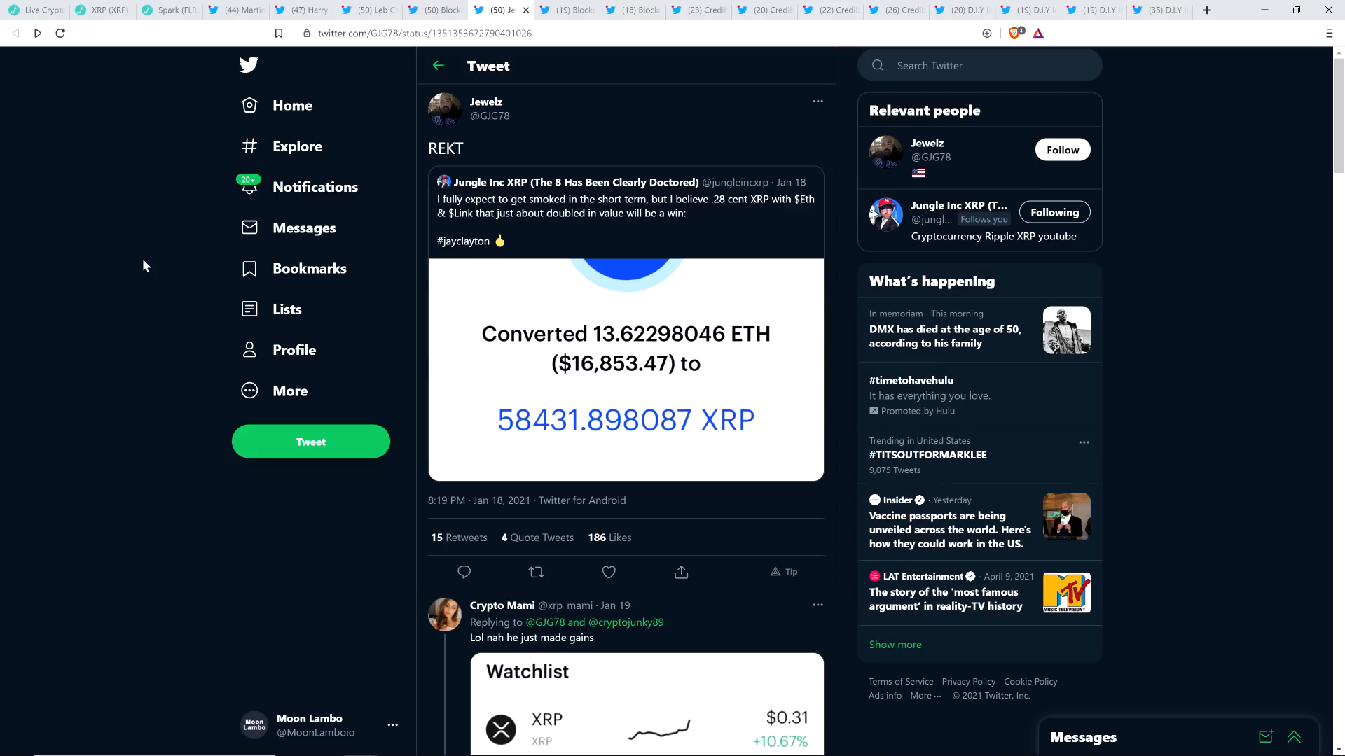
pyautogui.moveTo(109, 265)
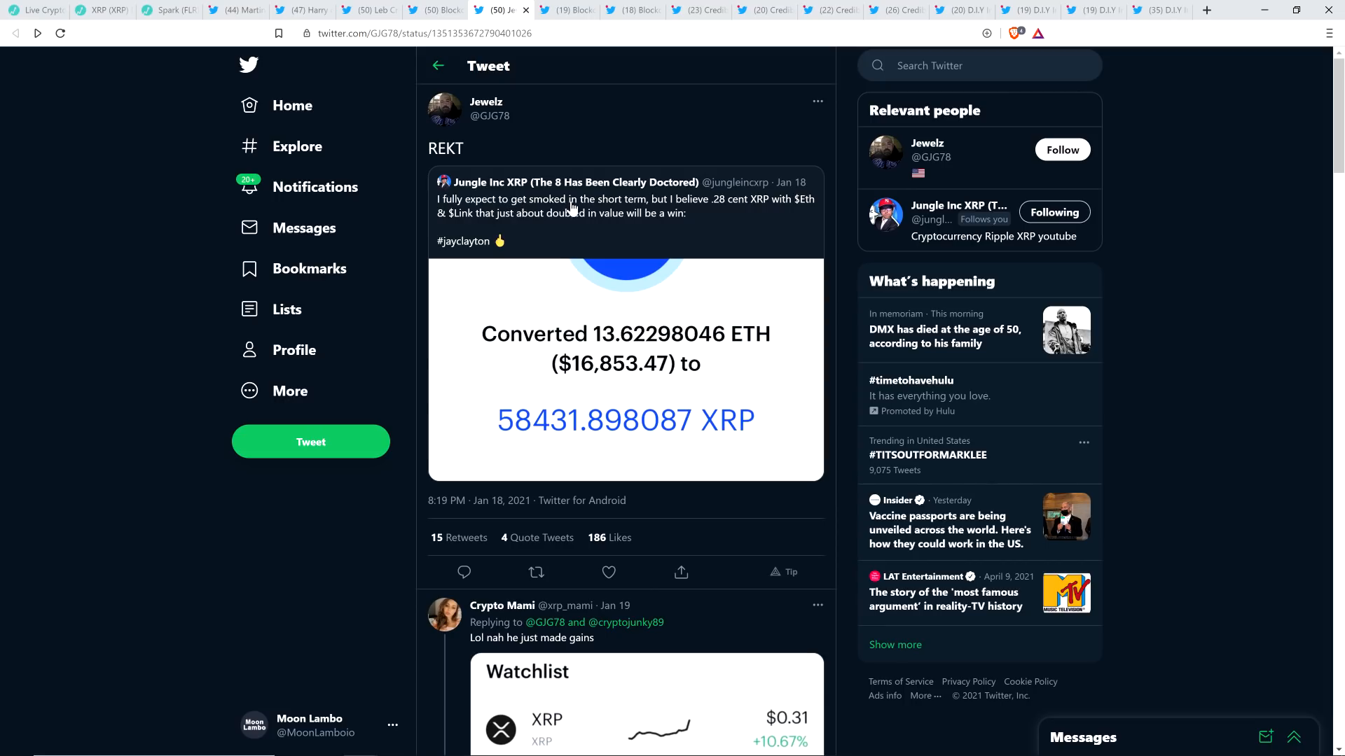
pyautogui.moveTo(527, 259)
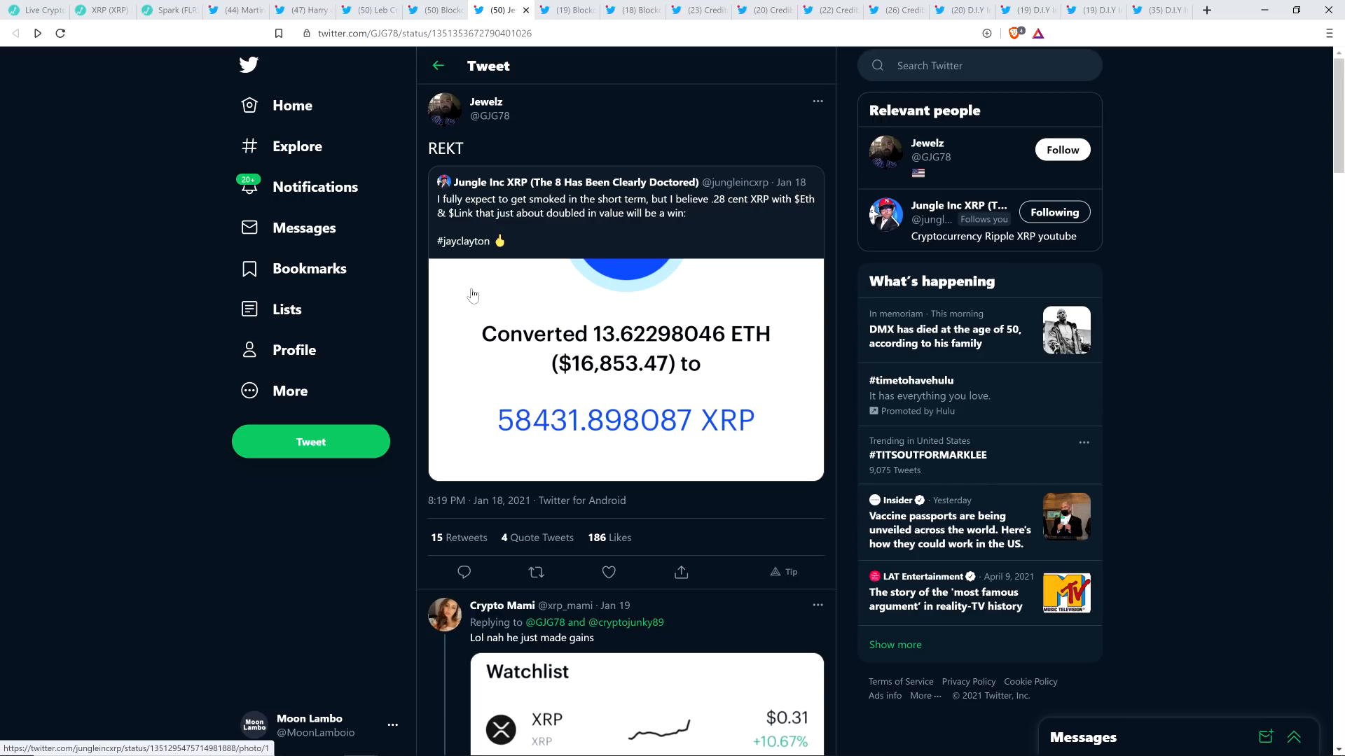
pyautogui.moveTo(495, 387)
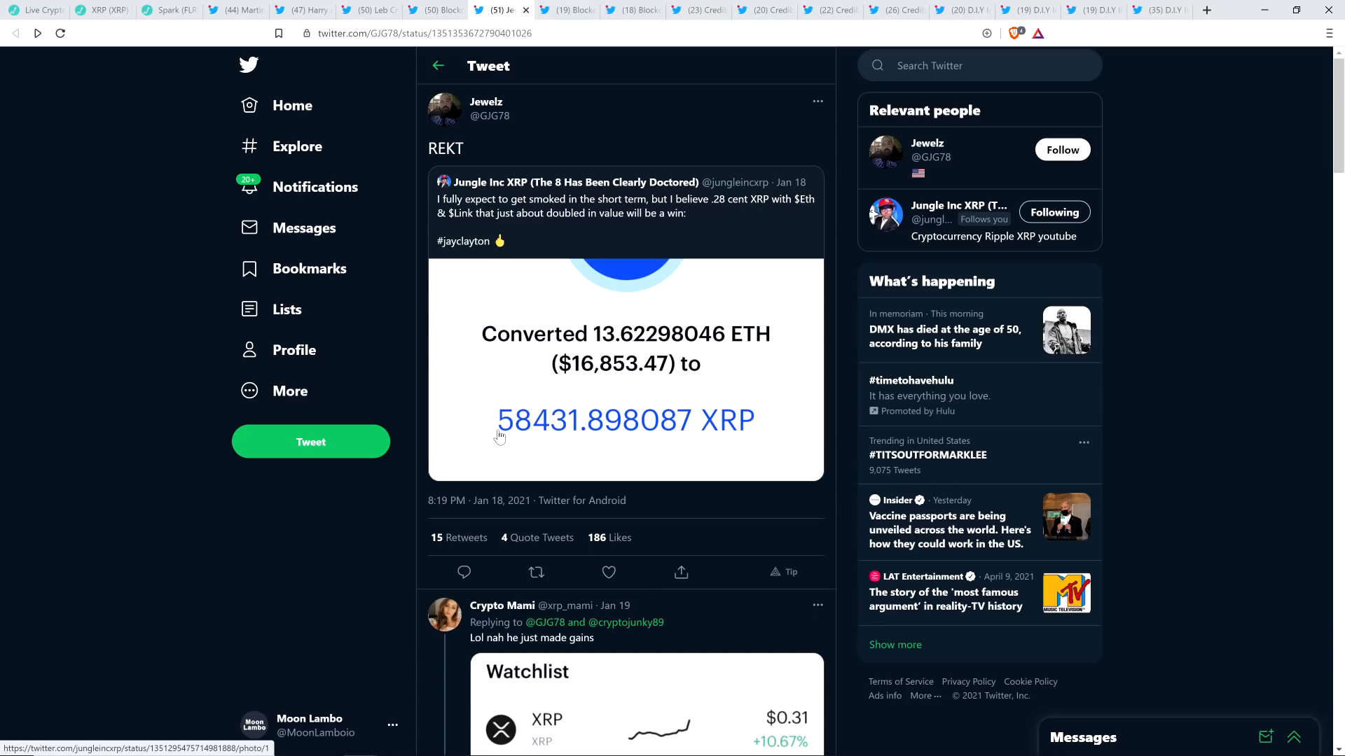
pyautogui.moveTo(484, 370)
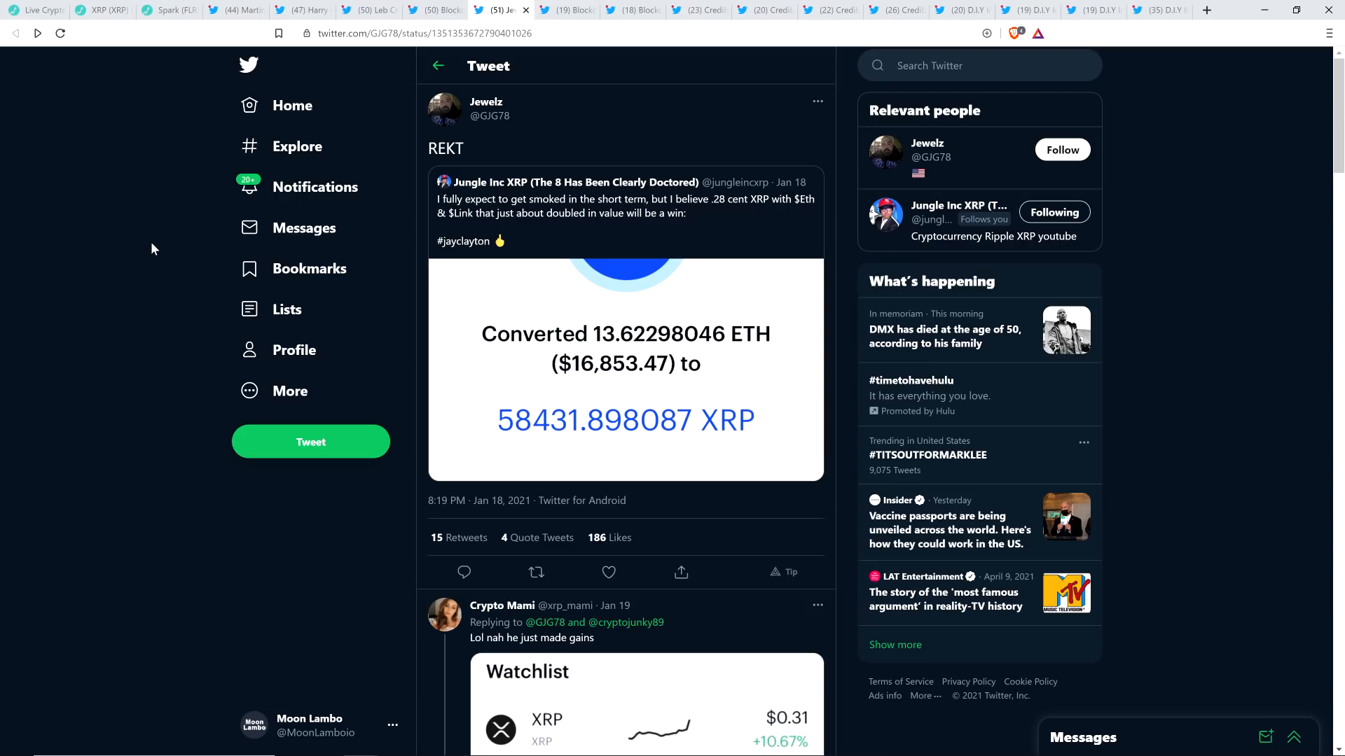
pyautogui.moveTo(615, 232)
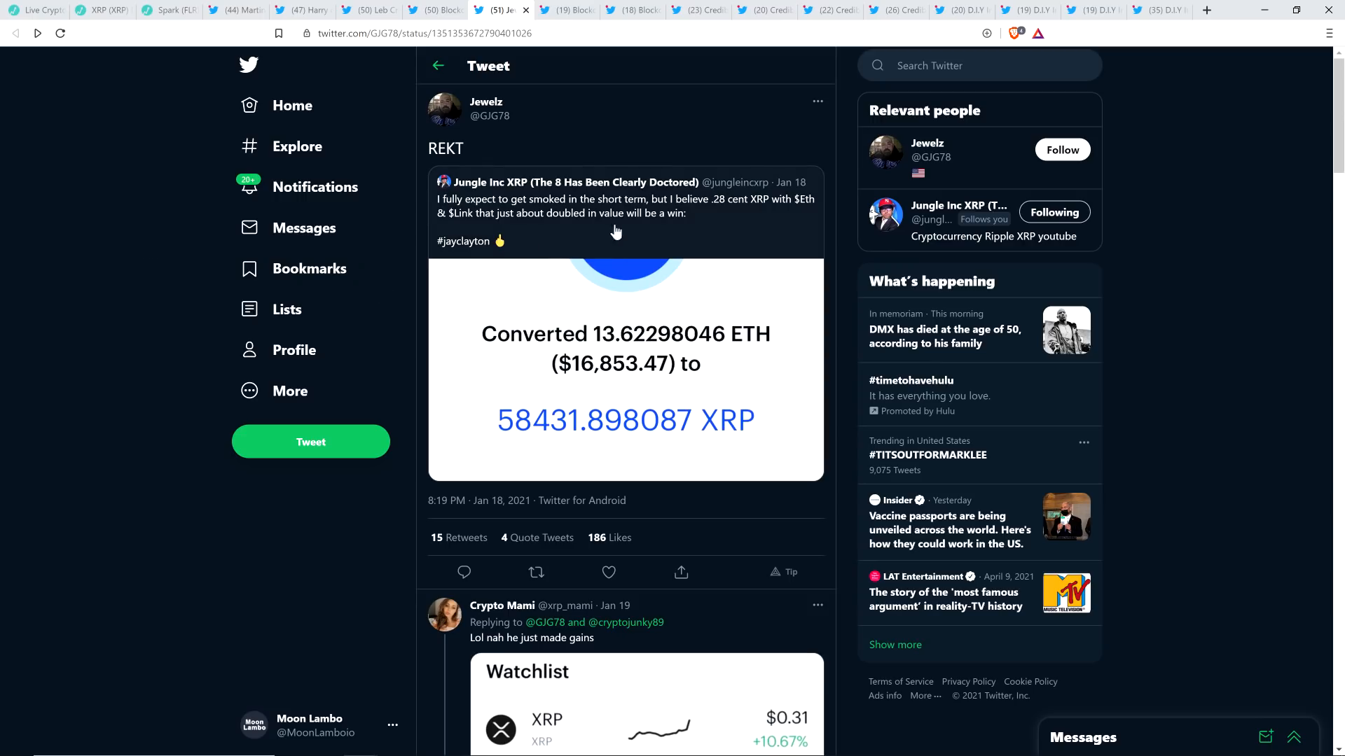
pyautogui.moveTo(510, 264)
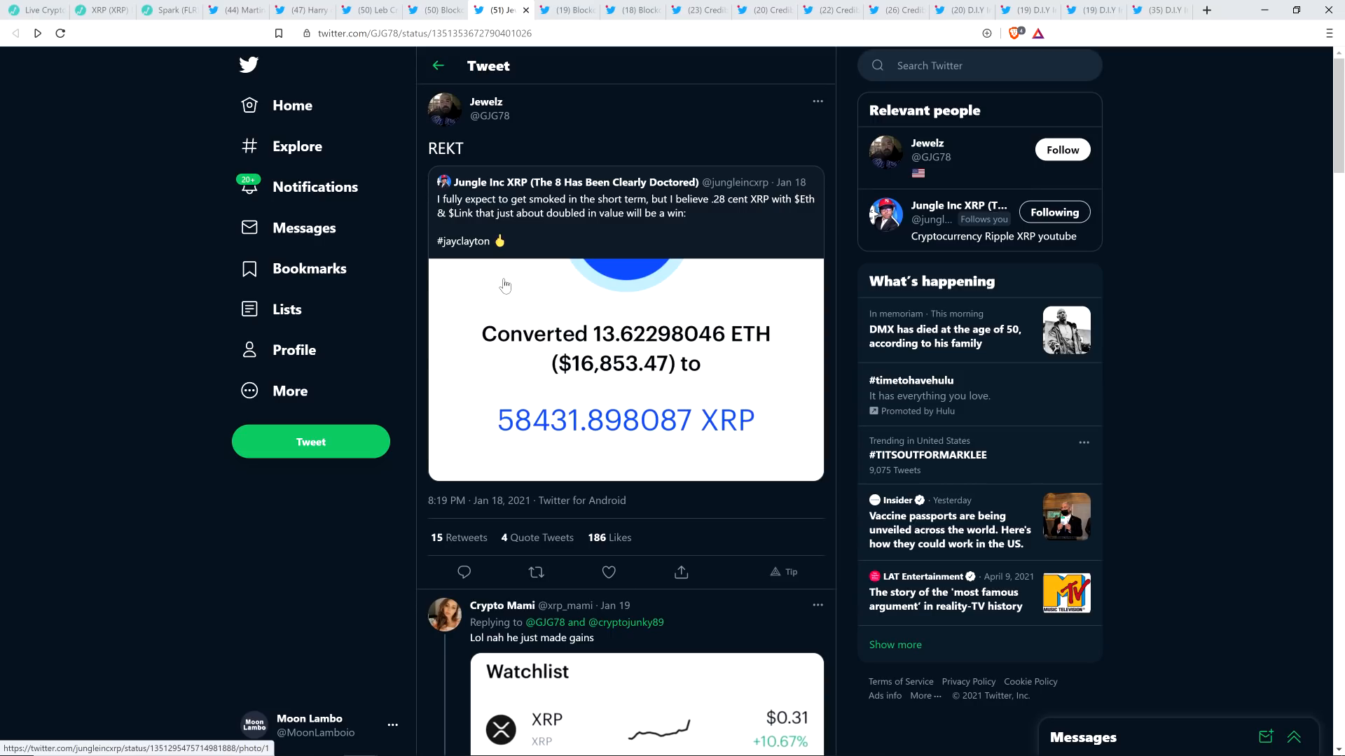
pyautogui.moveTo(508, 286)
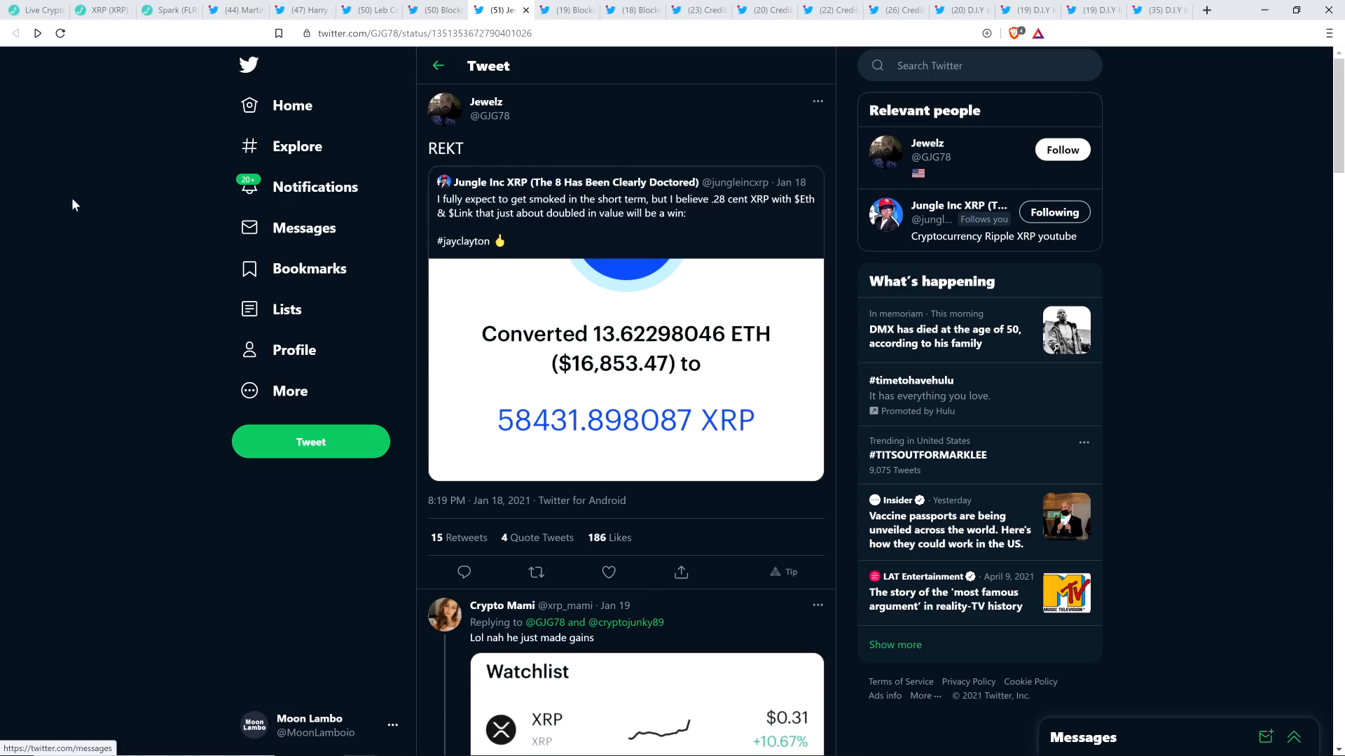
pyautogui.moveTo(7, 190)
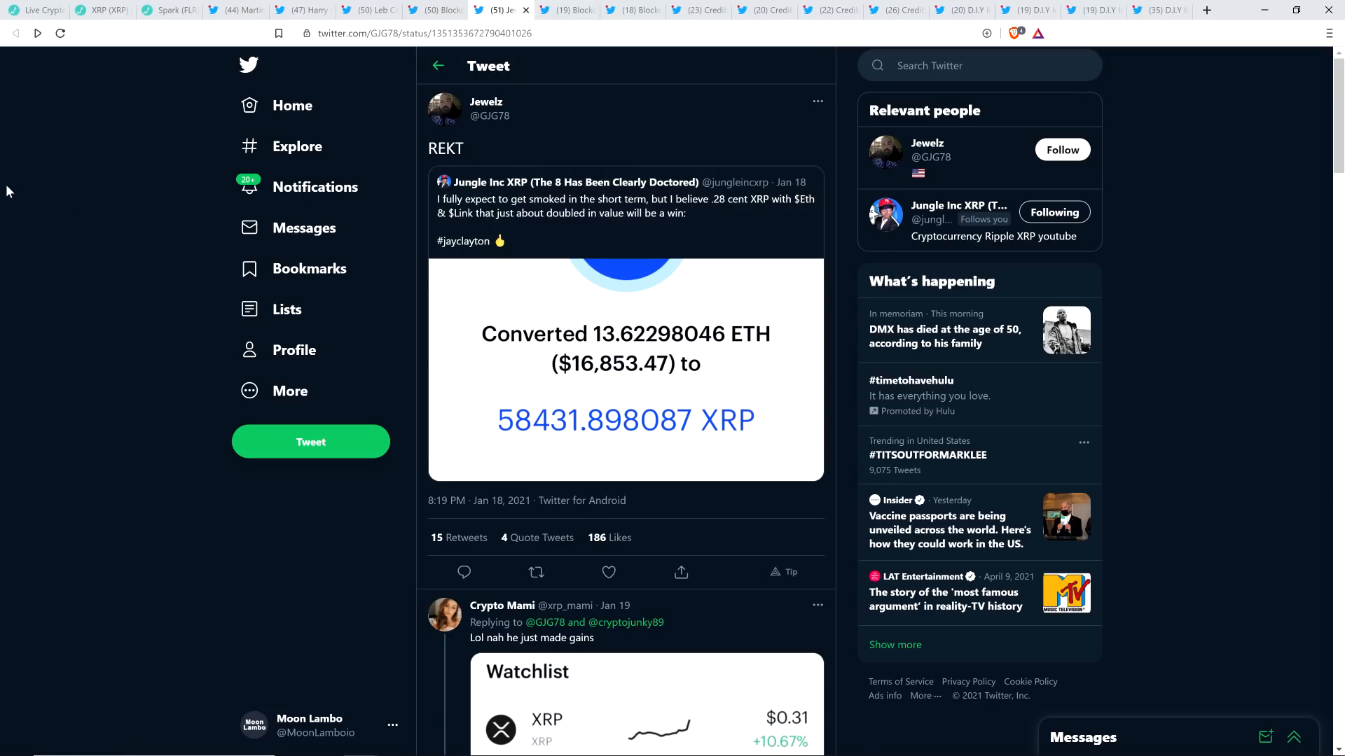
pyautogui.moveTo(99, 217)
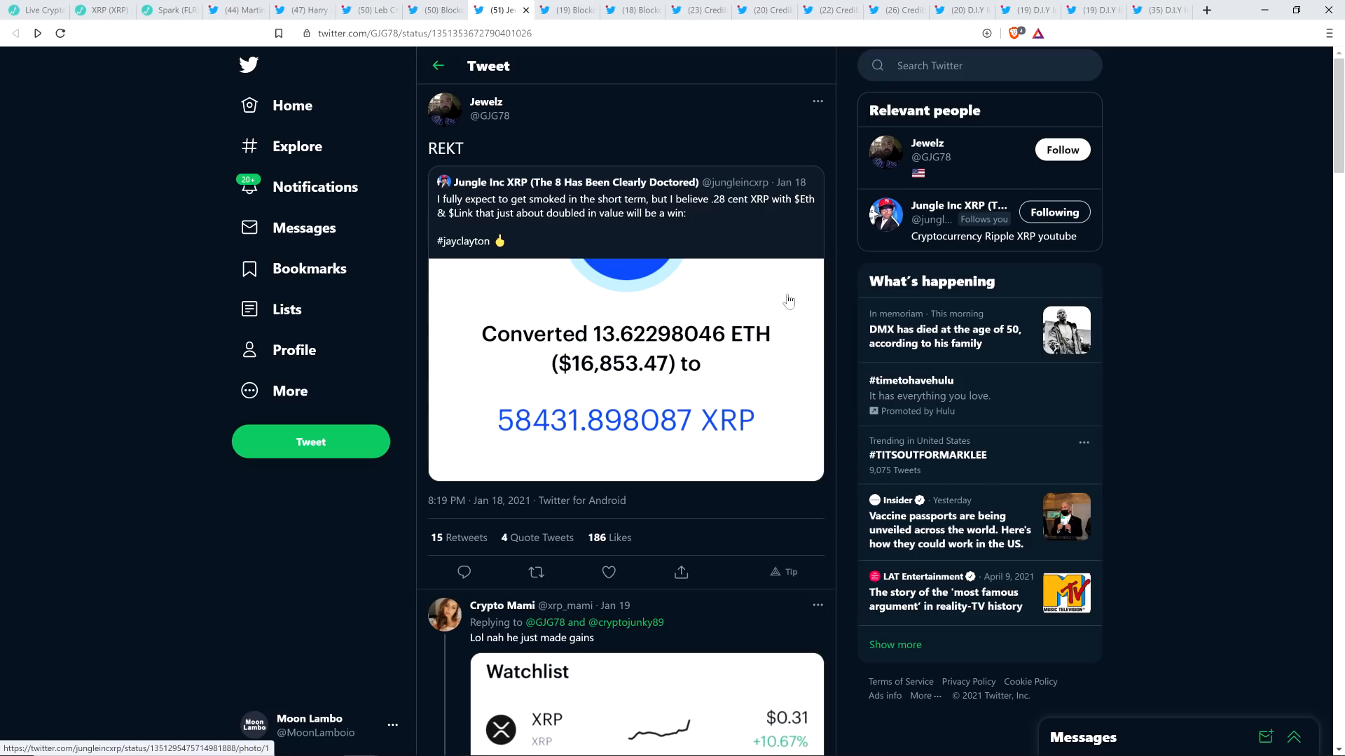
pyautogui.moveTo(497, 290)
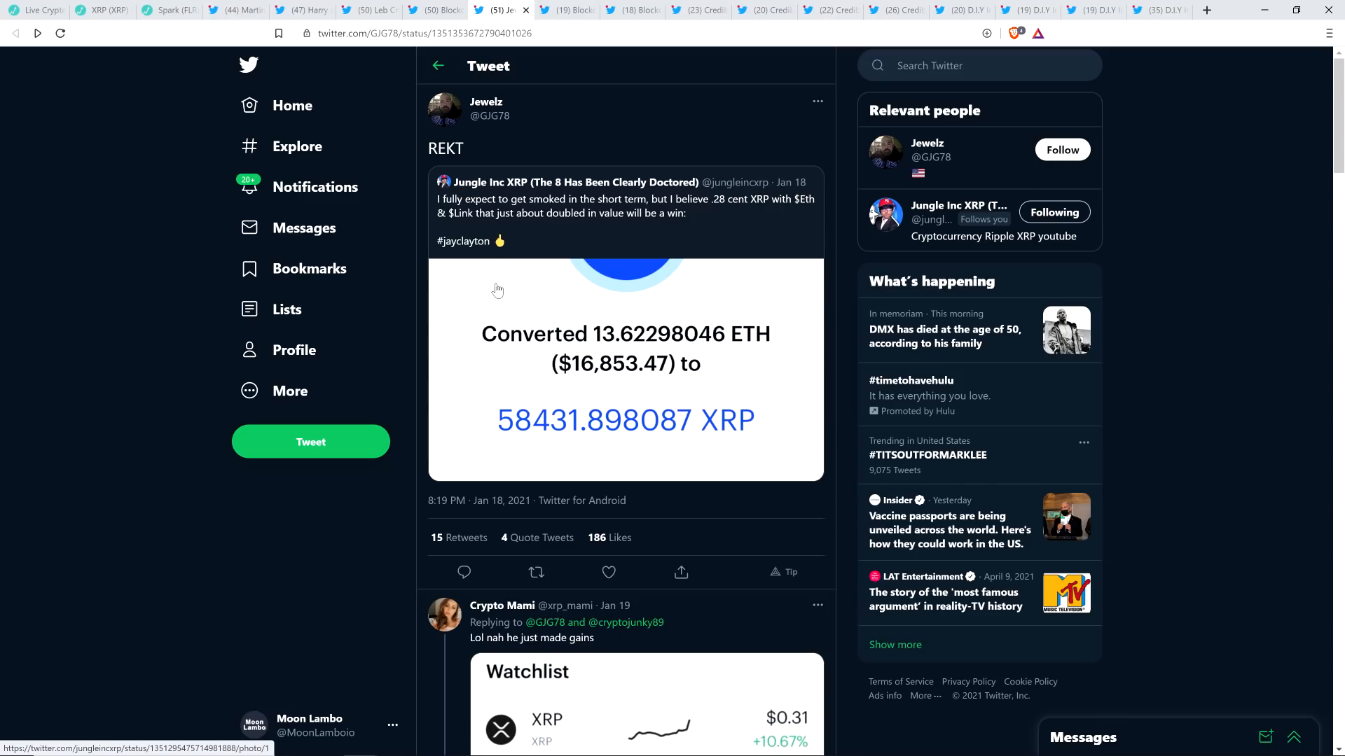
pyautogui.moveTo(486, 107)
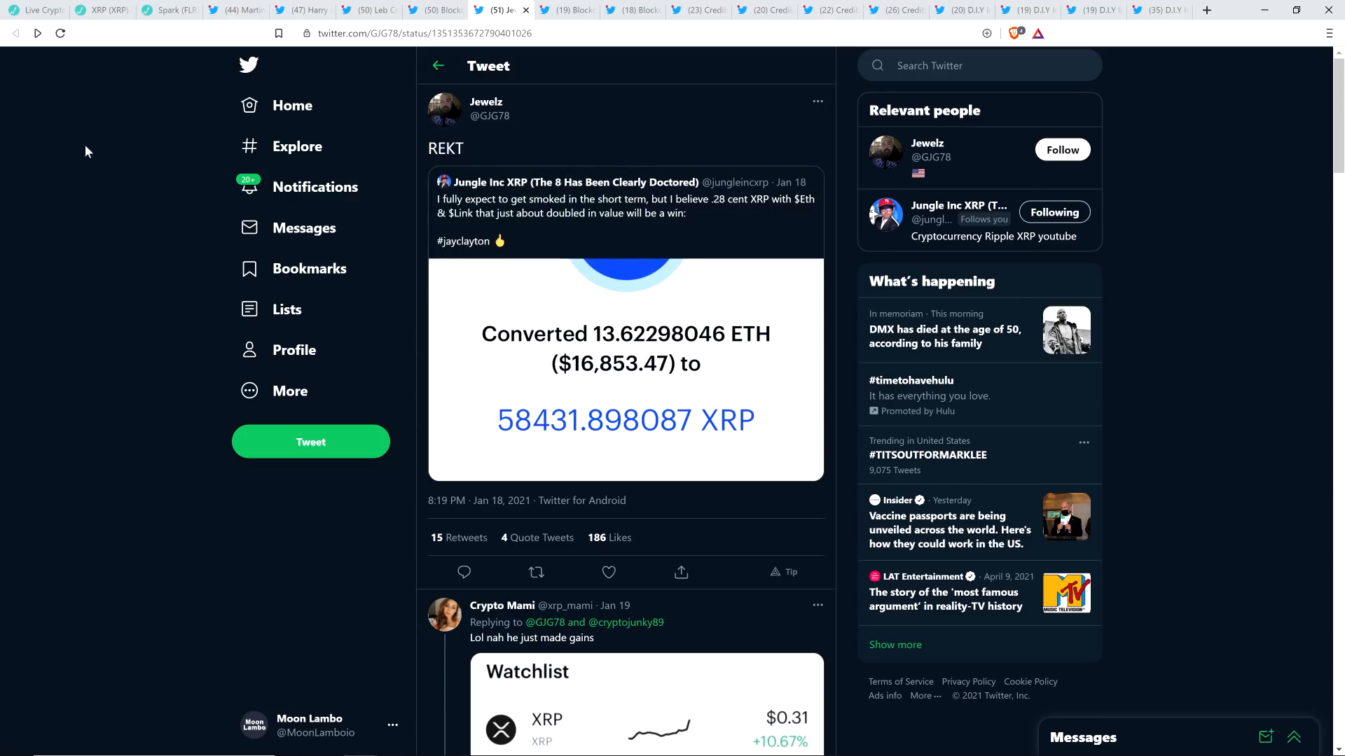
pyautogui.moveTo(92, 163)
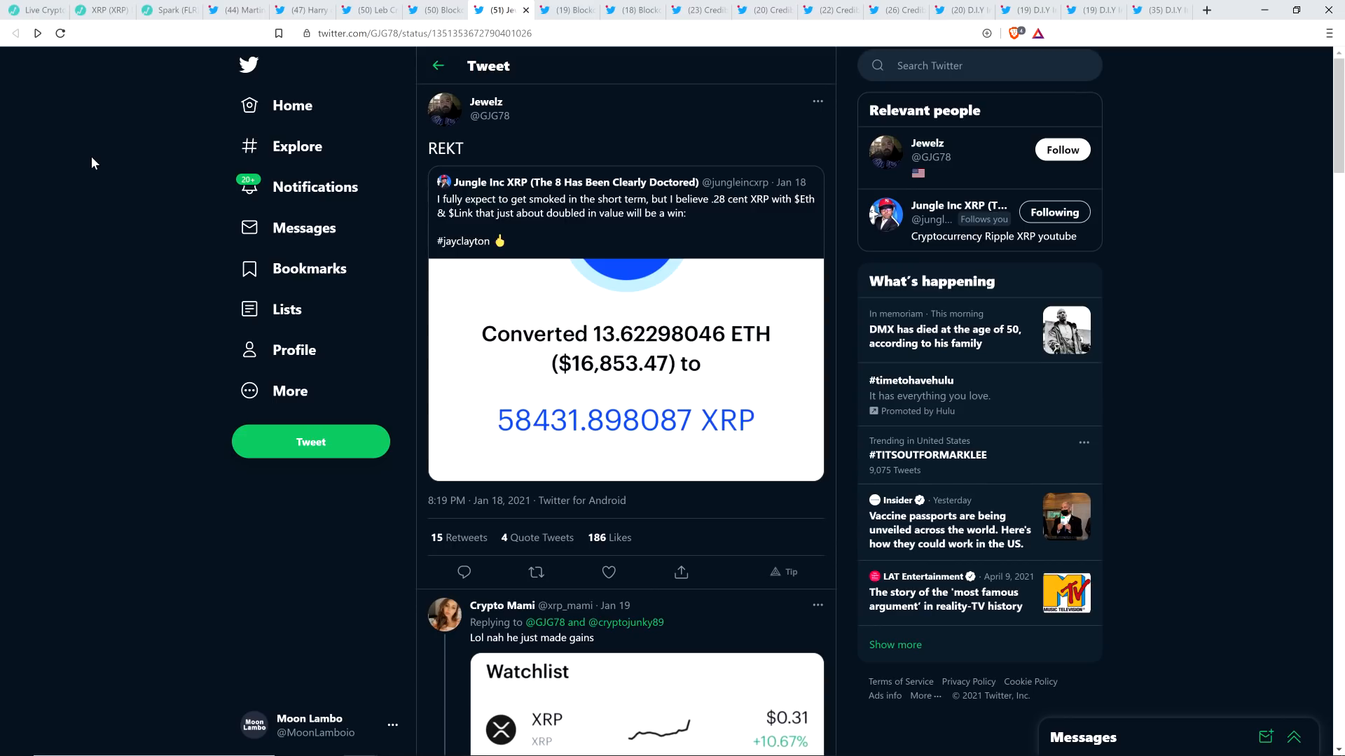
# Show Blockchain Backer's reply calling the ETH-to-XRP conversion a genius move.
pyautogui.click(566, 10)
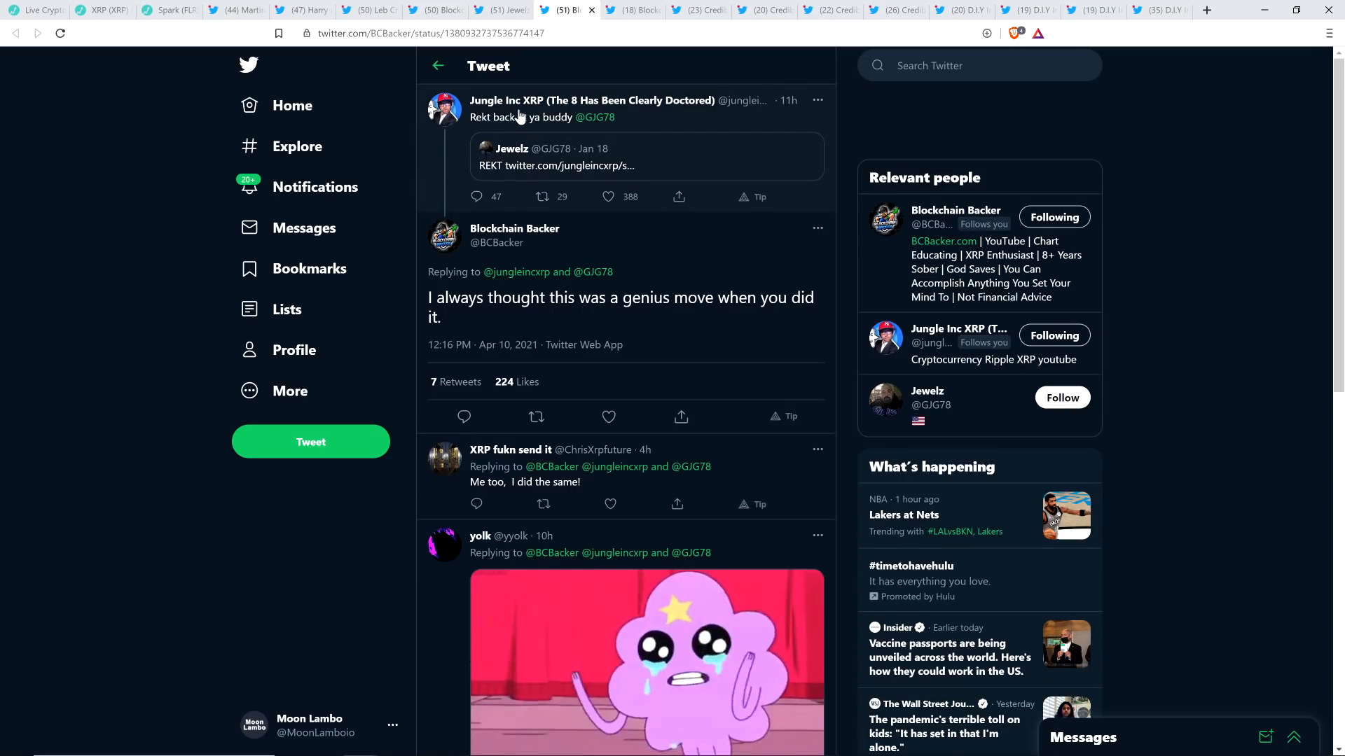
pyautogui.moveTo(110, 130)
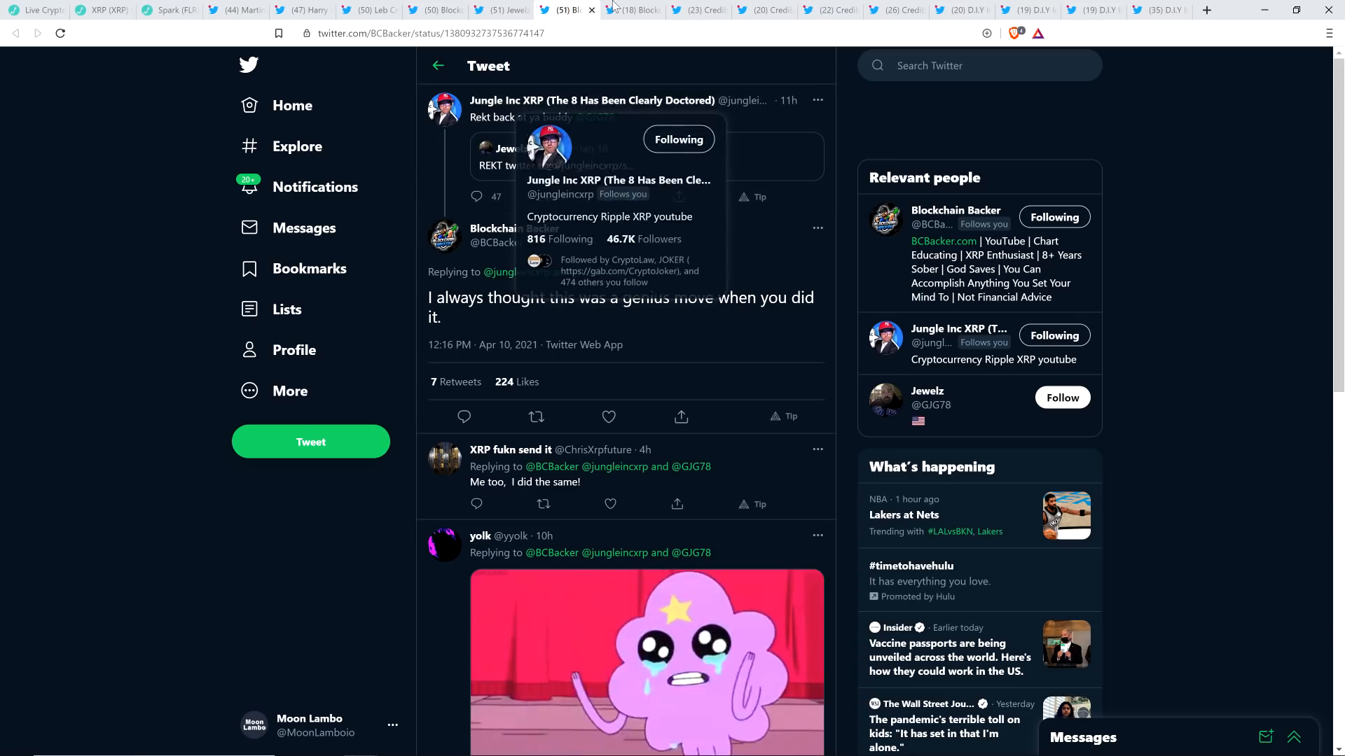
pyautogui.moveTo(635, 9)
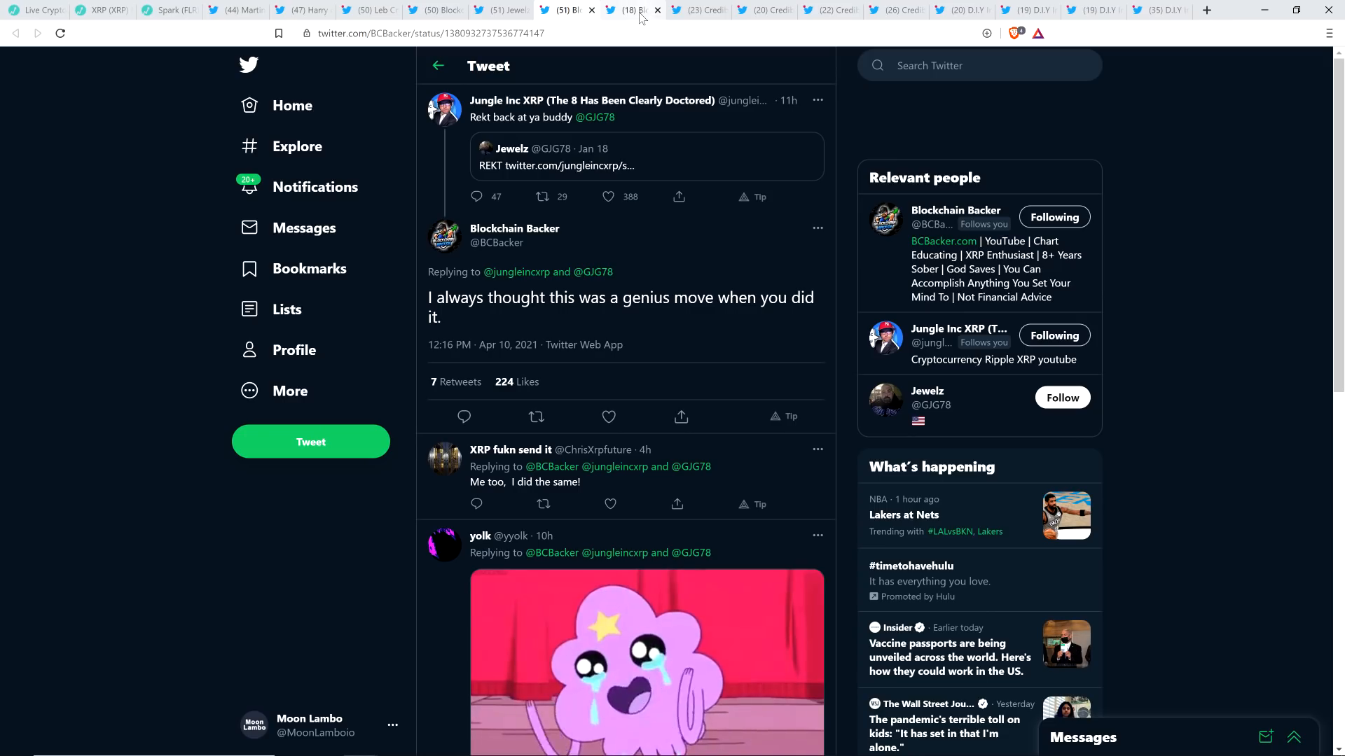
pyautogui.moveTo(632, 9)
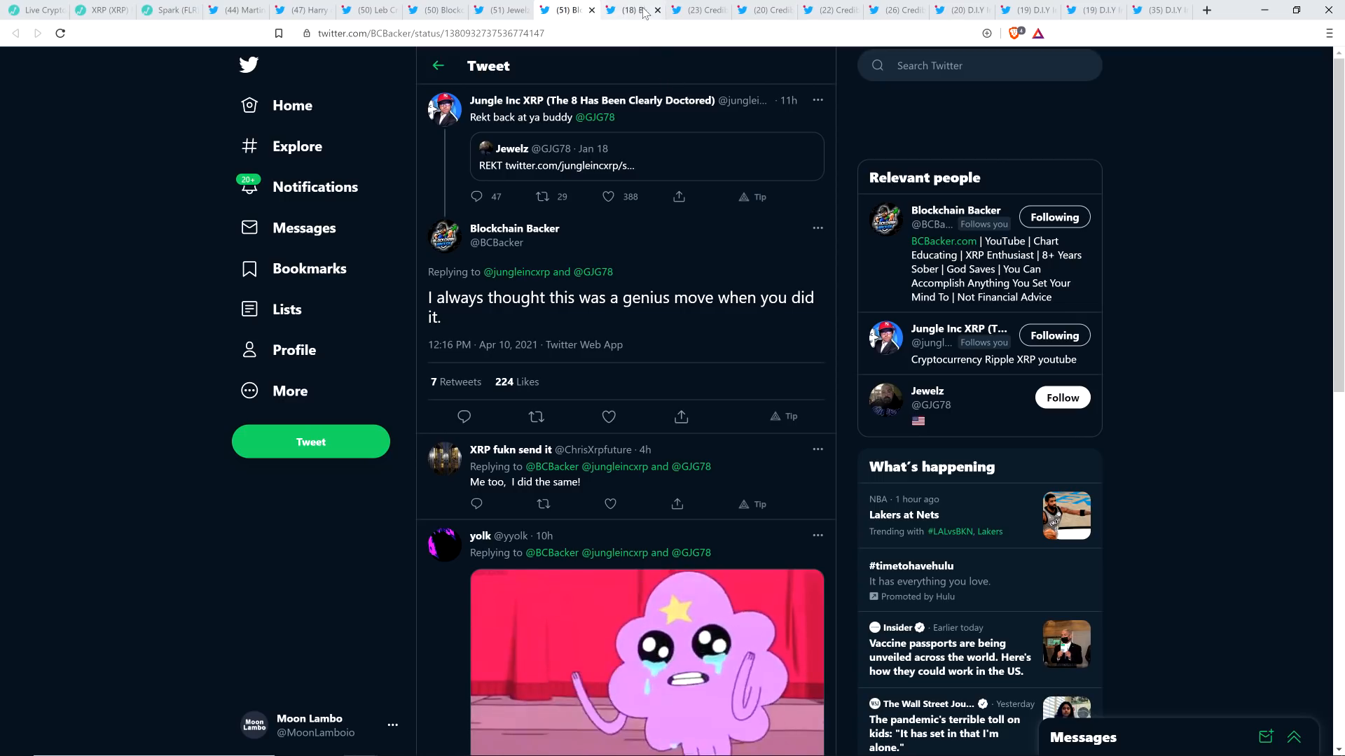
pyautogui.moveTo(639, 9)
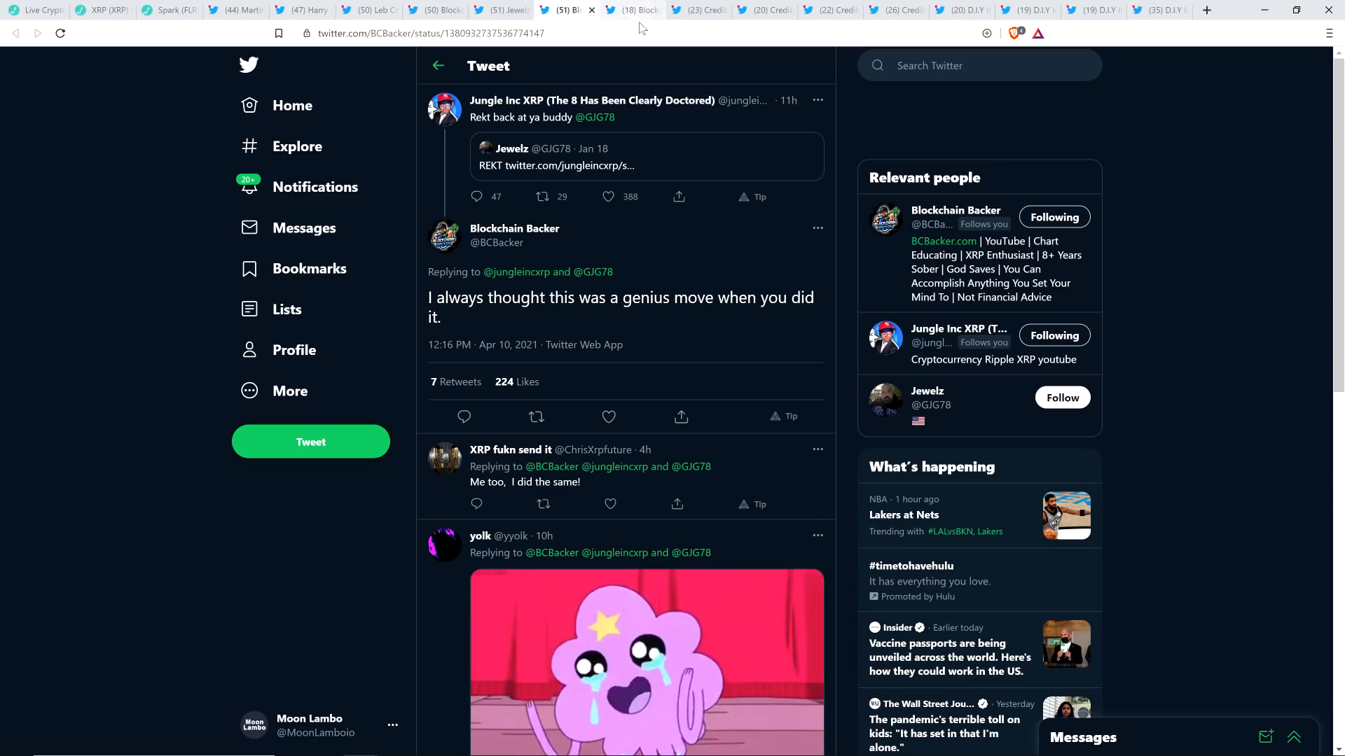
pyautogui.moveTo(635, 9)
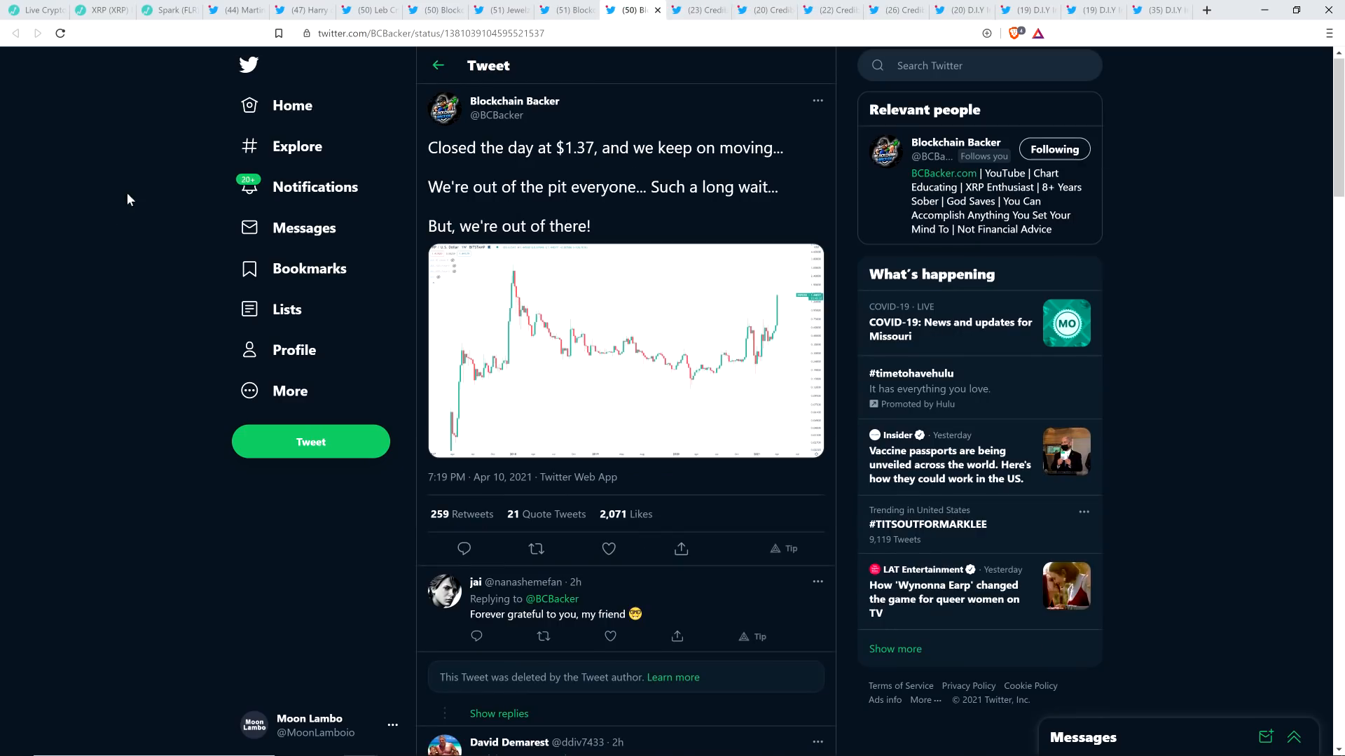
pyautogui.moveTo(98, 214)
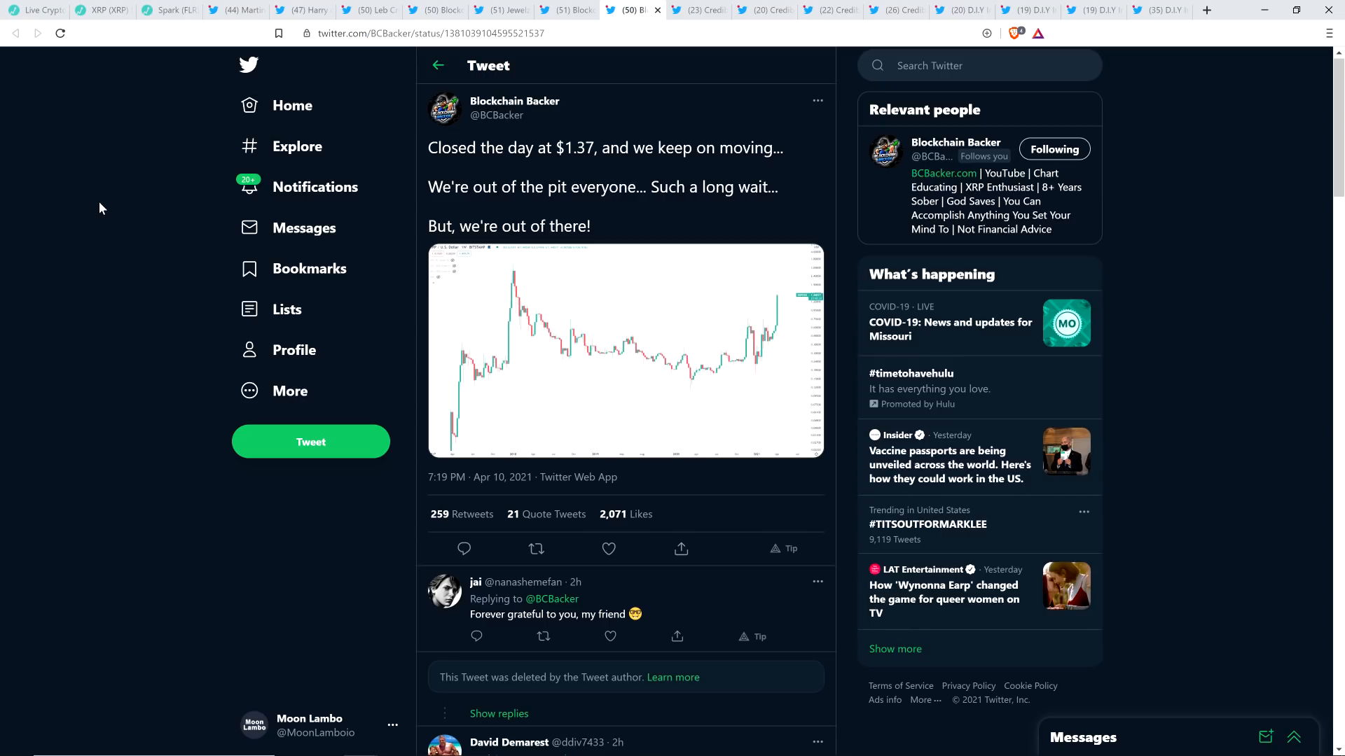
pyautogui.moveTo(106, 204)
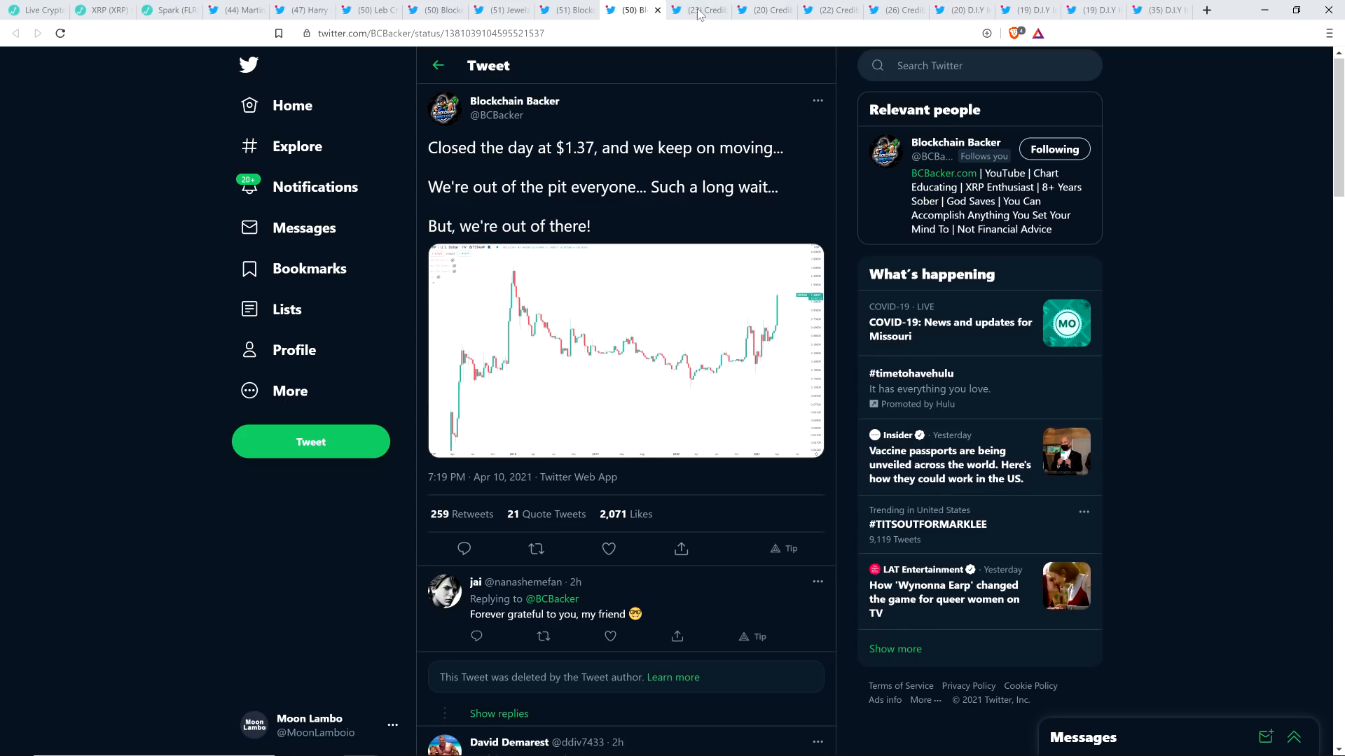
# Show Credible Crypto's reply contrasting buying bull-run lows with averaging down on leveraged longs.
pyautogui.click(696, 9)
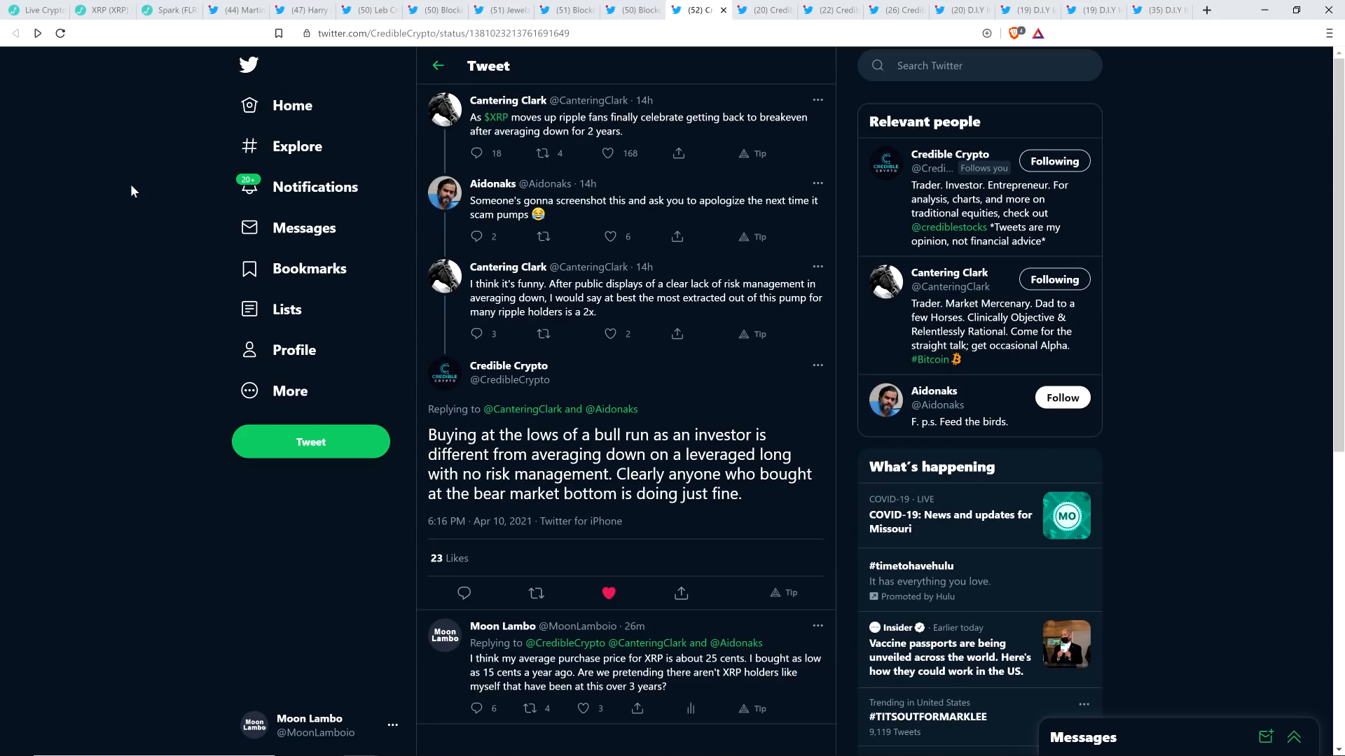
pyautogui.moveTo(133, 191)
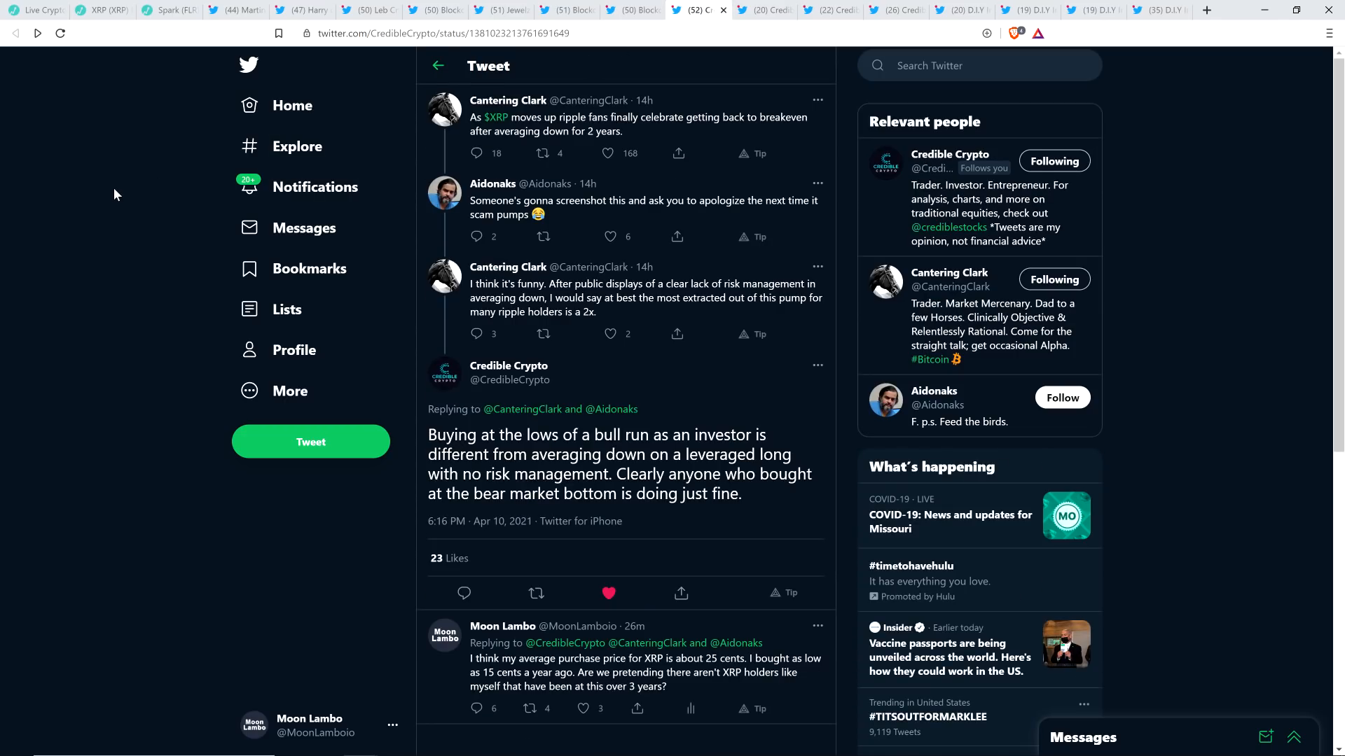
pyautogui.moveTo(507, 100)
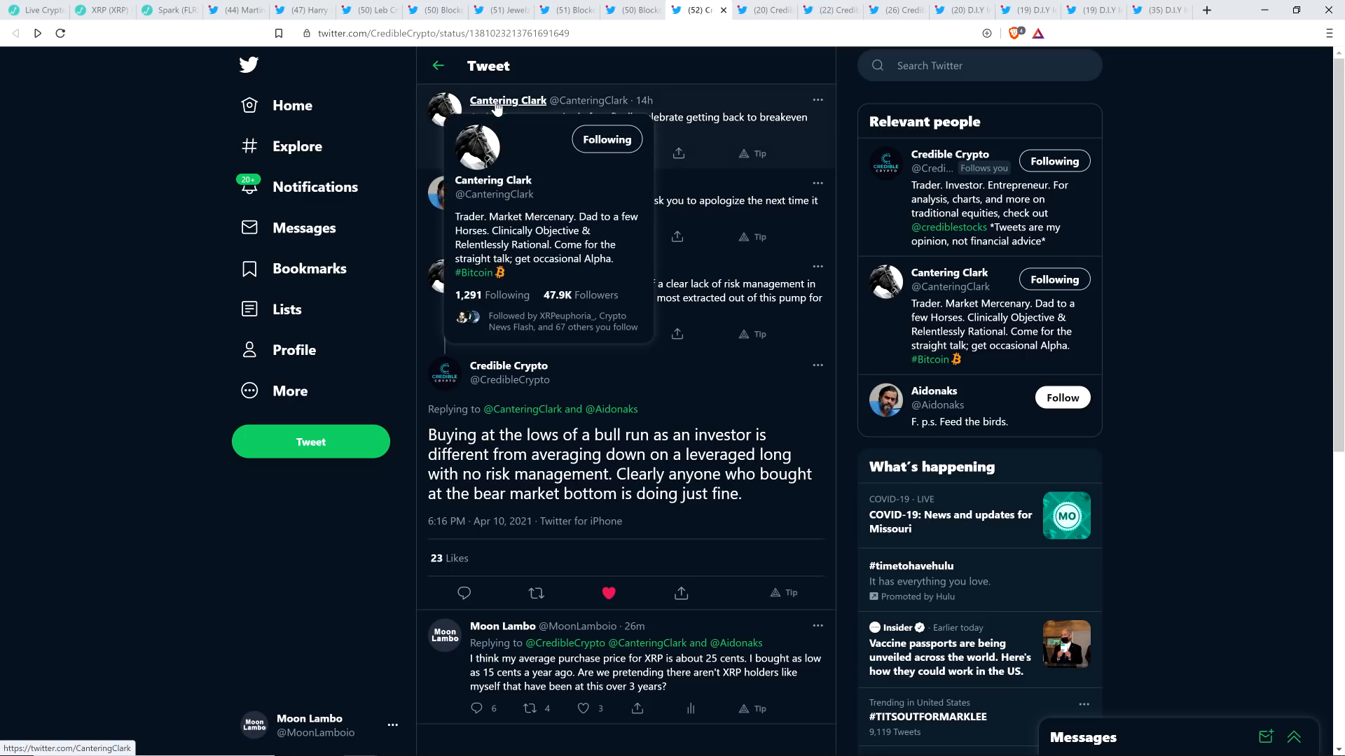
pyautogui.moveTo(84, 157)
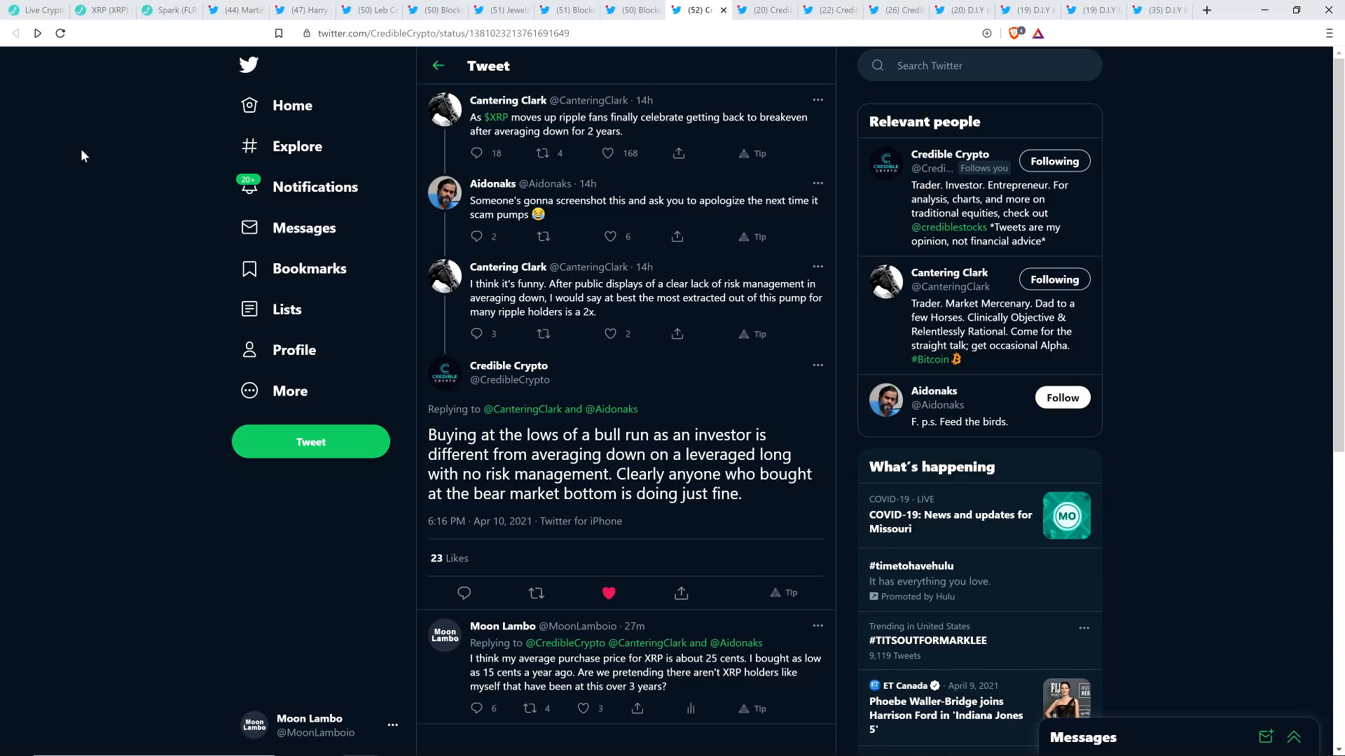
# Refresh Credible Crypto's reply to Cheds, now showing 60 likes, up from 23.
pyautogui.click(582, 708)
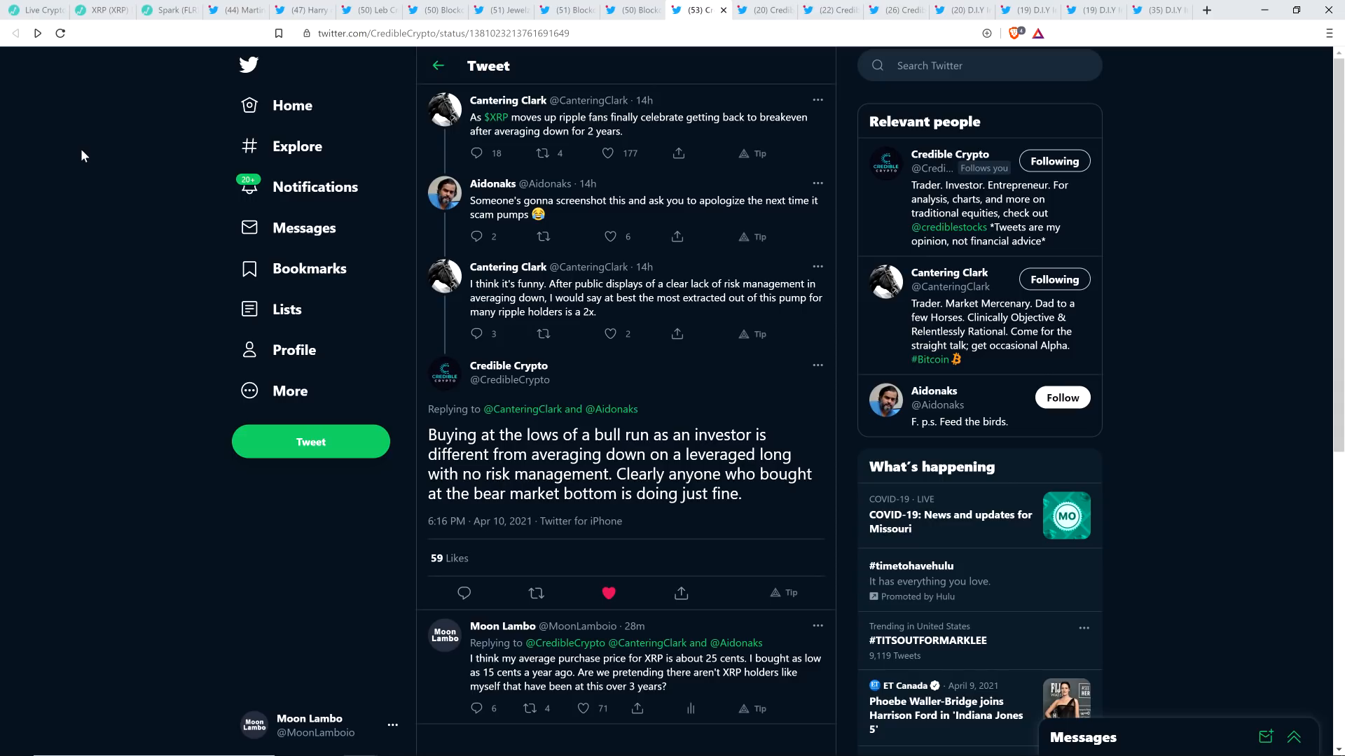
pyautogui.click(608, 593)
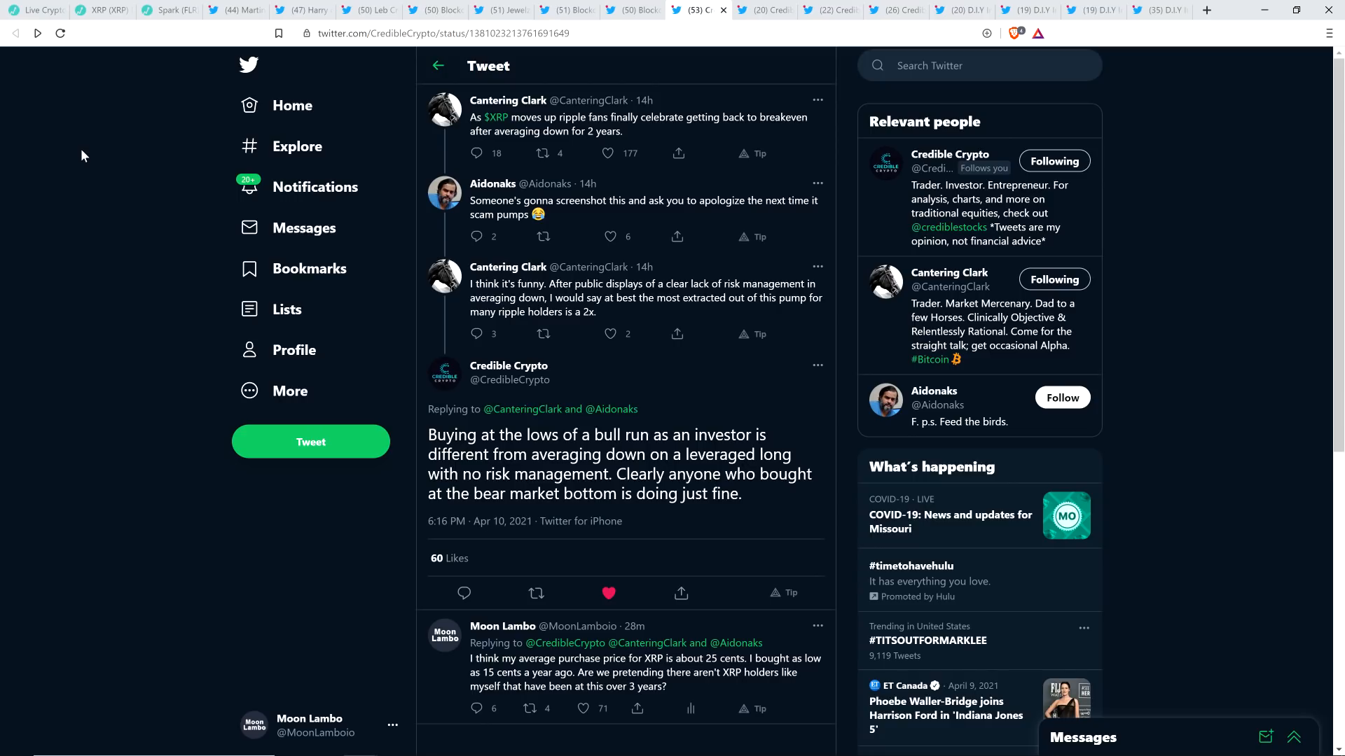
pyautogui.moveTo(239, 140)
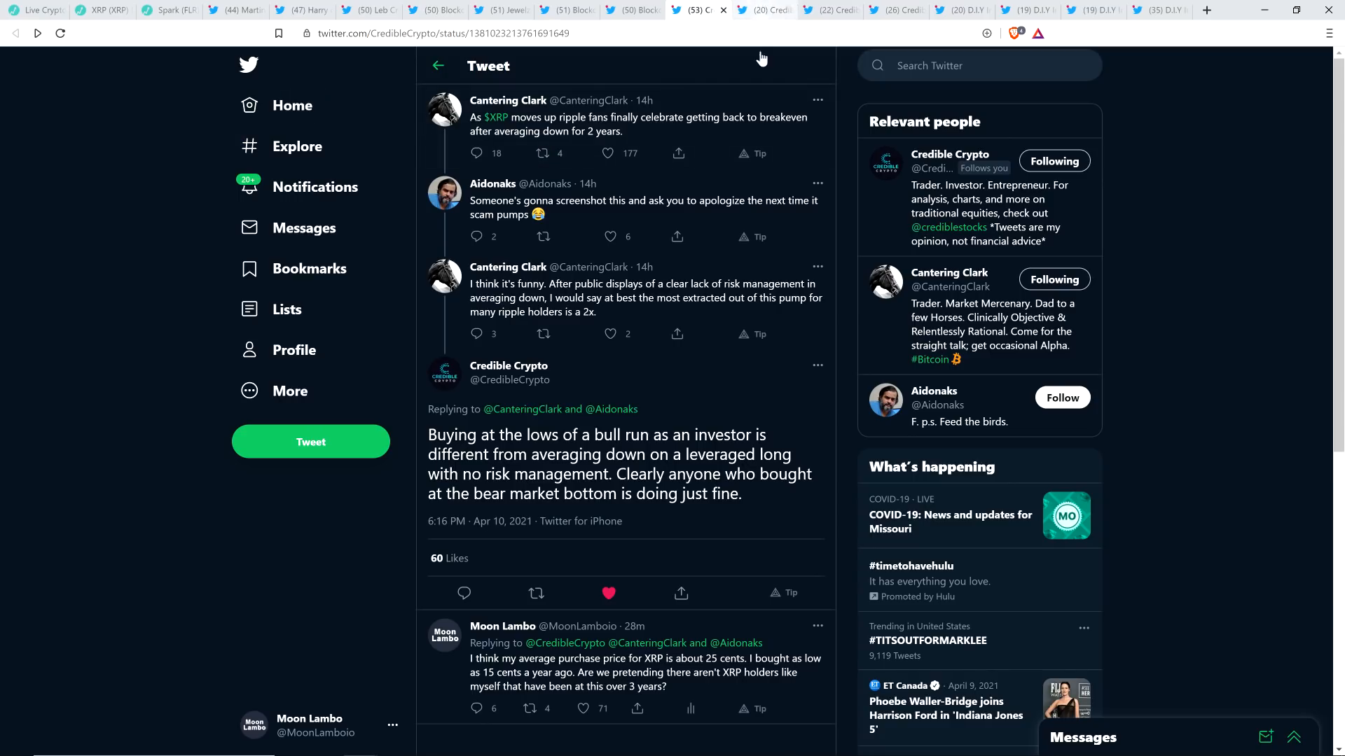
pyautogui.moveTo(763, 9)
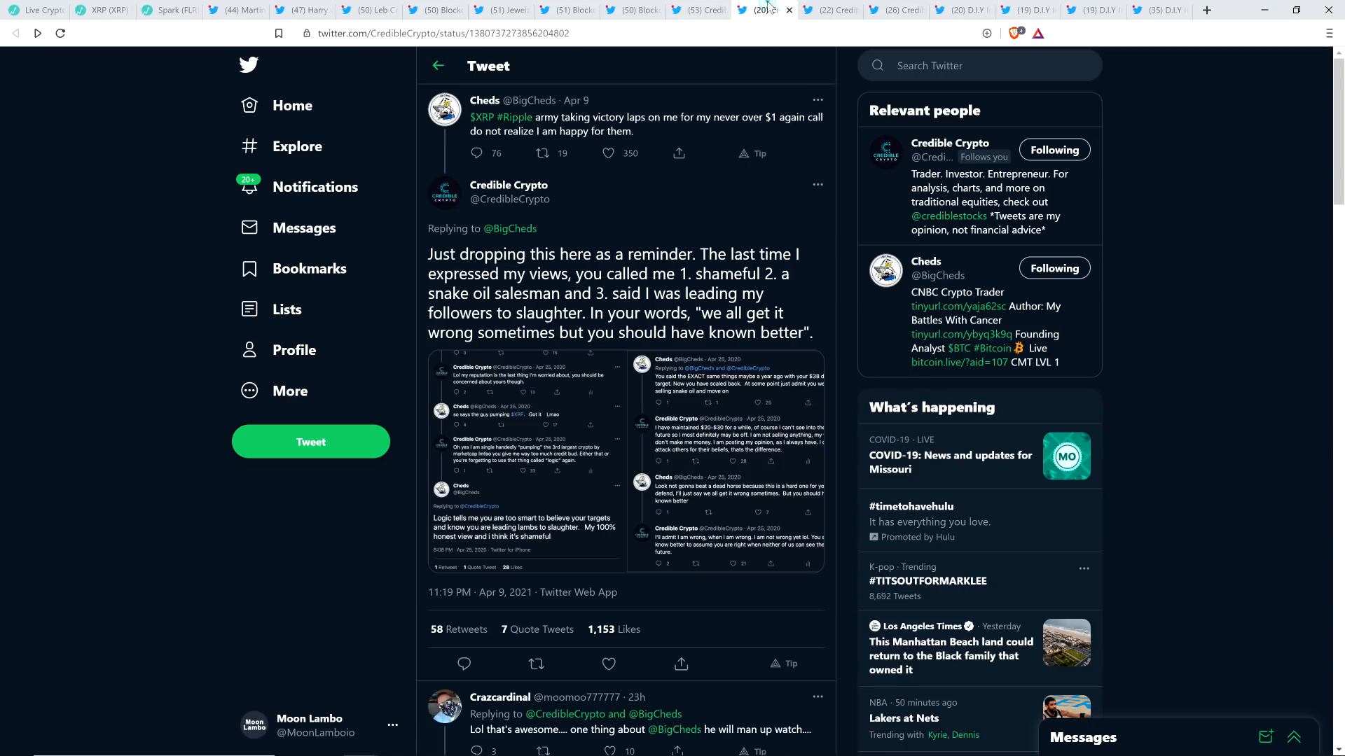
pyautogui.click(763, 9)
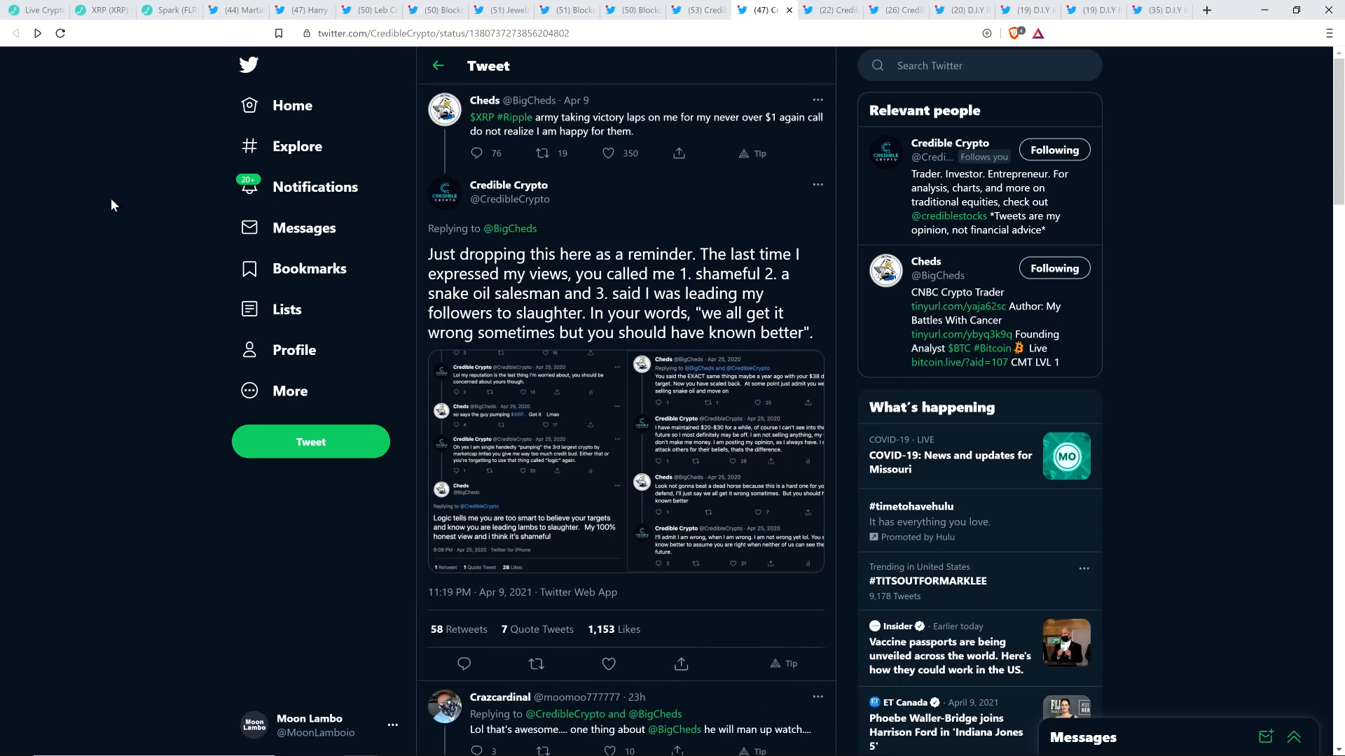
pyautogui.moveTo(77, 211)
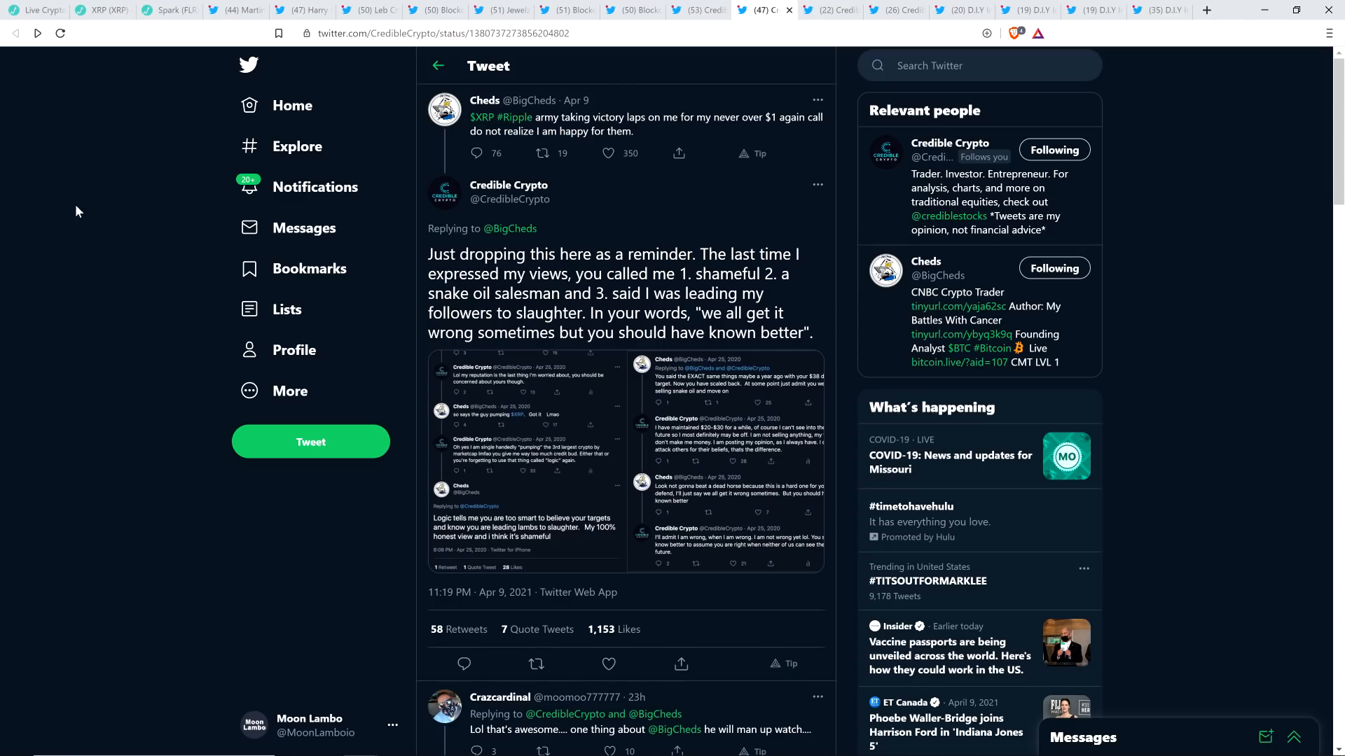
pyautogui.moveTo(484, 100)
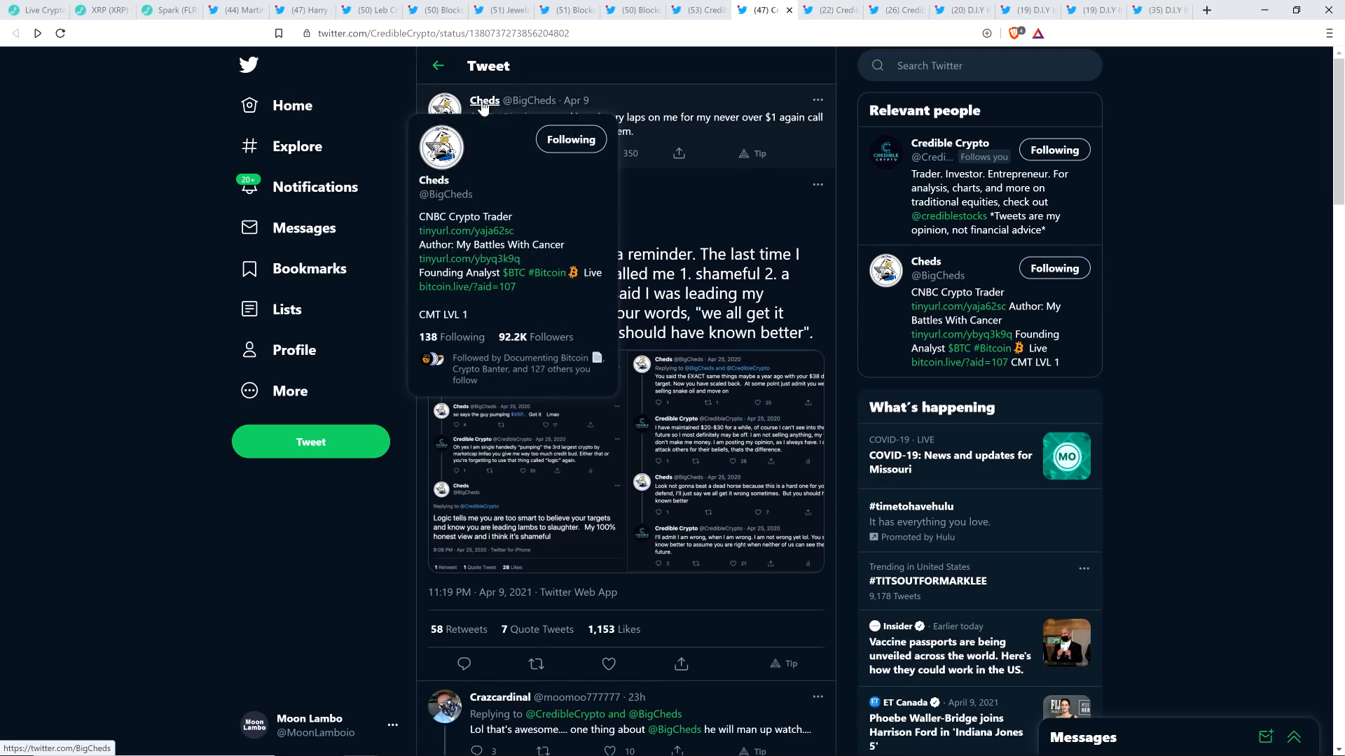
pyautogui.moveTo(76, 204)
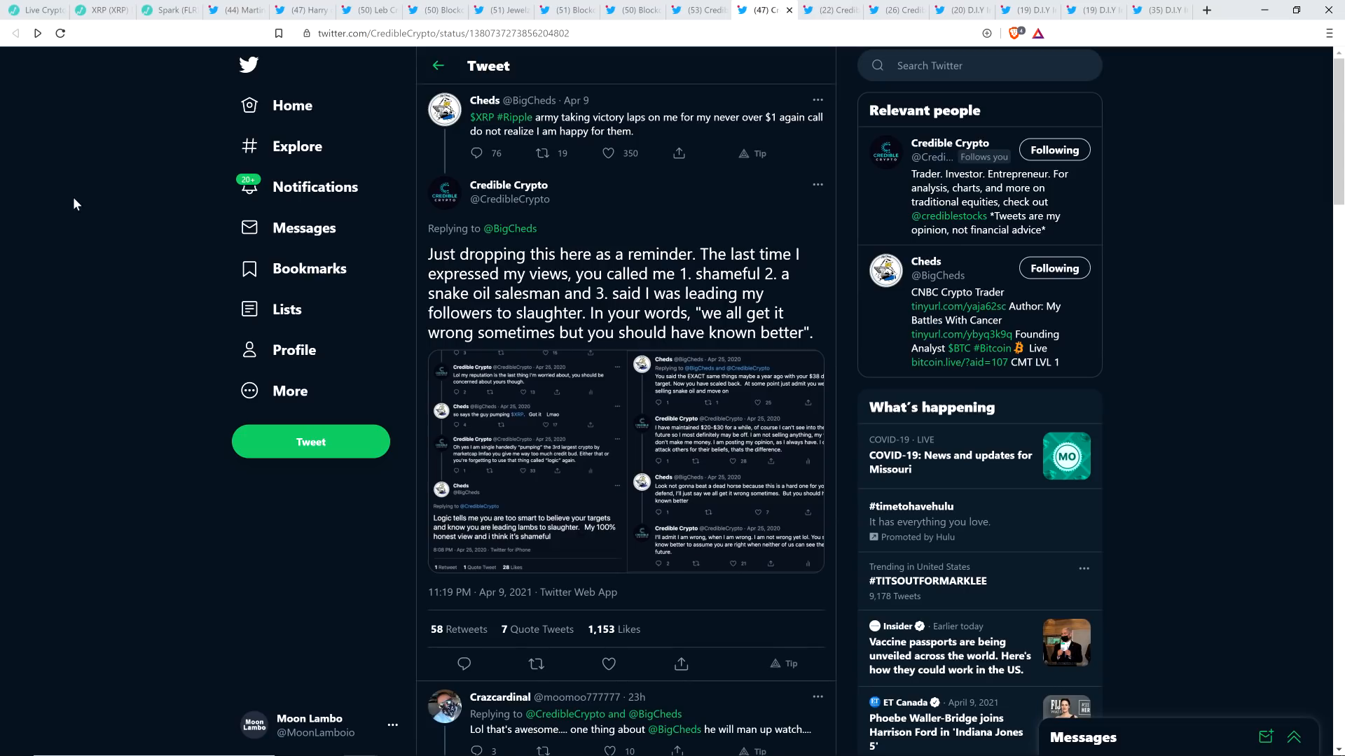
pyautogui.moveTo(92, 203)
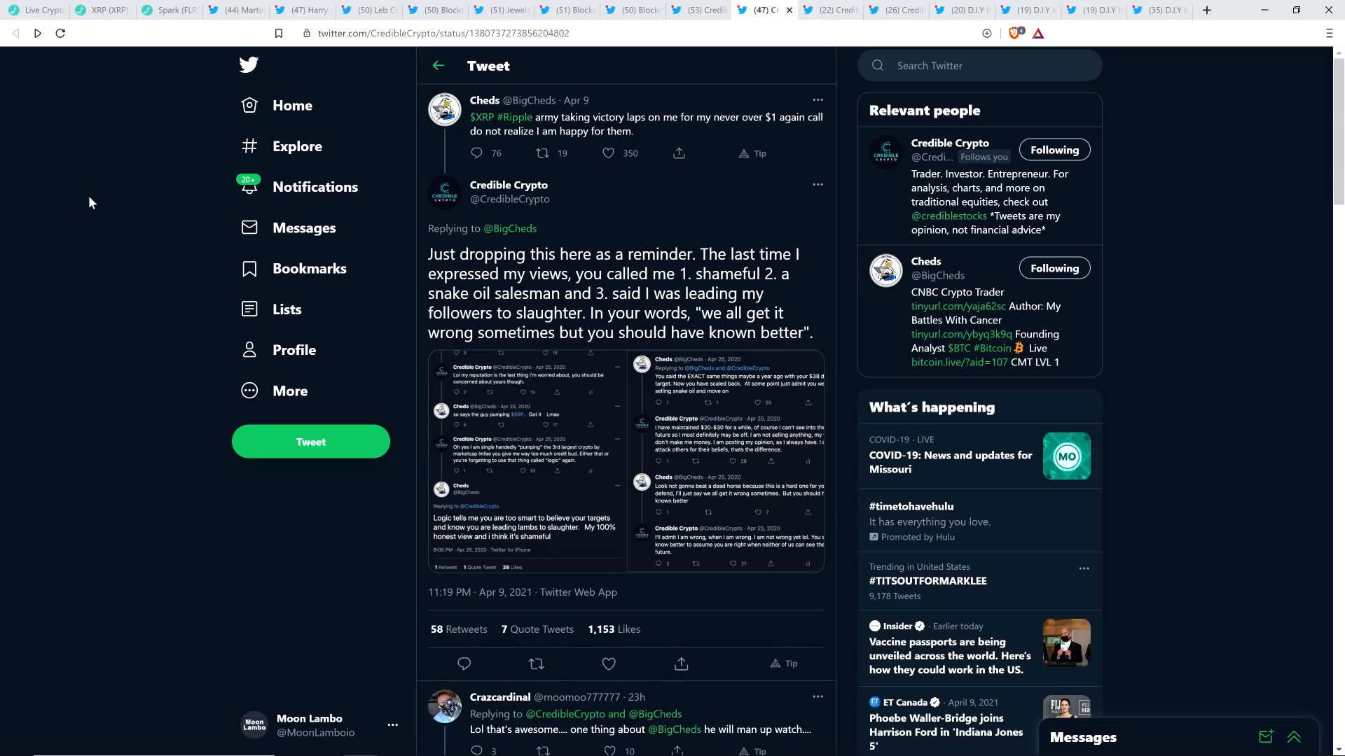
pyautogui.moveTo(94, 201)
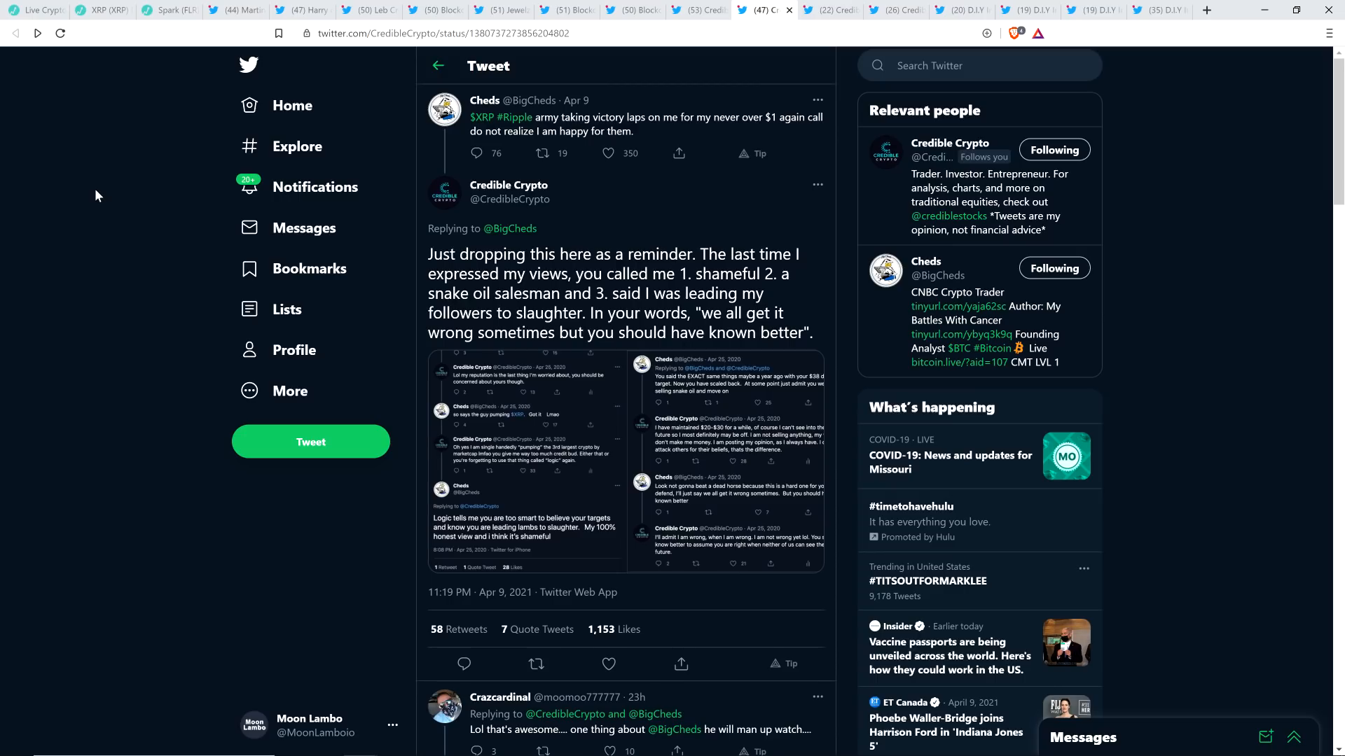
pyautogui.moveTo(84, 195)
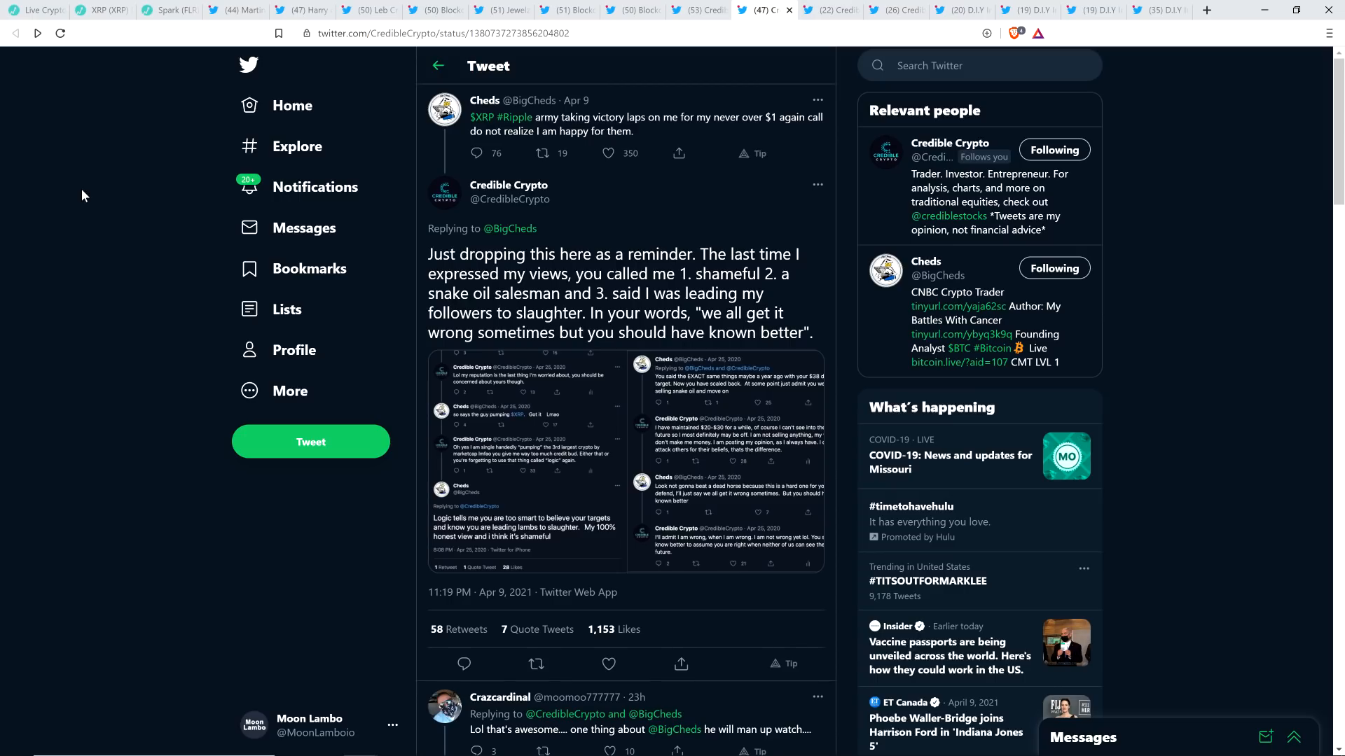
pyautogui.moveTo(556, 221)
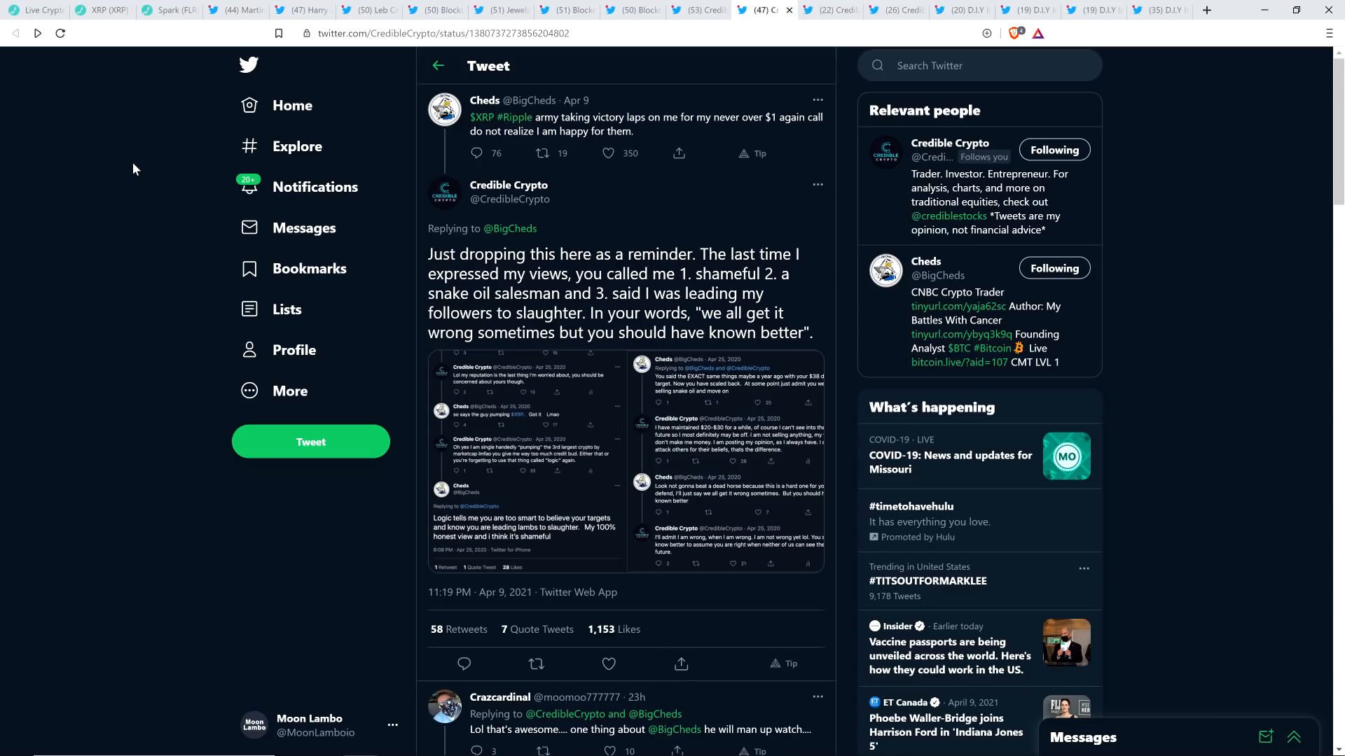
pyautogui.moveTo(173, 173)
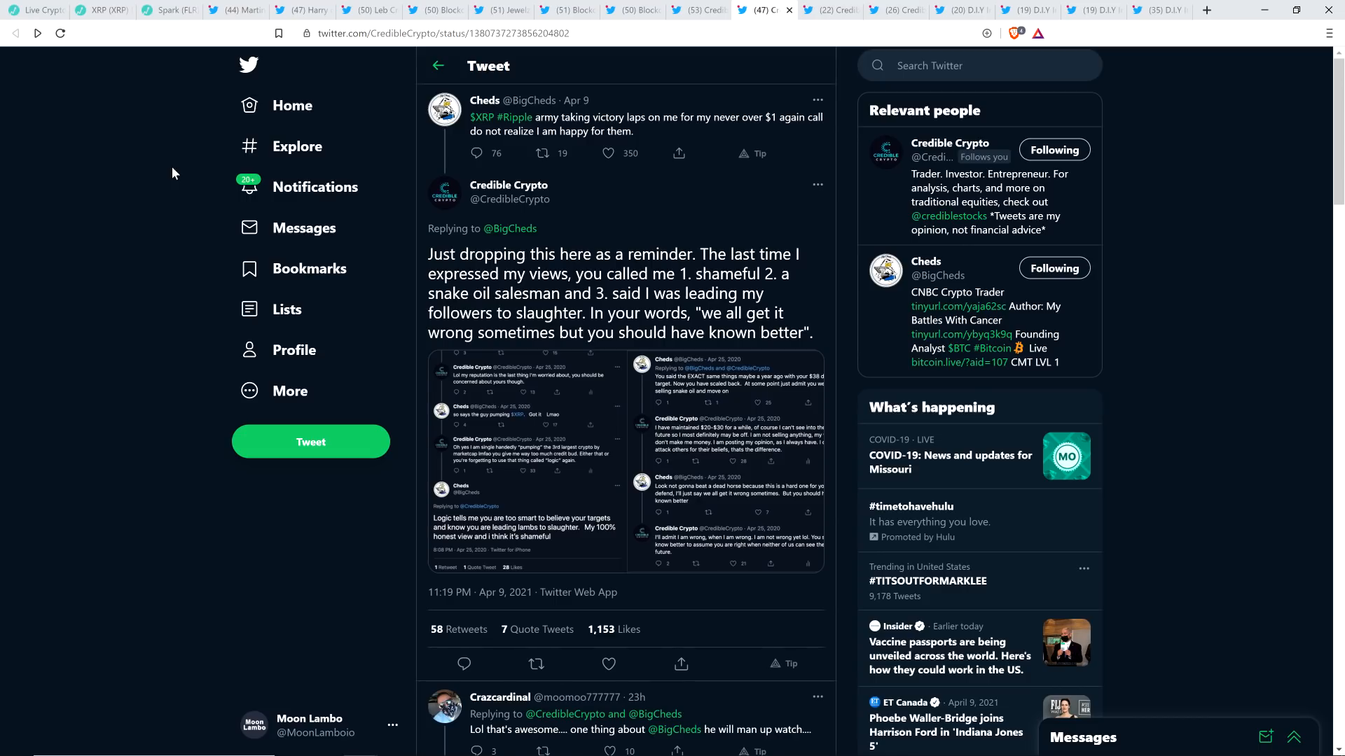
pyautogui.moveTo(81, 238)
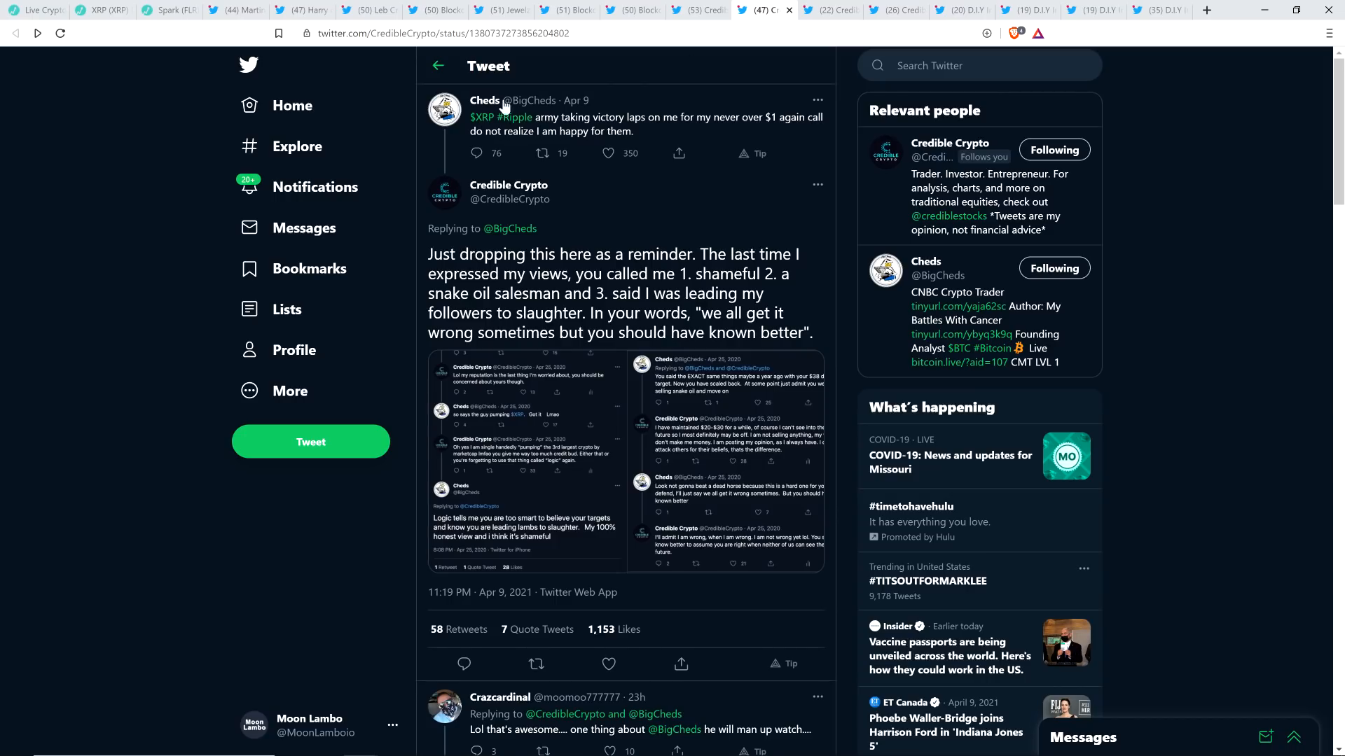
pyautogui.moveTo(188, 265)
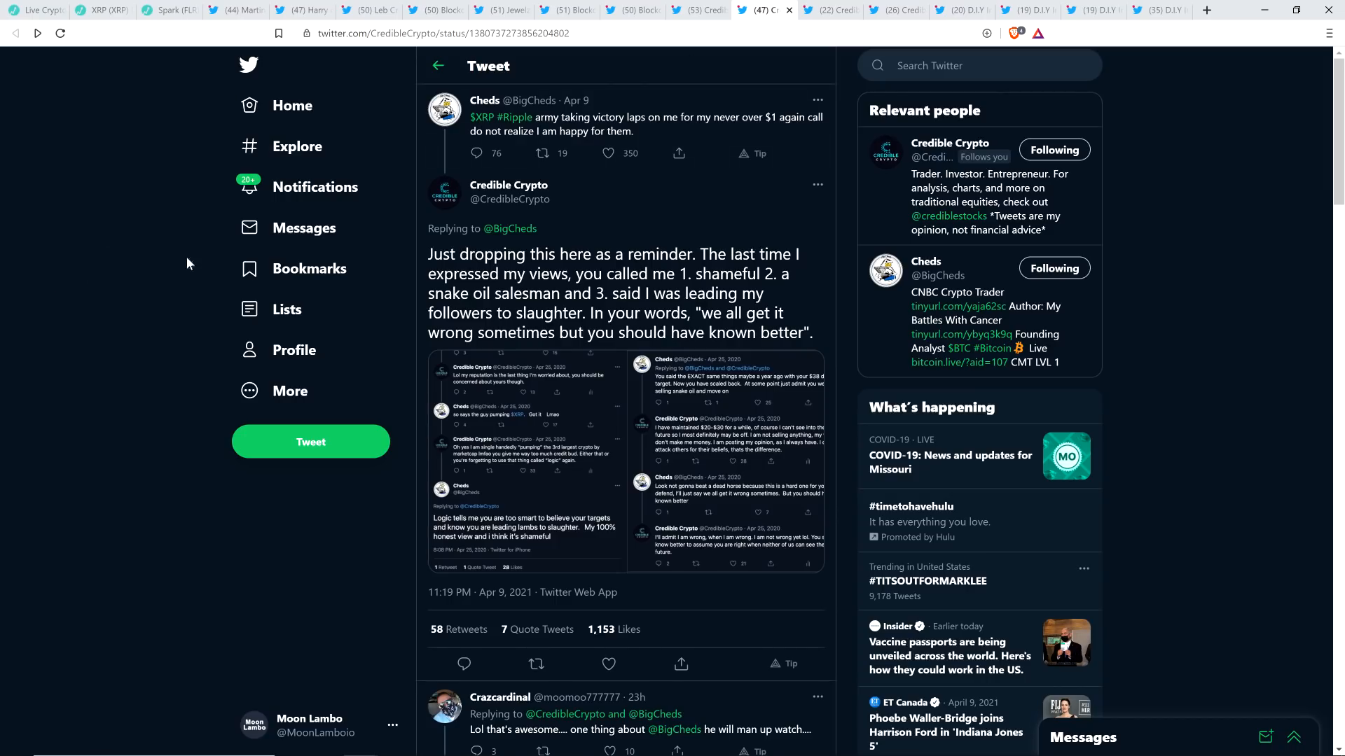
pyautogui.moveTo(76, 137)
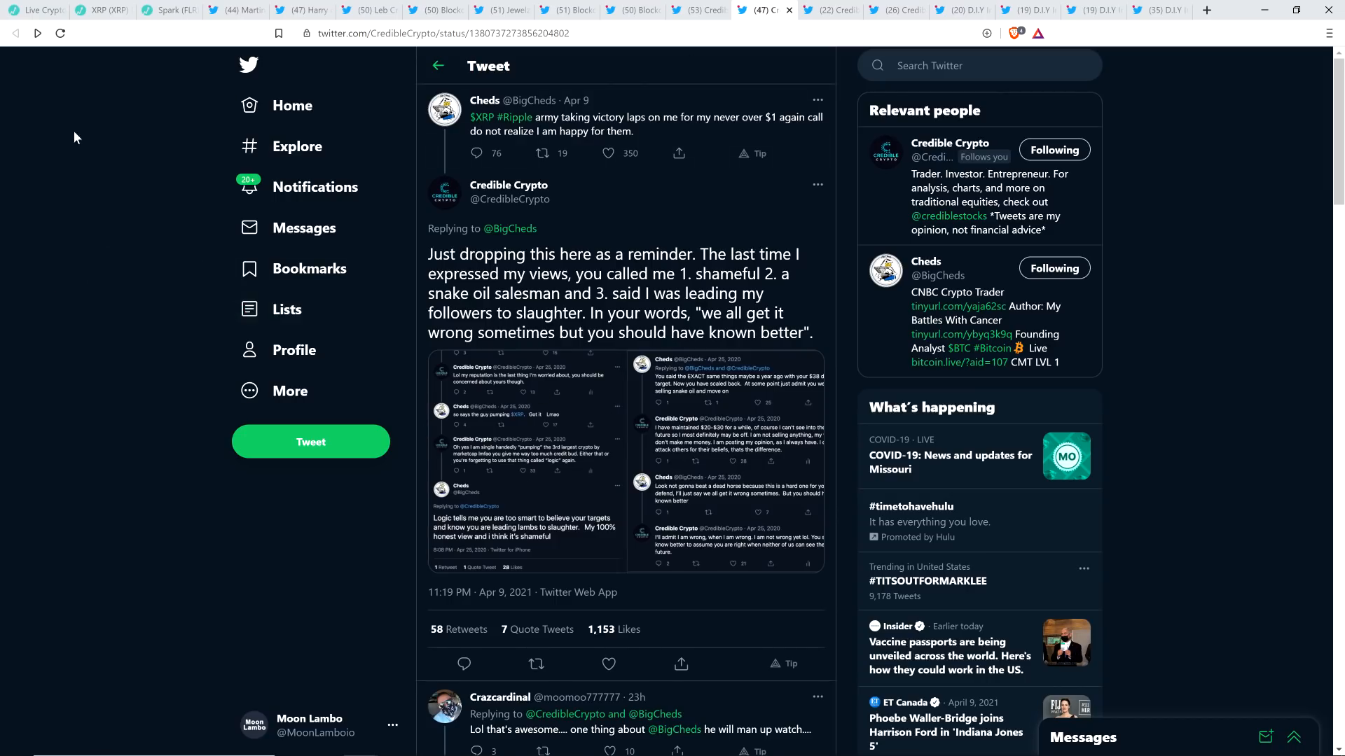
pyautogui.moveTo(104, 194)
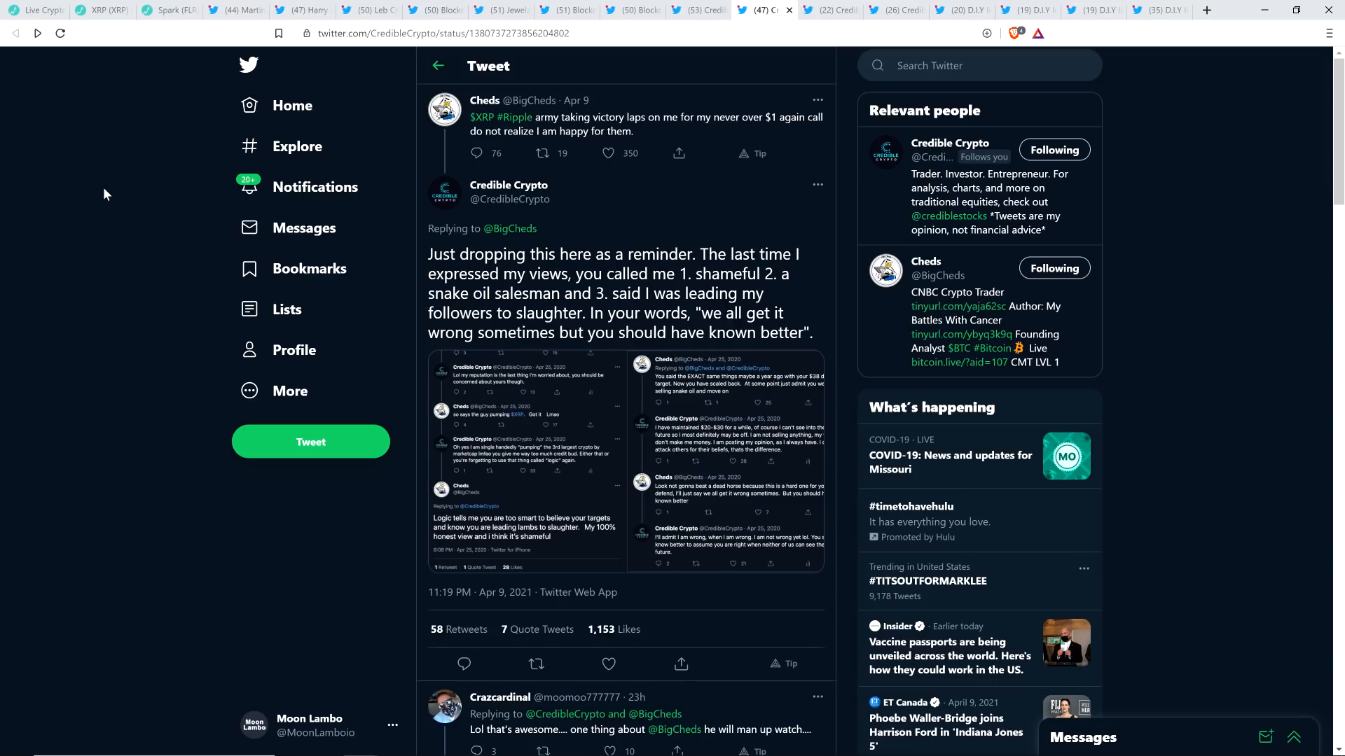
pyautogui.moveTo(114, 199)
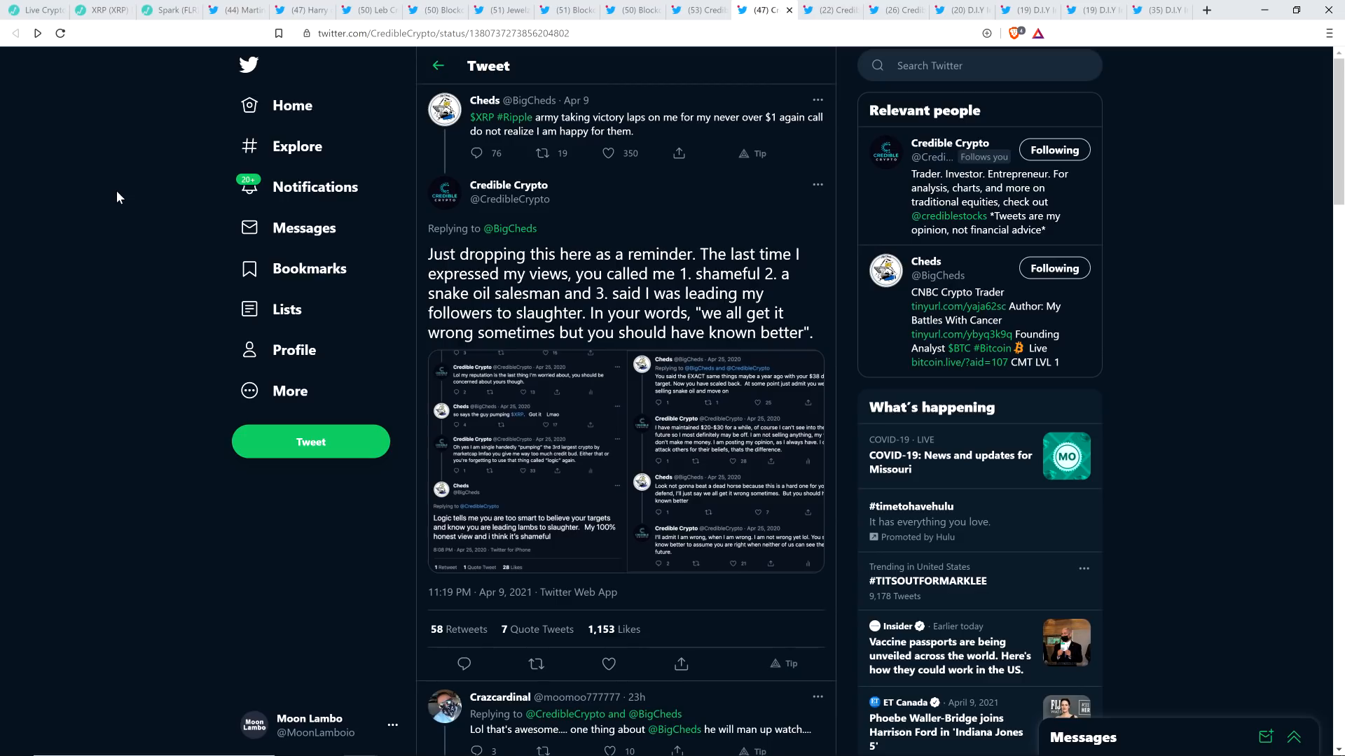
pyautogui.moveTo(117, 195)
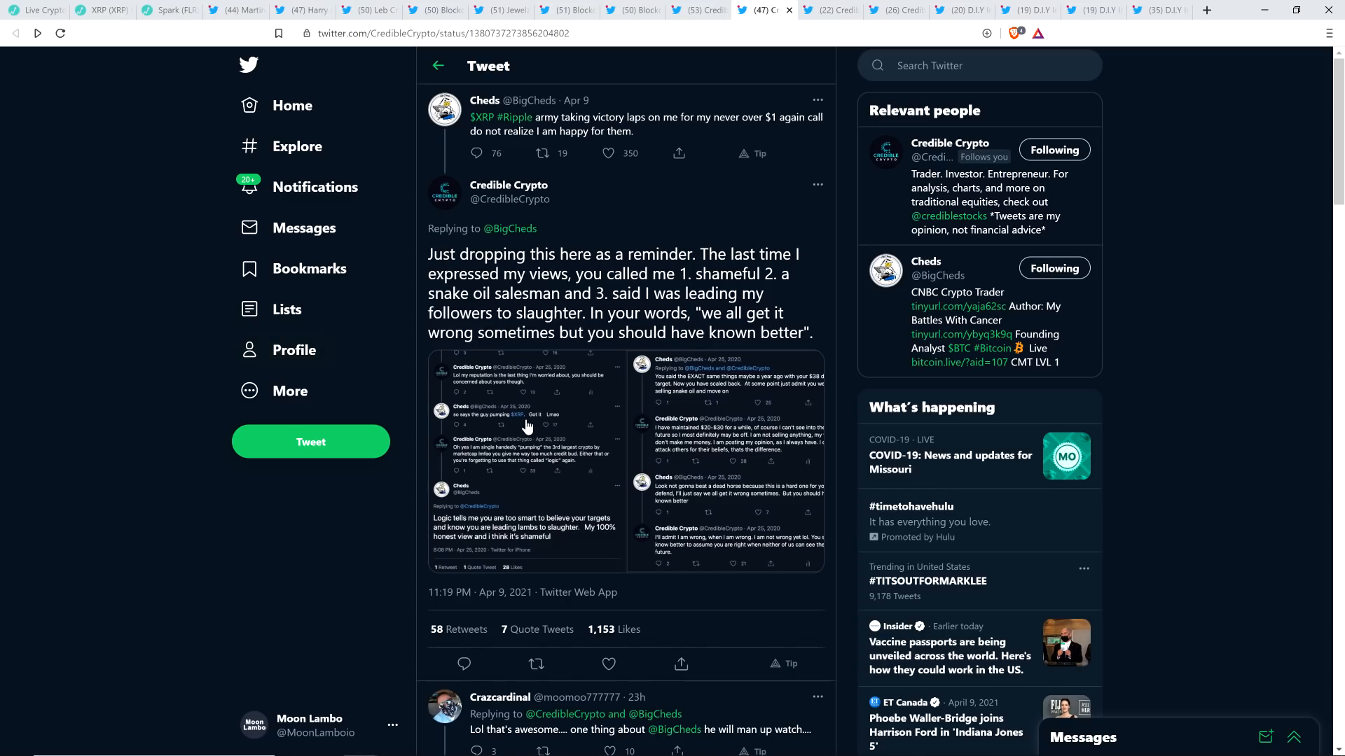
pyautogui.click(526, 428)
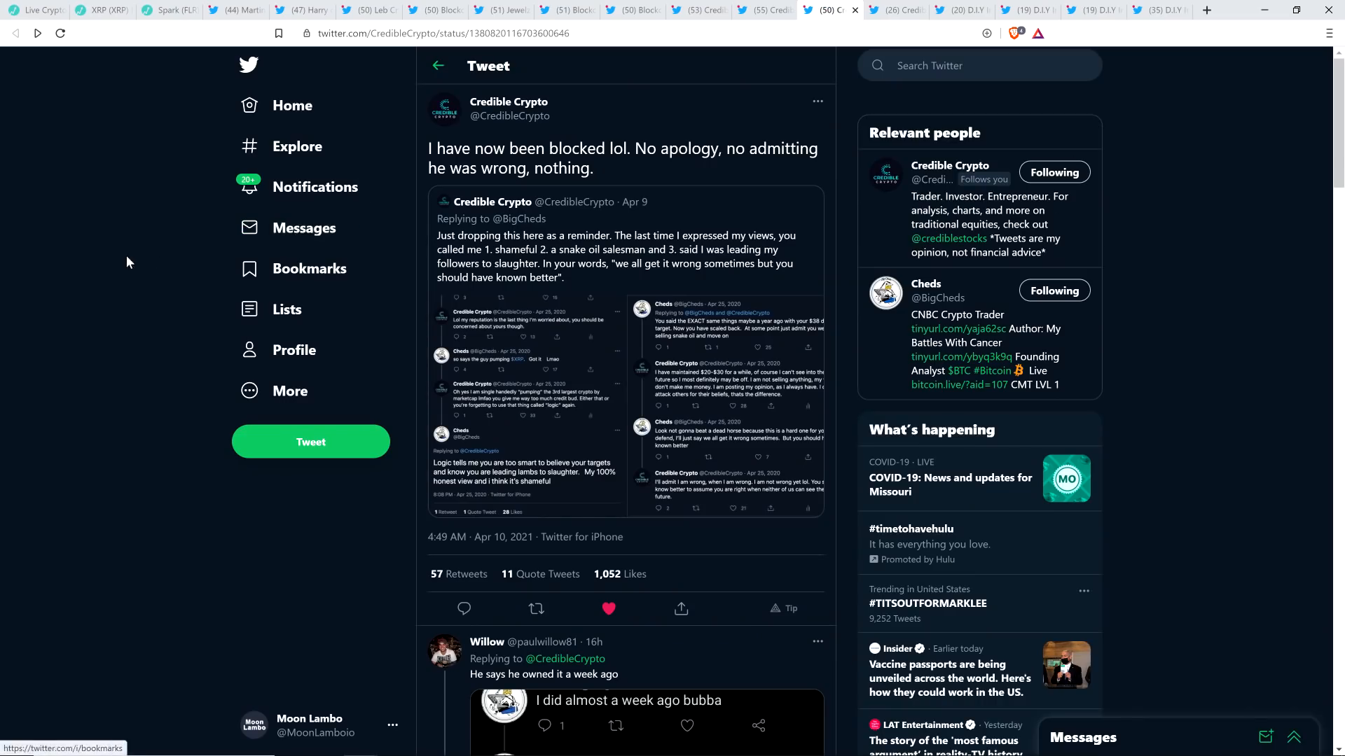
pyautogui.moveTo(554, 217)
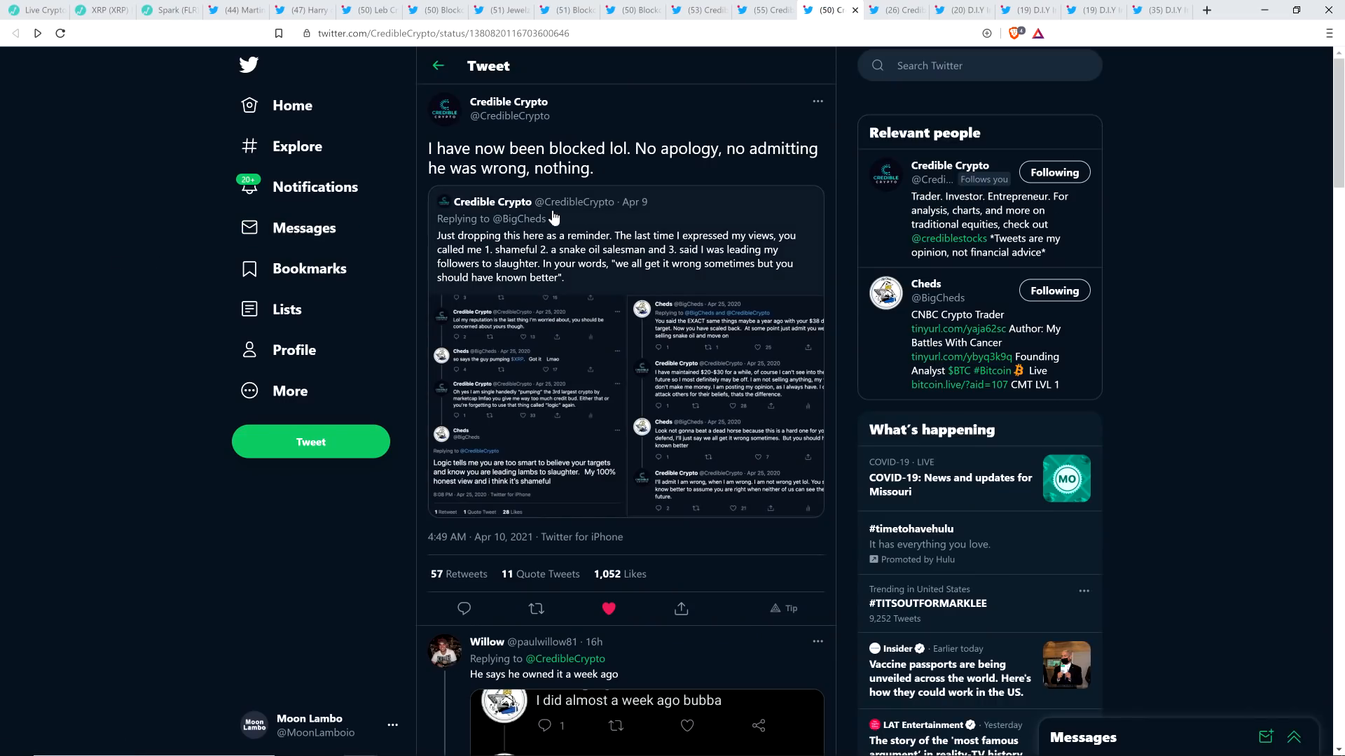
pyautogui.moveTo(508, 100)
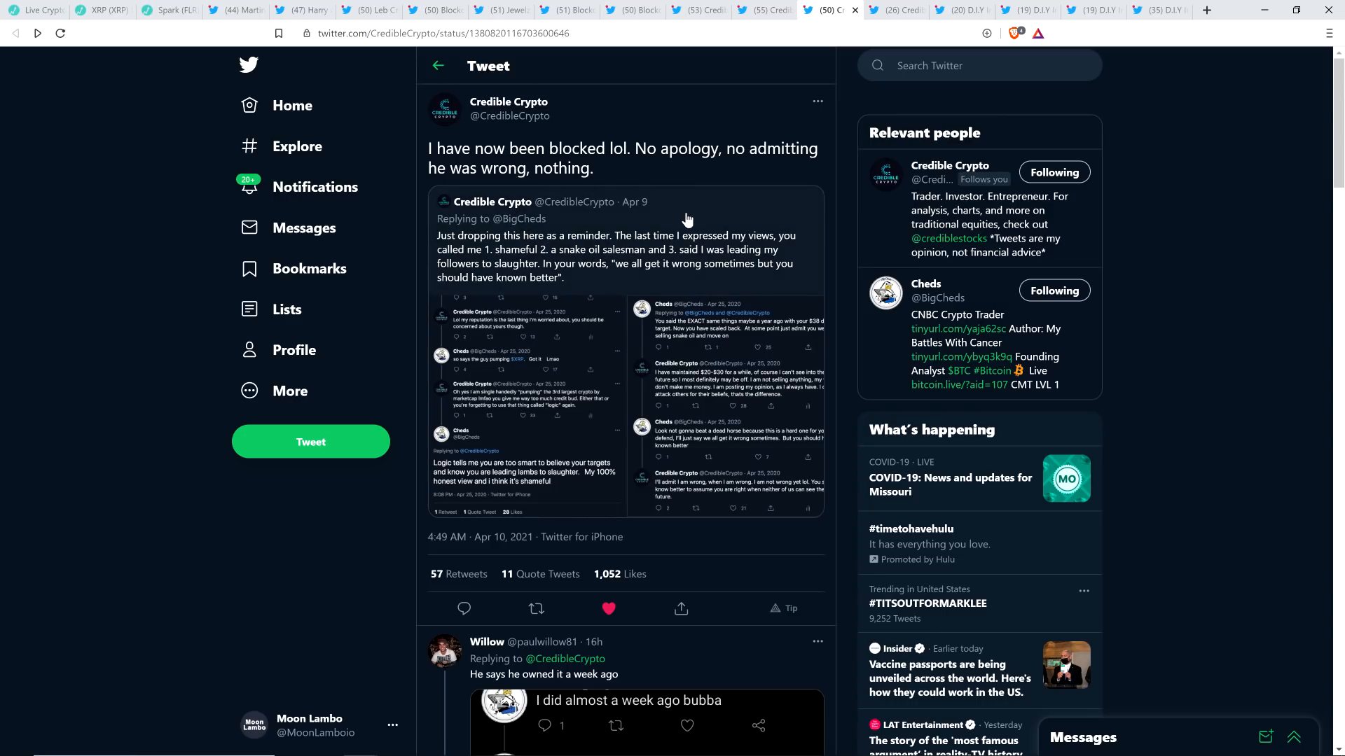
pyautogui.moveTo(526, 187)
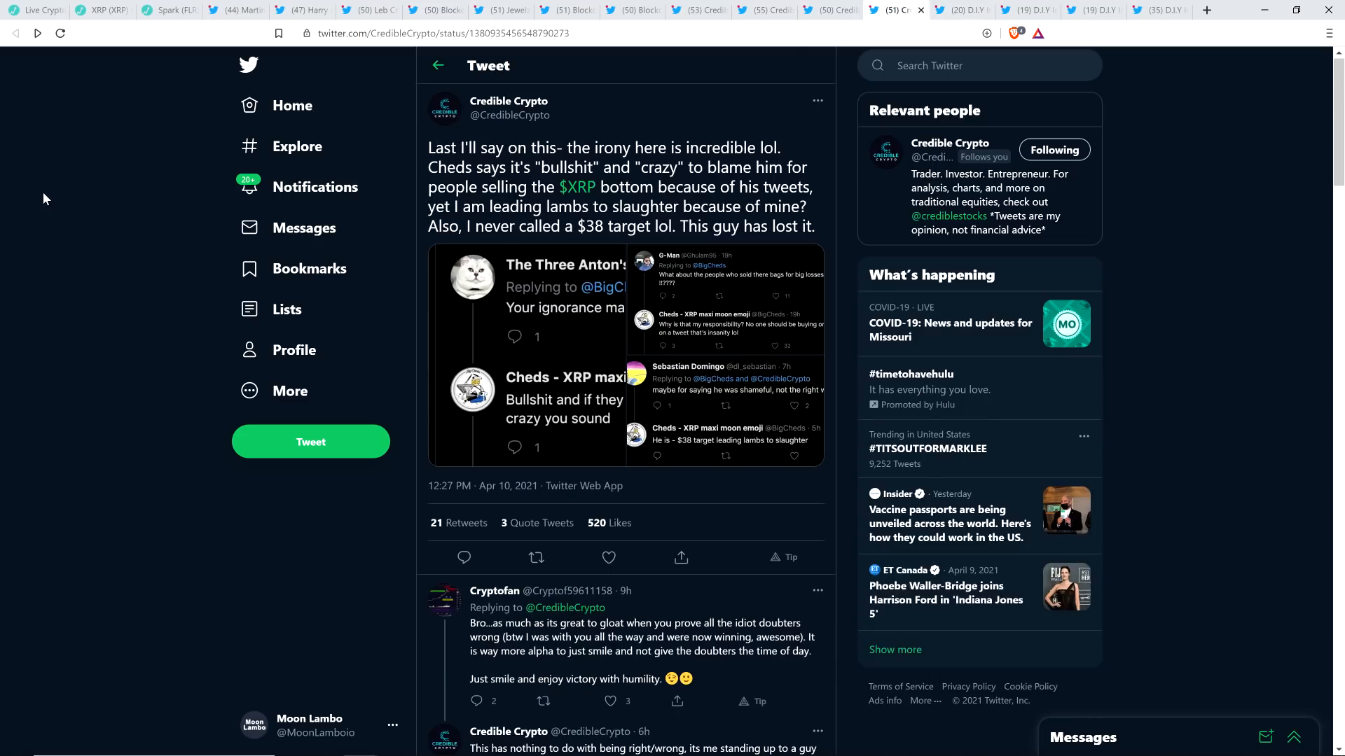
pyautogui.moveTo(34, 213)
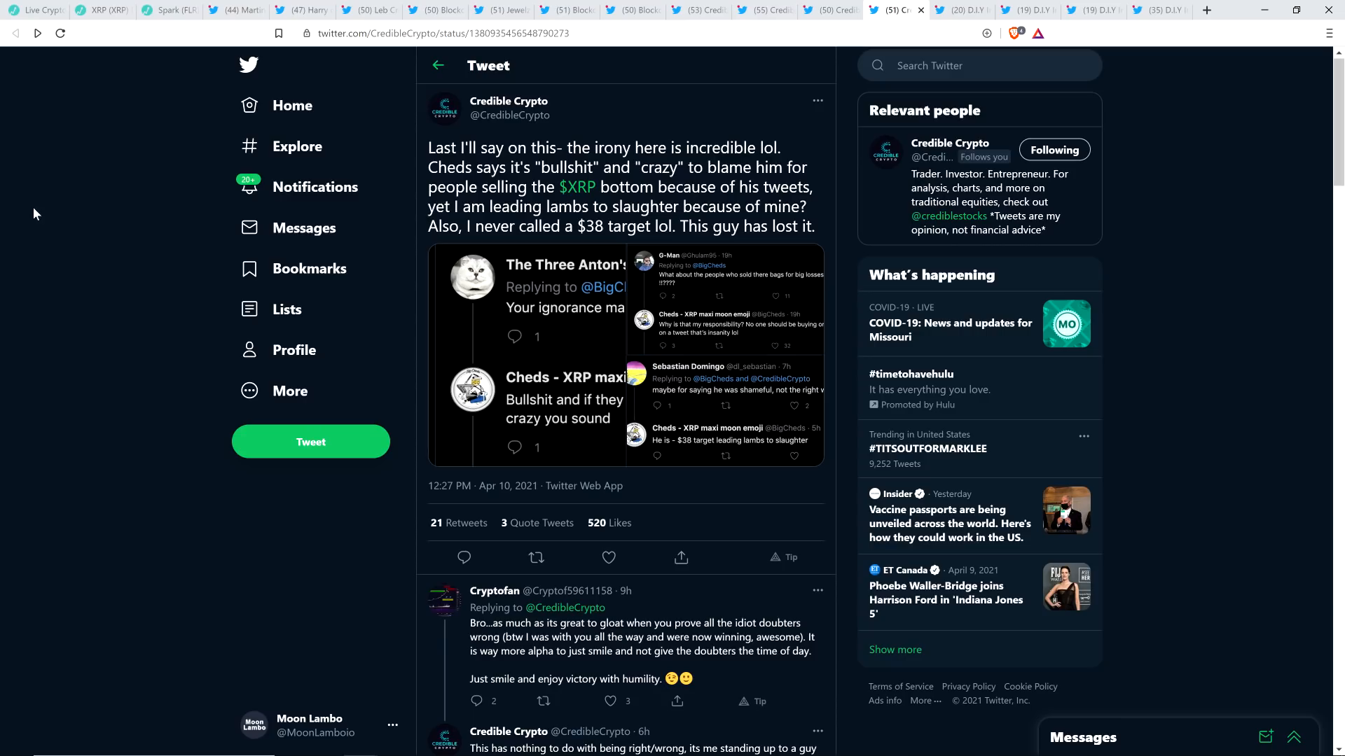
pyautogui.moveTo(54, 213)
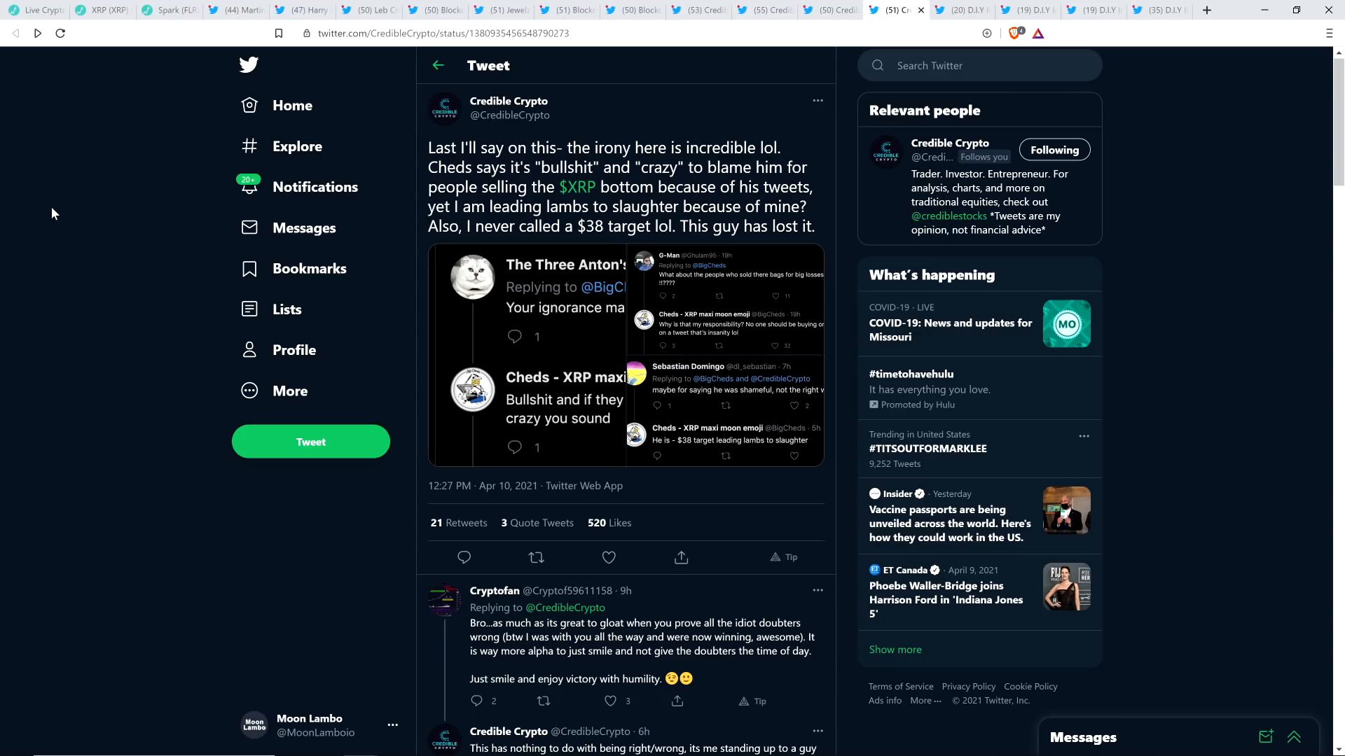
pyautogui.moveTo(58, 210)
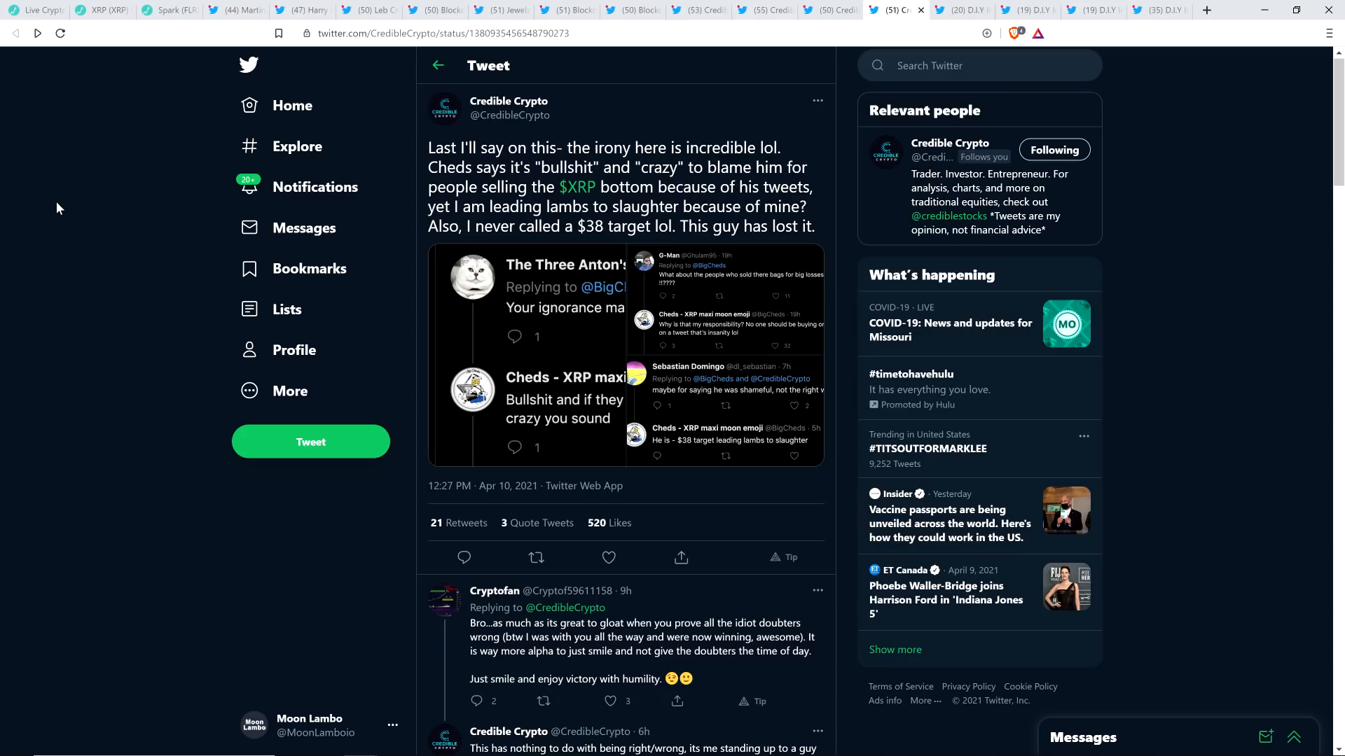
pyautogui.moveTo(101, 200)
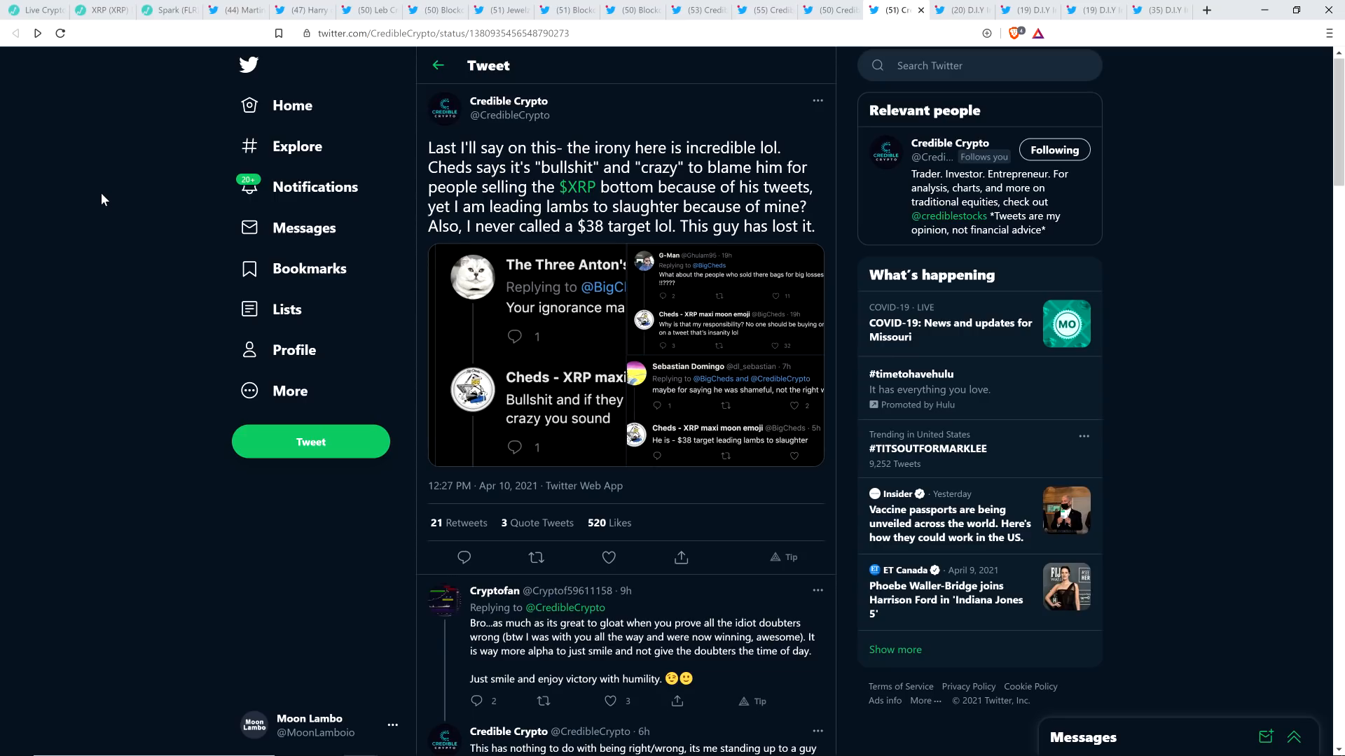
pyautogui.moveTo(108, 197)
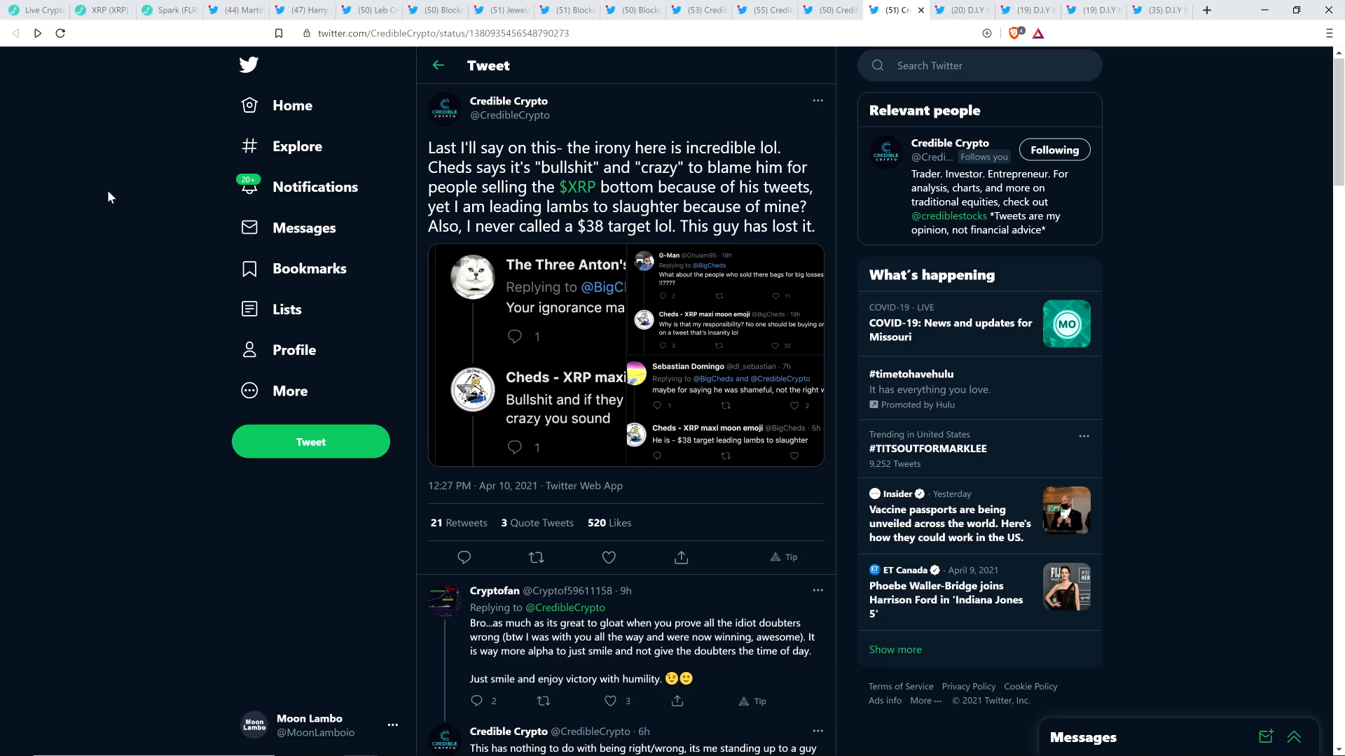
pyautogui.moveTo(118, 203)
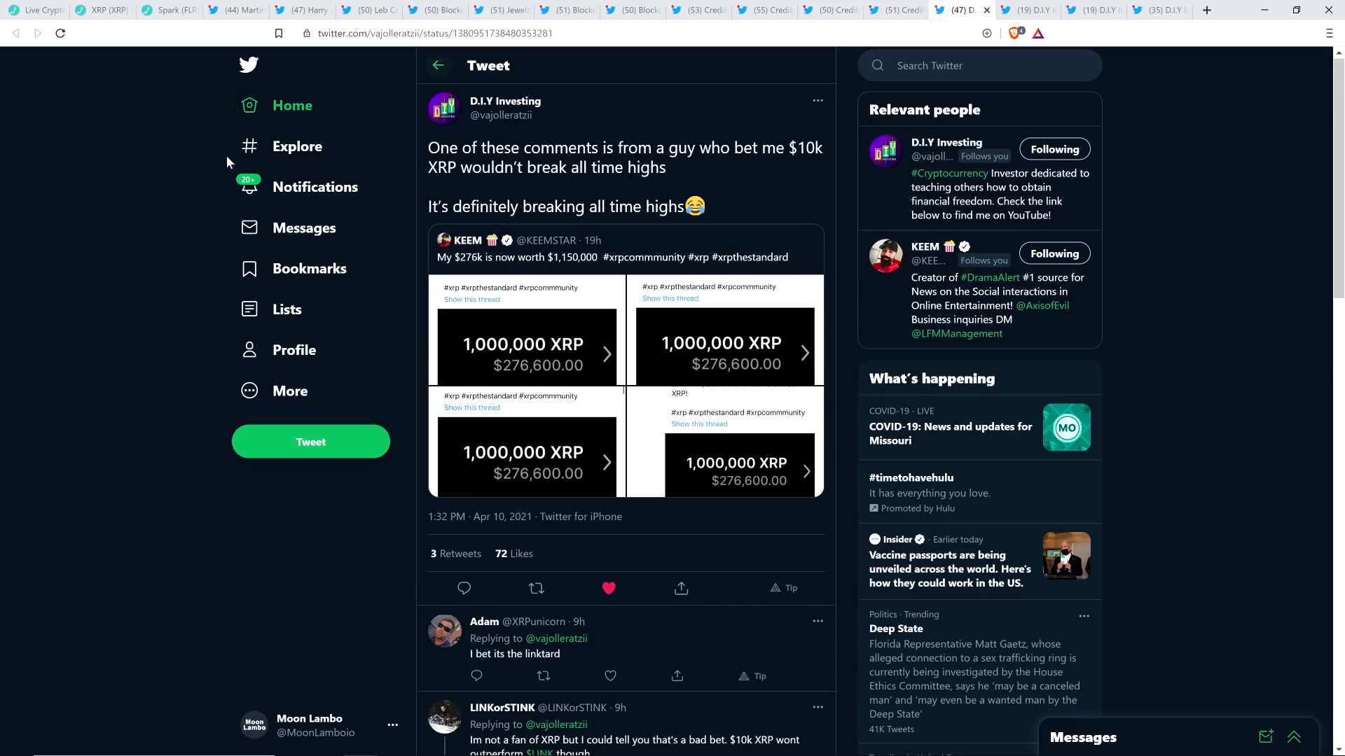
pyautogui.moveTo(137, 227)
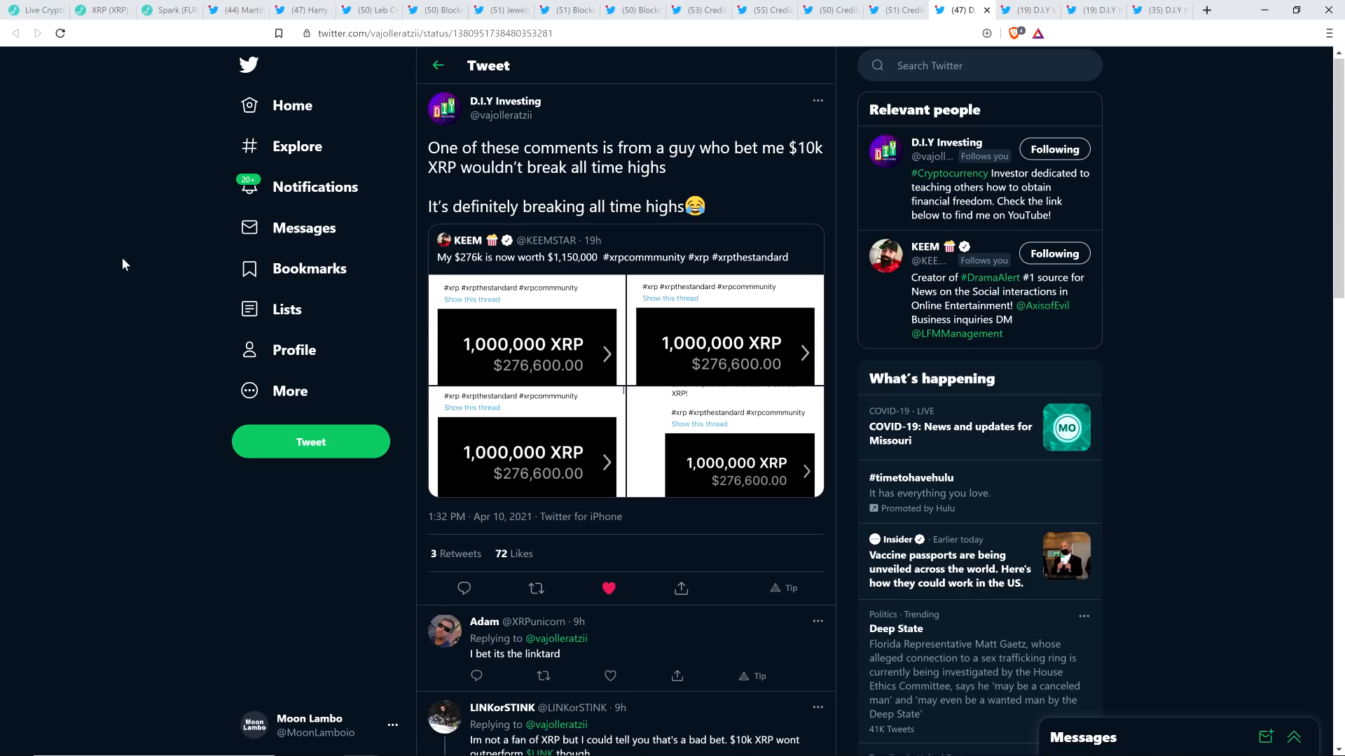
pyautogui.moveTo(57, 225)
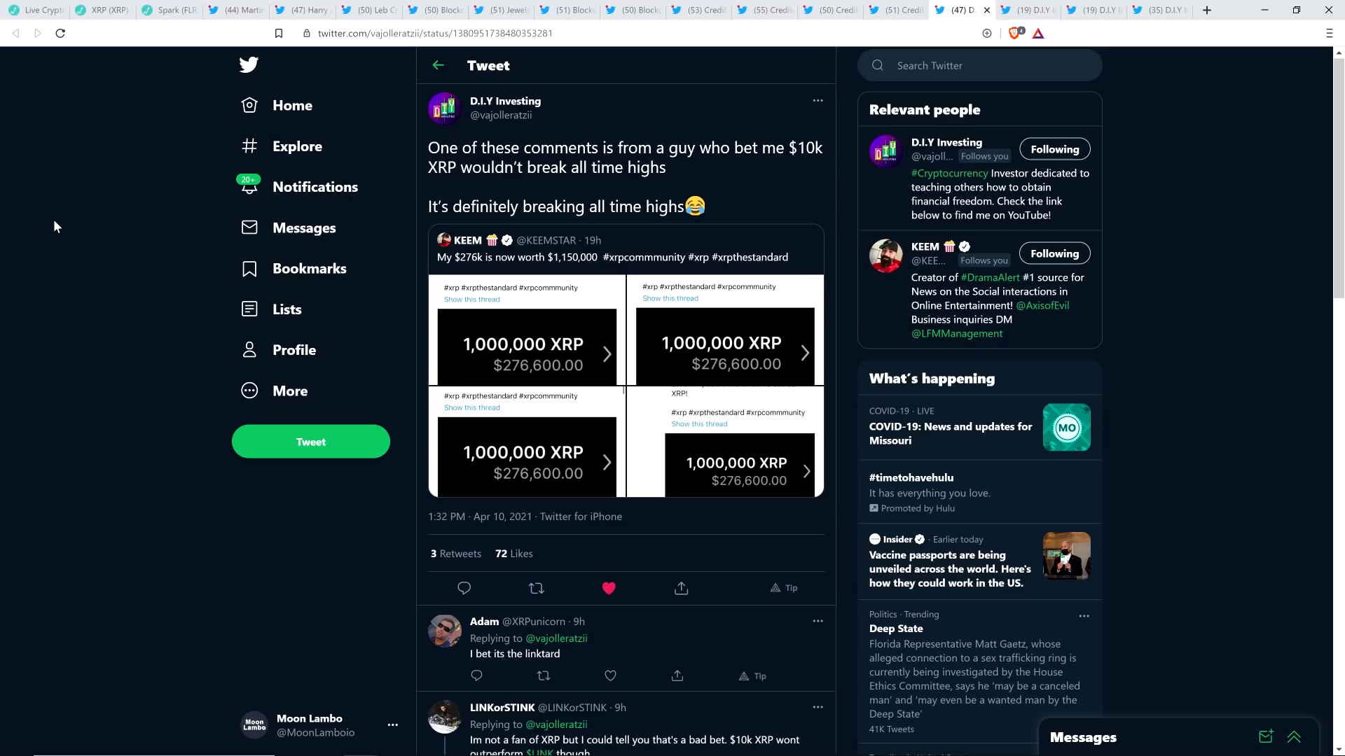
pyautogui.moveTo(500, 120)
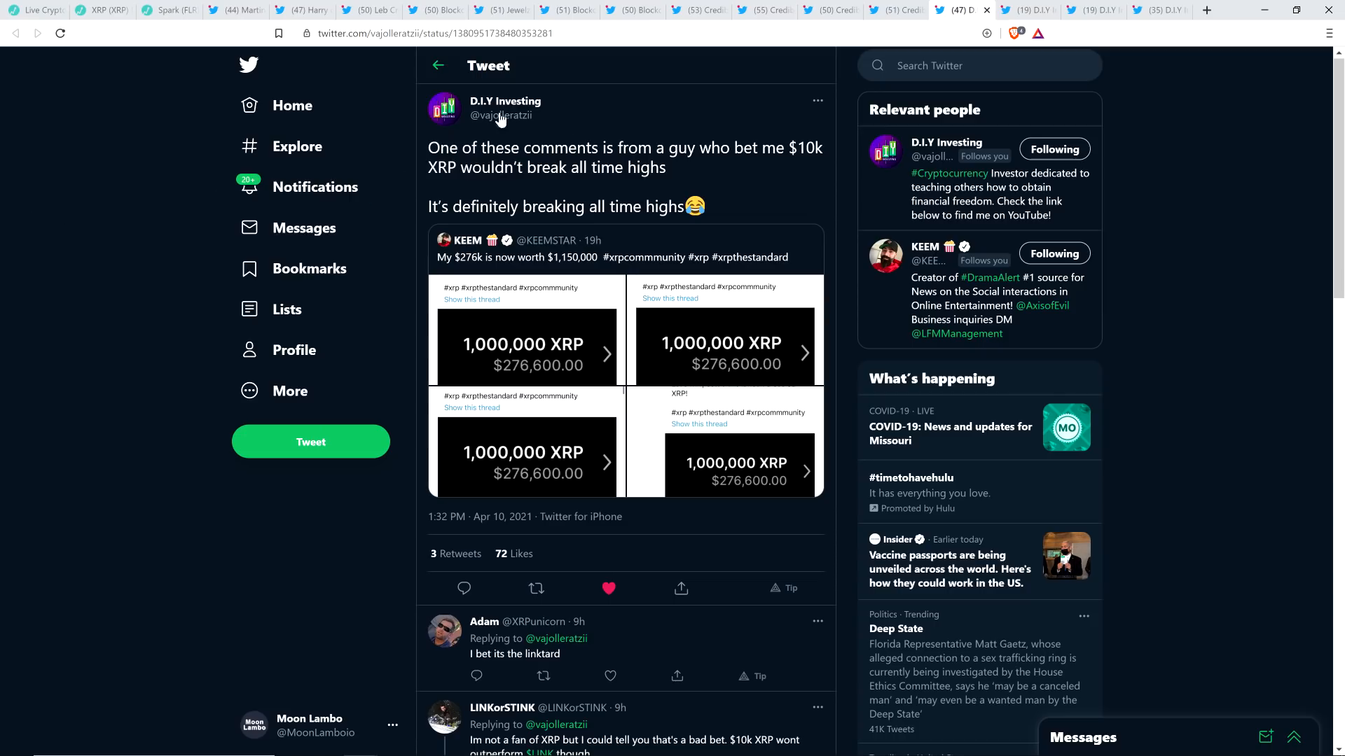
pyautogui.moveTo(603, 254)
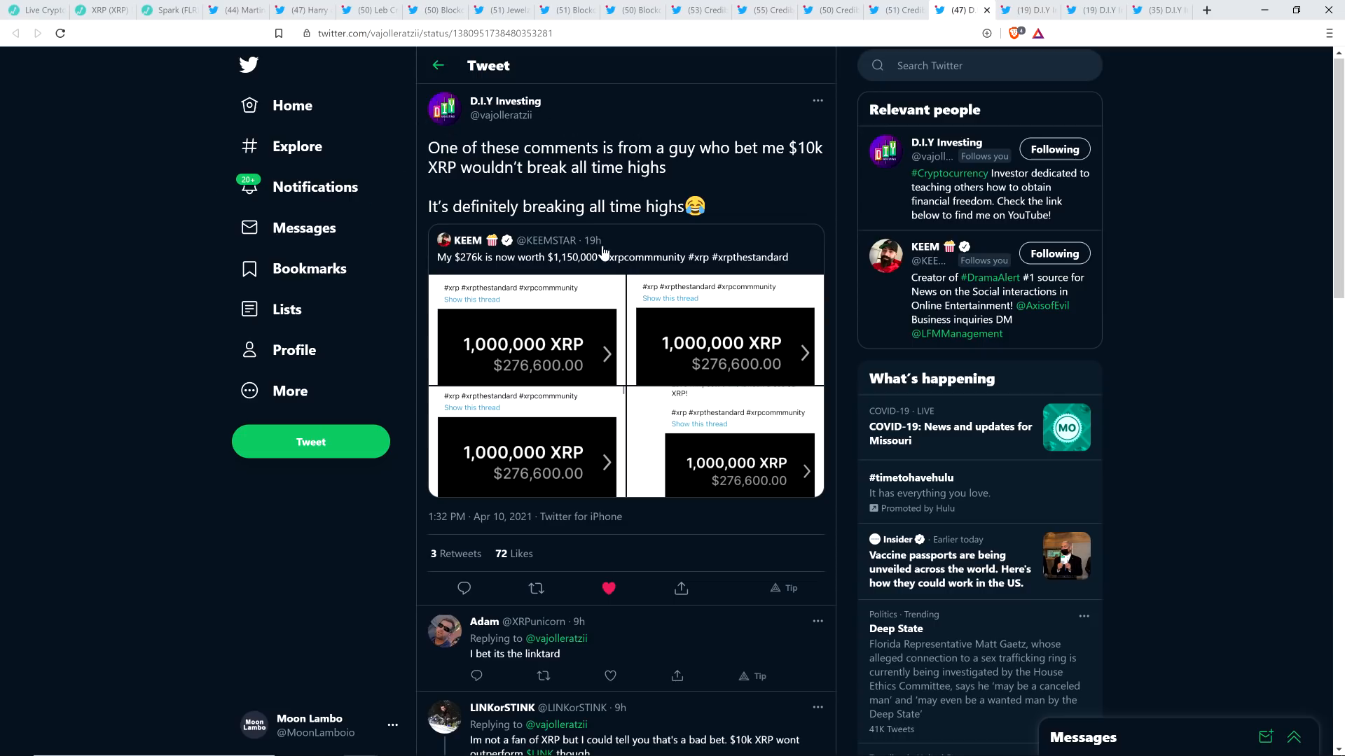
pyautogui.moveTo(677, 260)
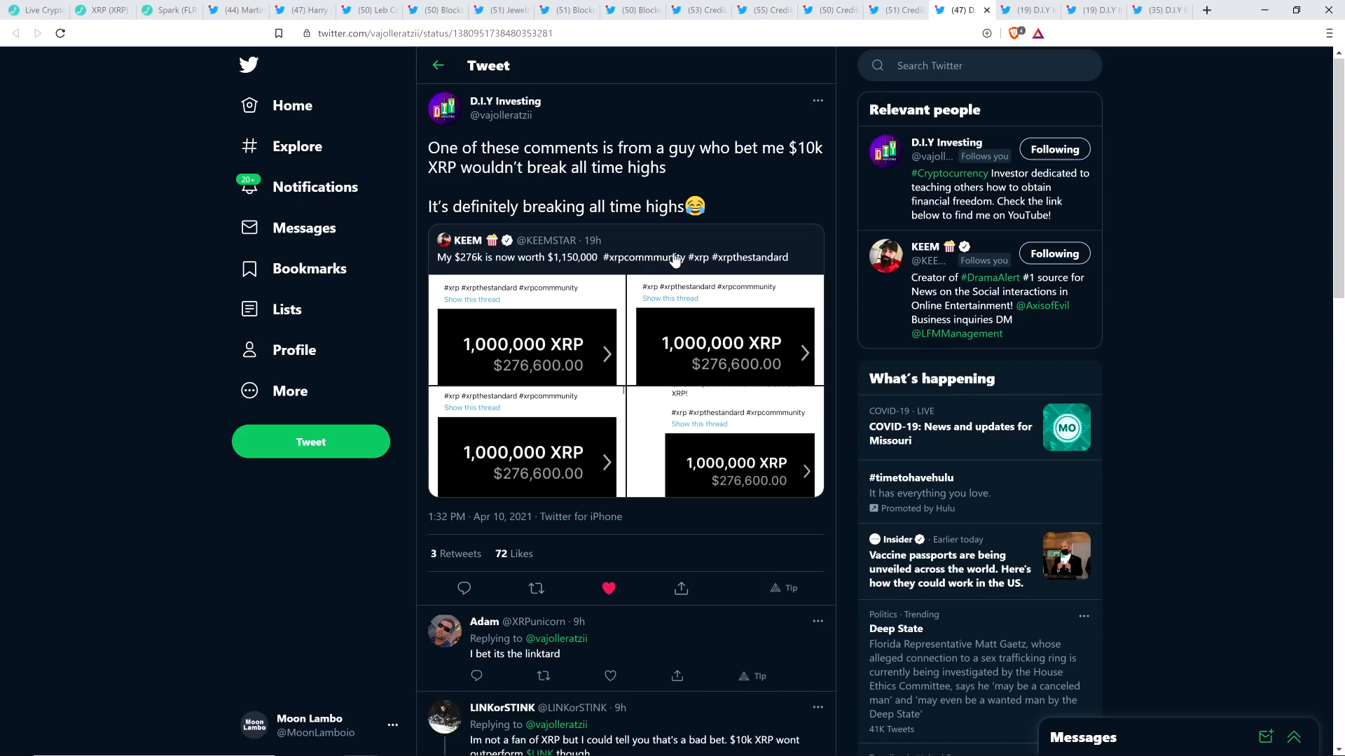
pyautogui.moveTo(660, 251)
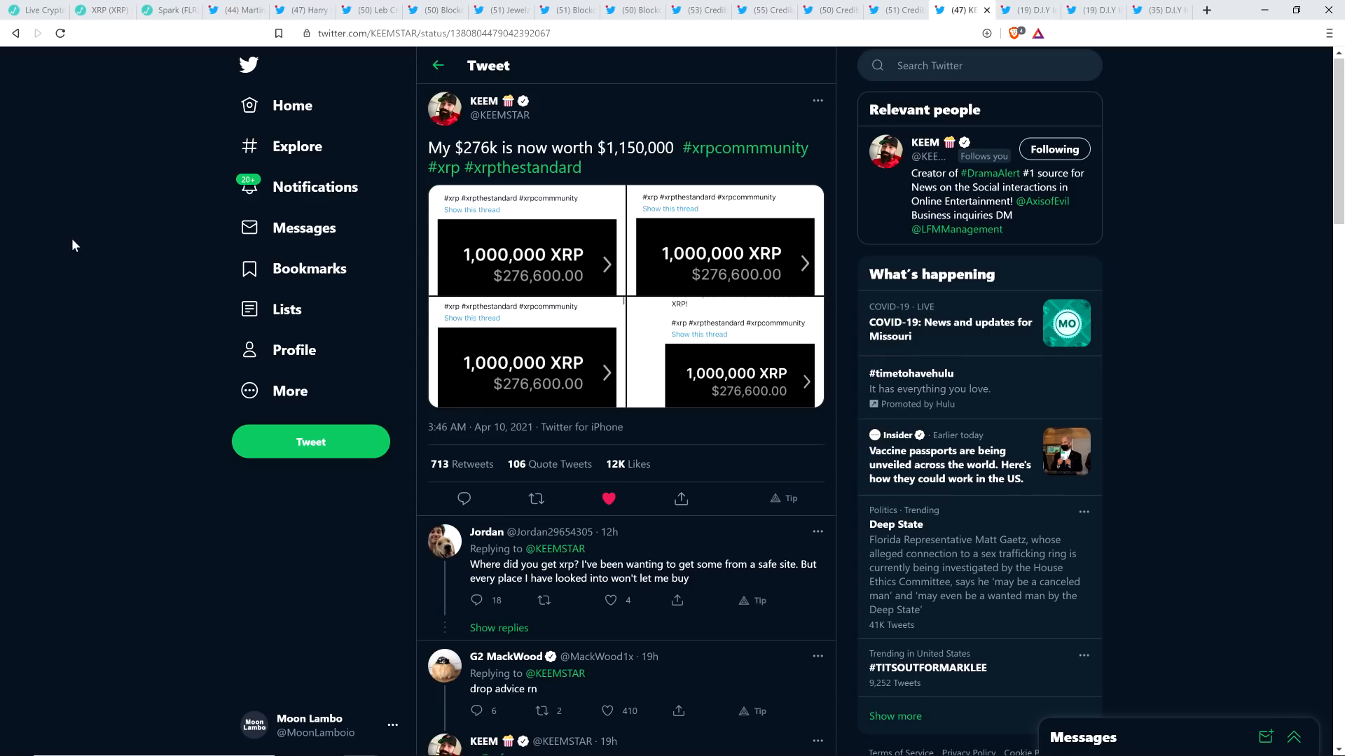
pyautogui.moveTo(77, 255)
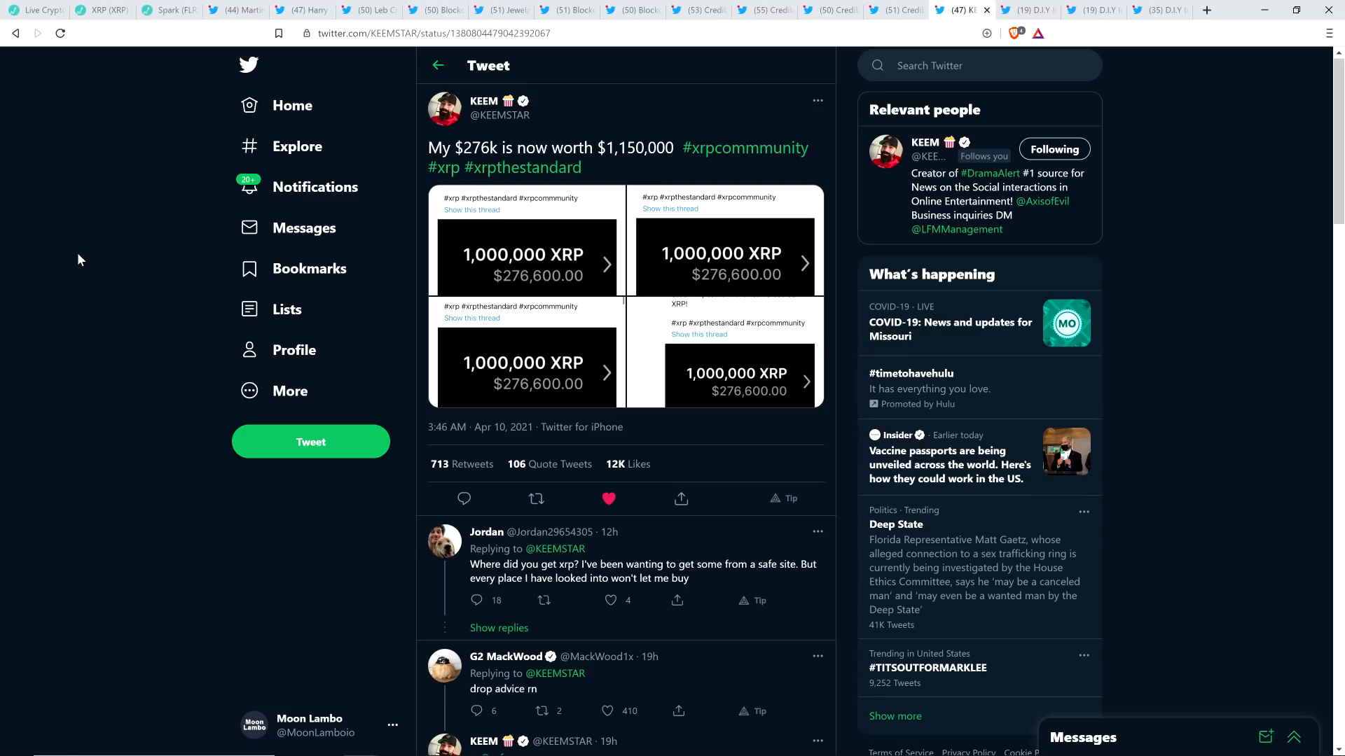
pyautogui.moveTo(75, 219)
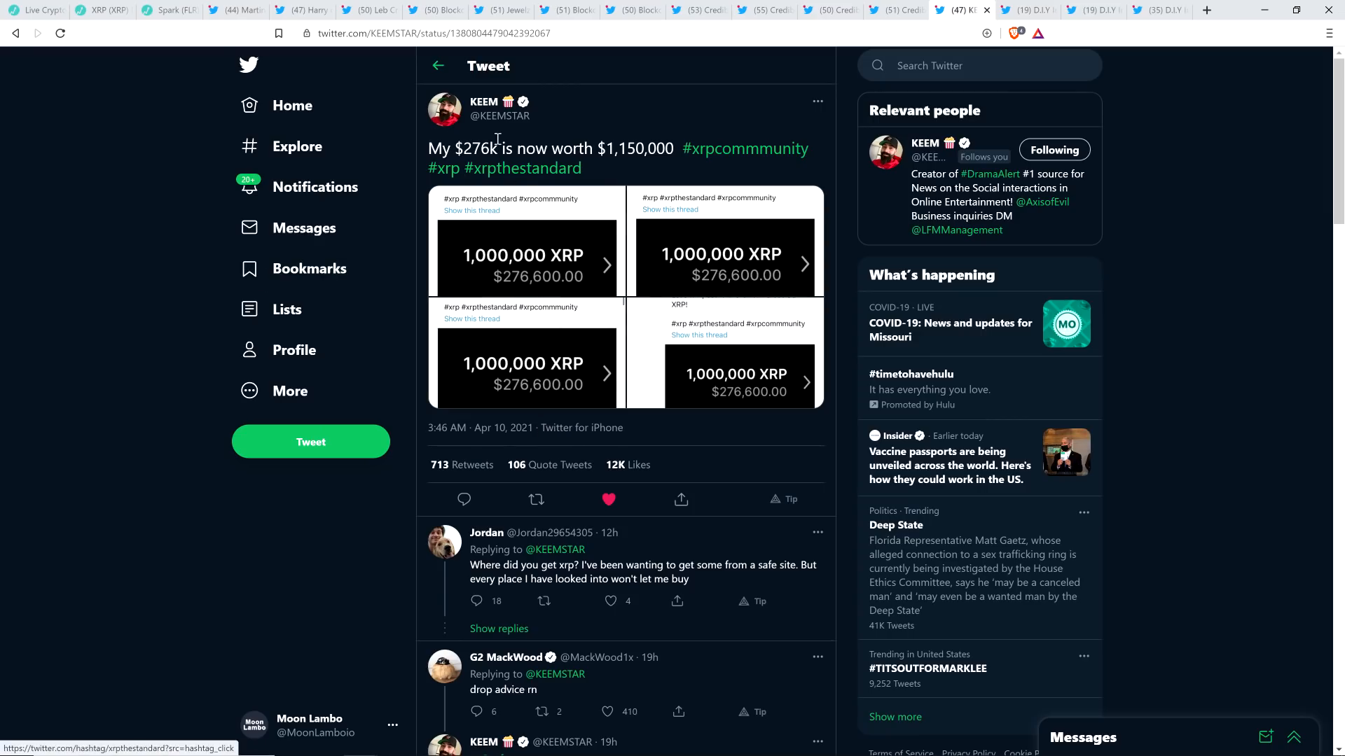
pyautogui.moveTo(123, 123)
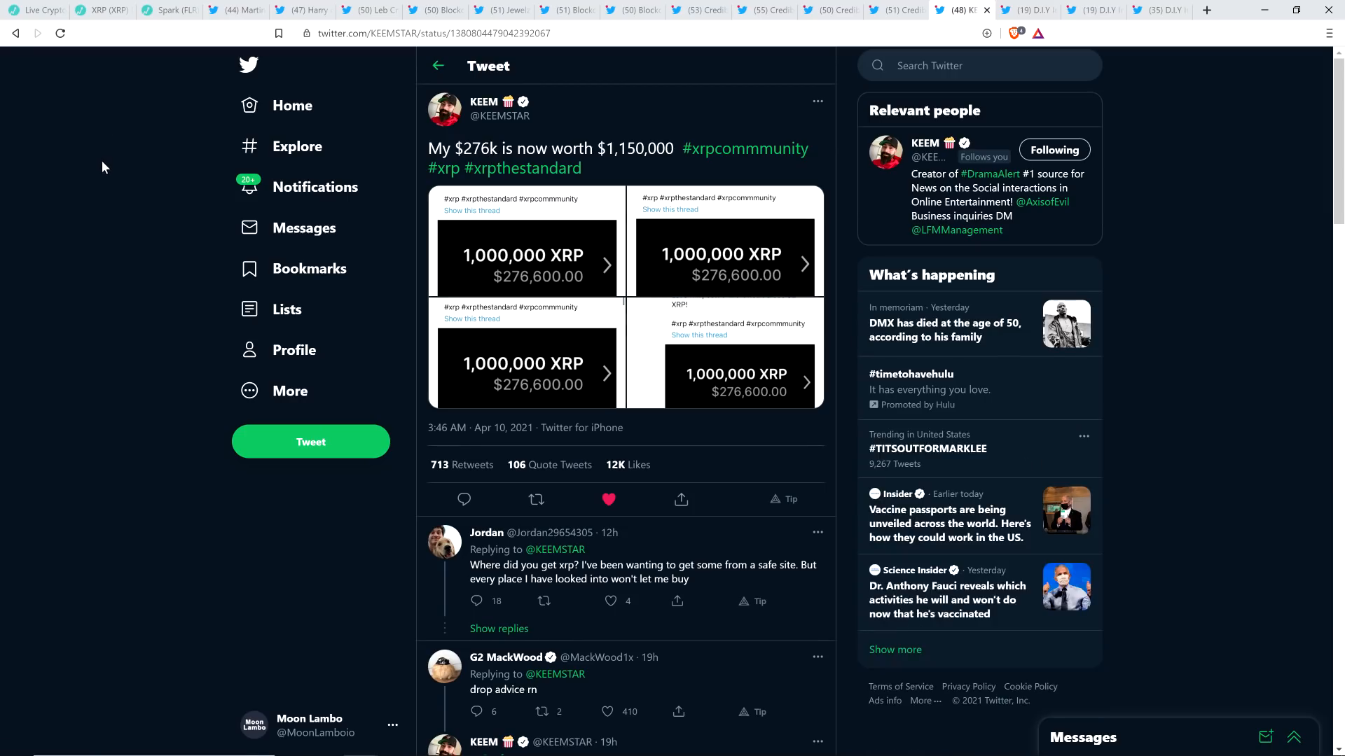
pyautogui.moveTo(111, 181)
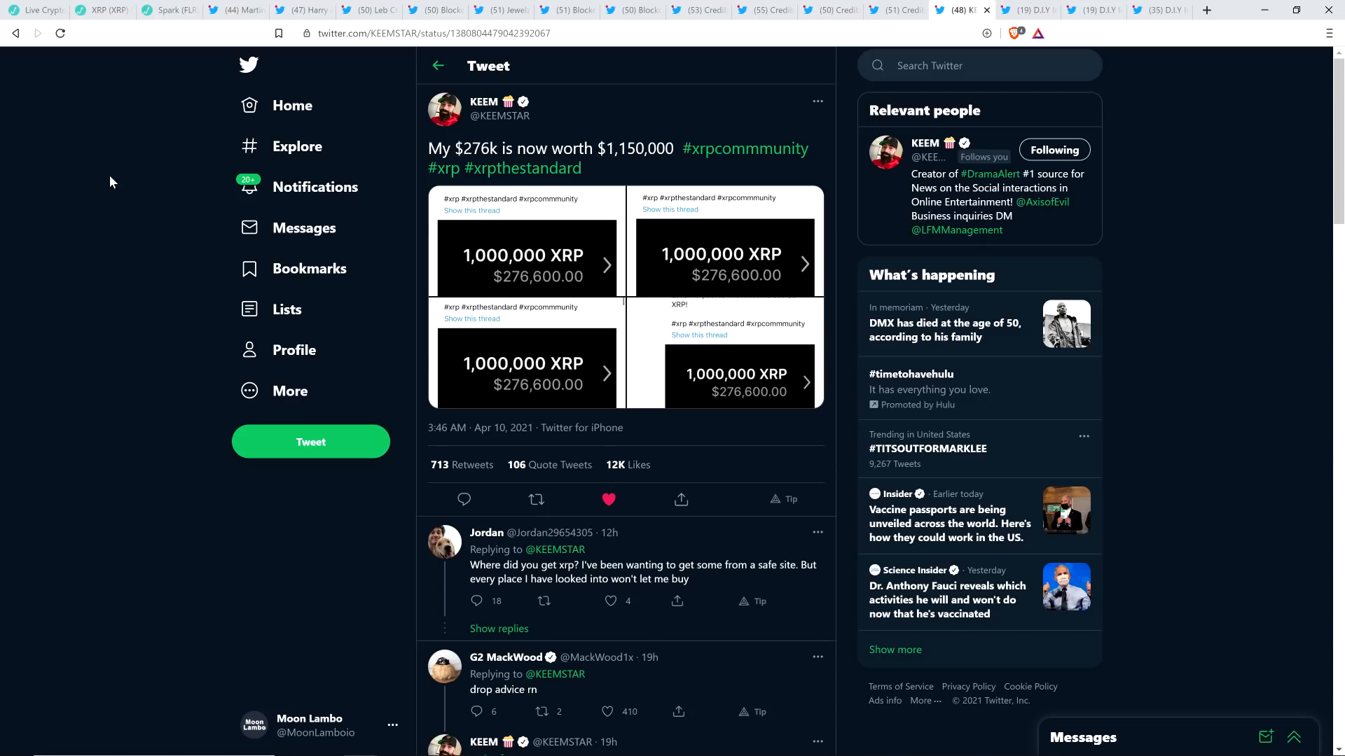
pyautogui.moveTo(127, 185)
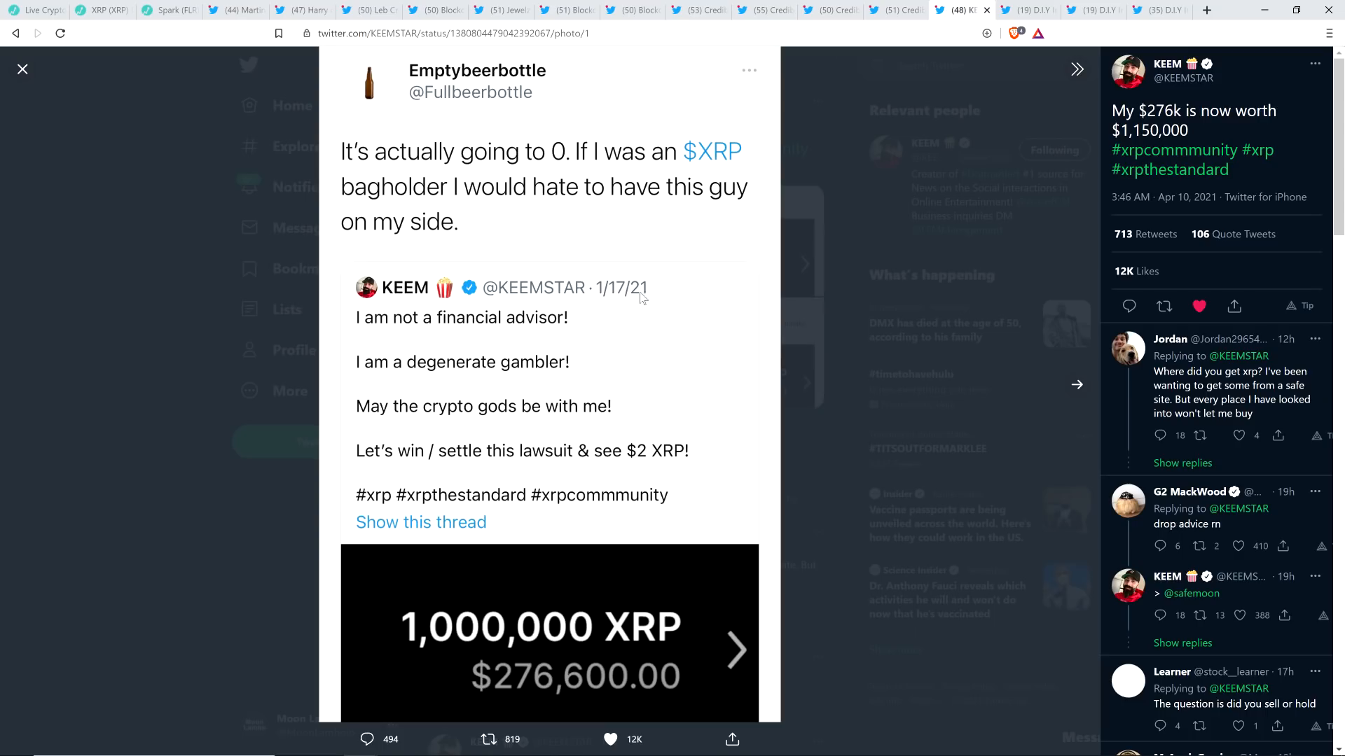
pyautogui.moveTo(647, 297)
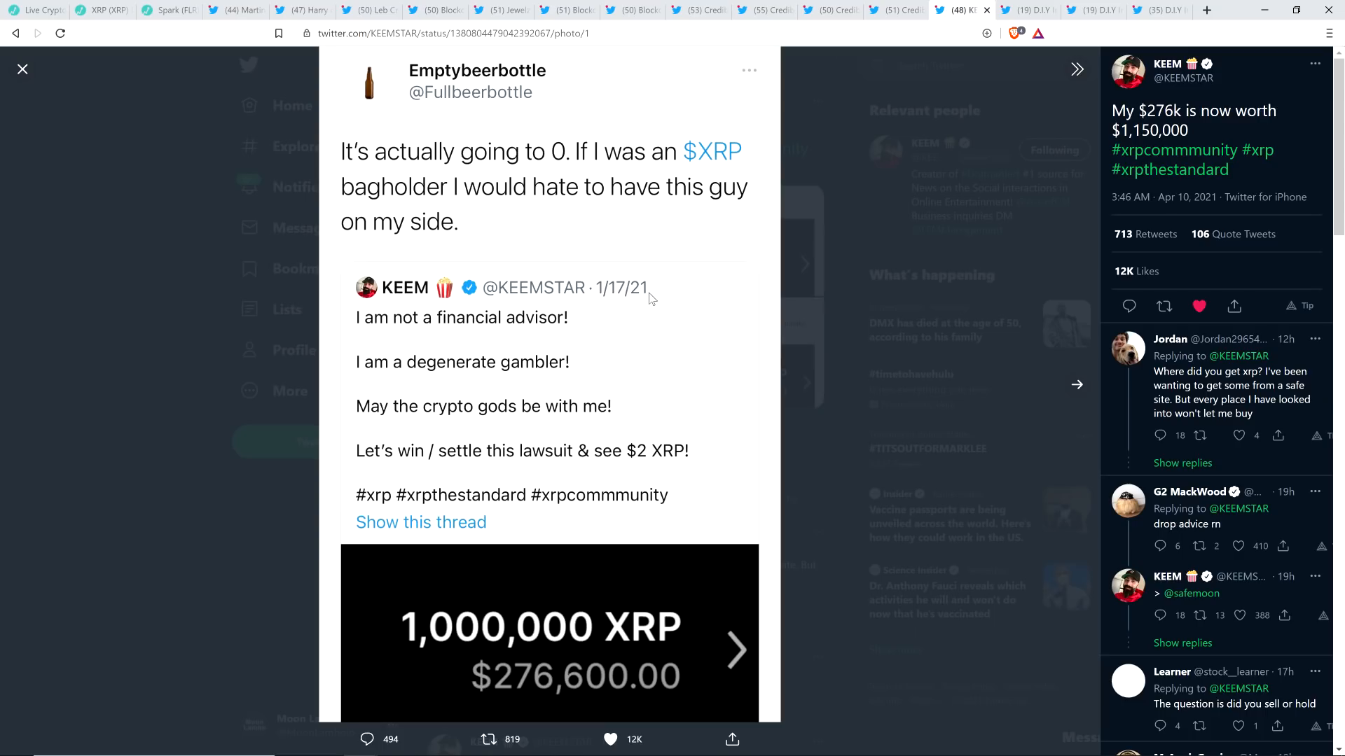
pyautogui.moveTo(84, 305)
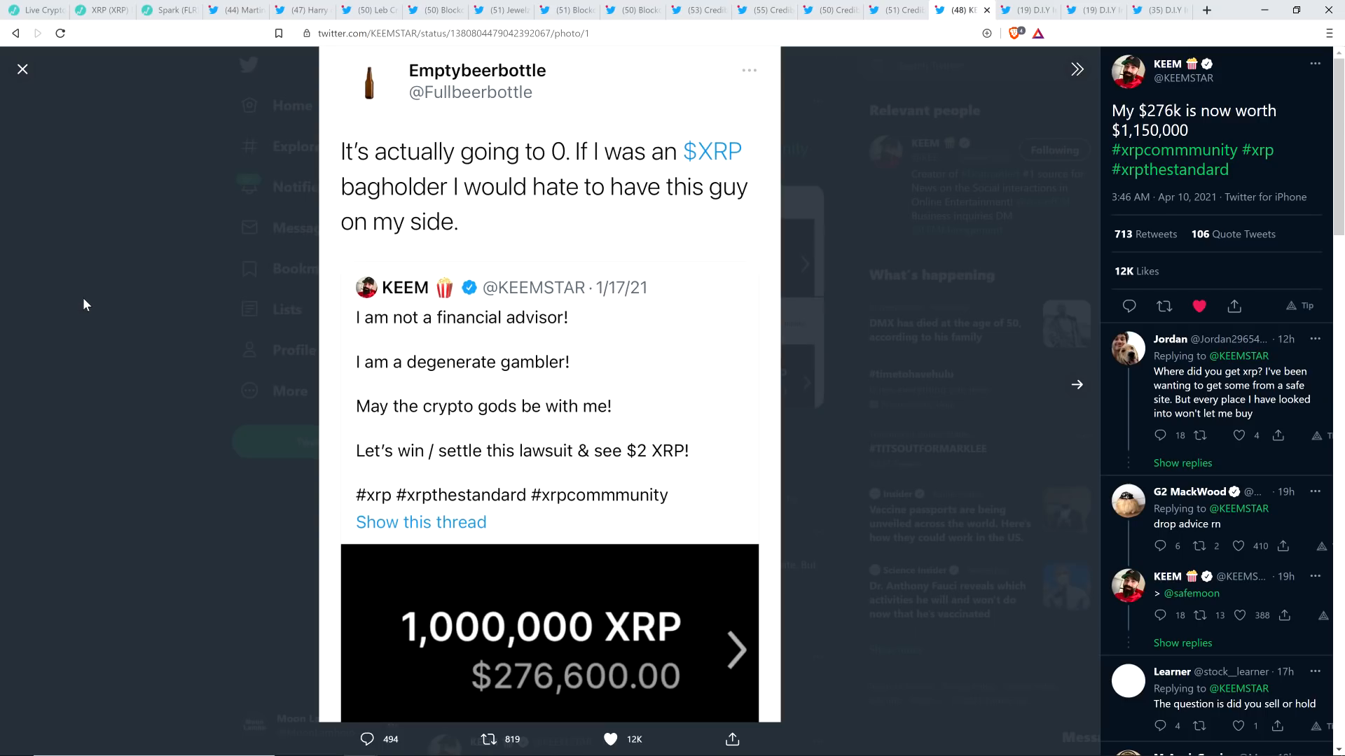
pyautogui.moveTo(502, 362)
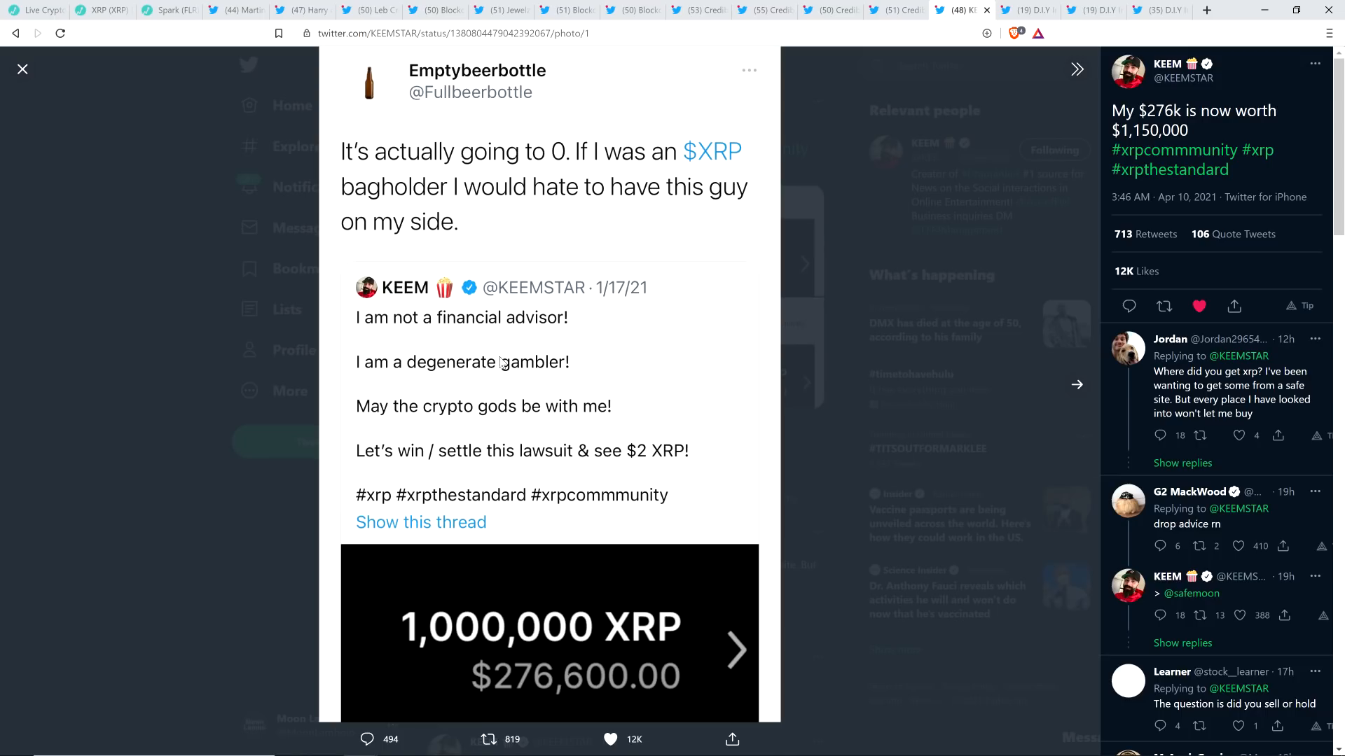
pyautogui.moveTo(486, 406)
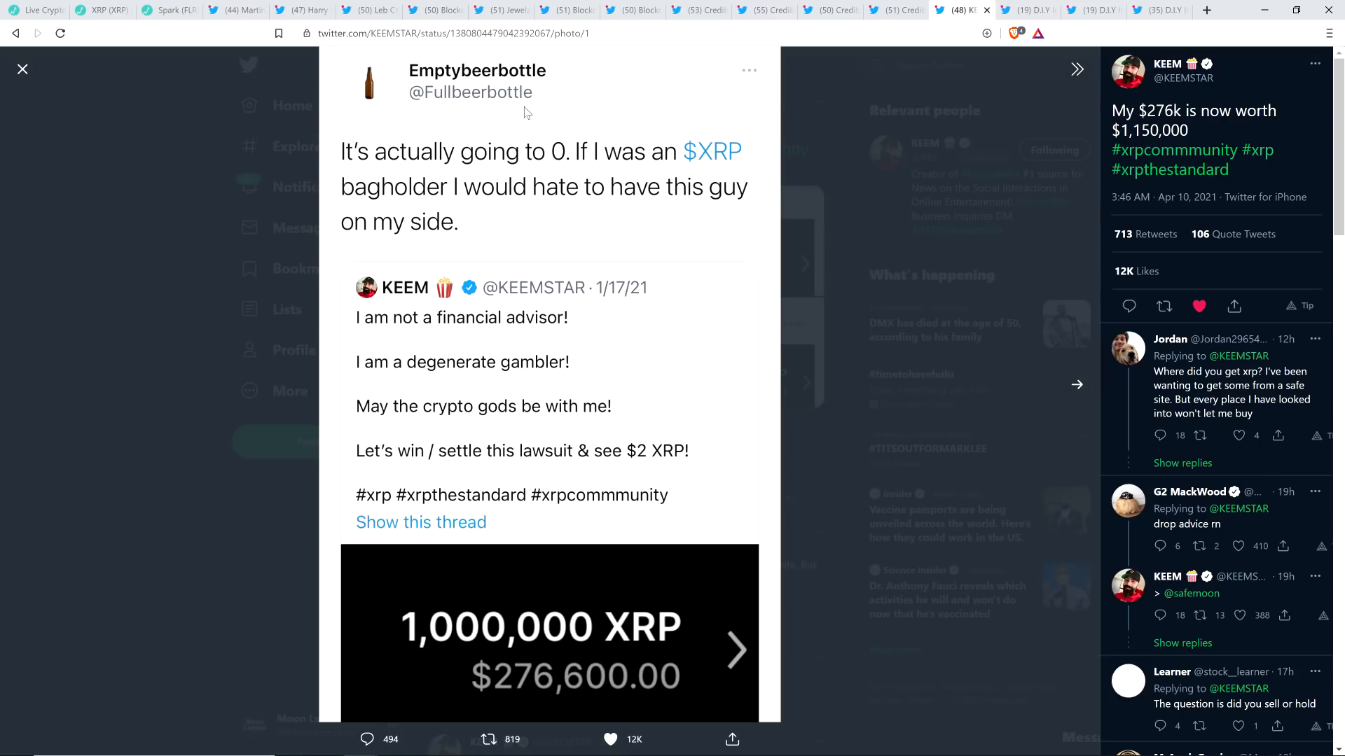
pyautogui.moveTo(511, 211)
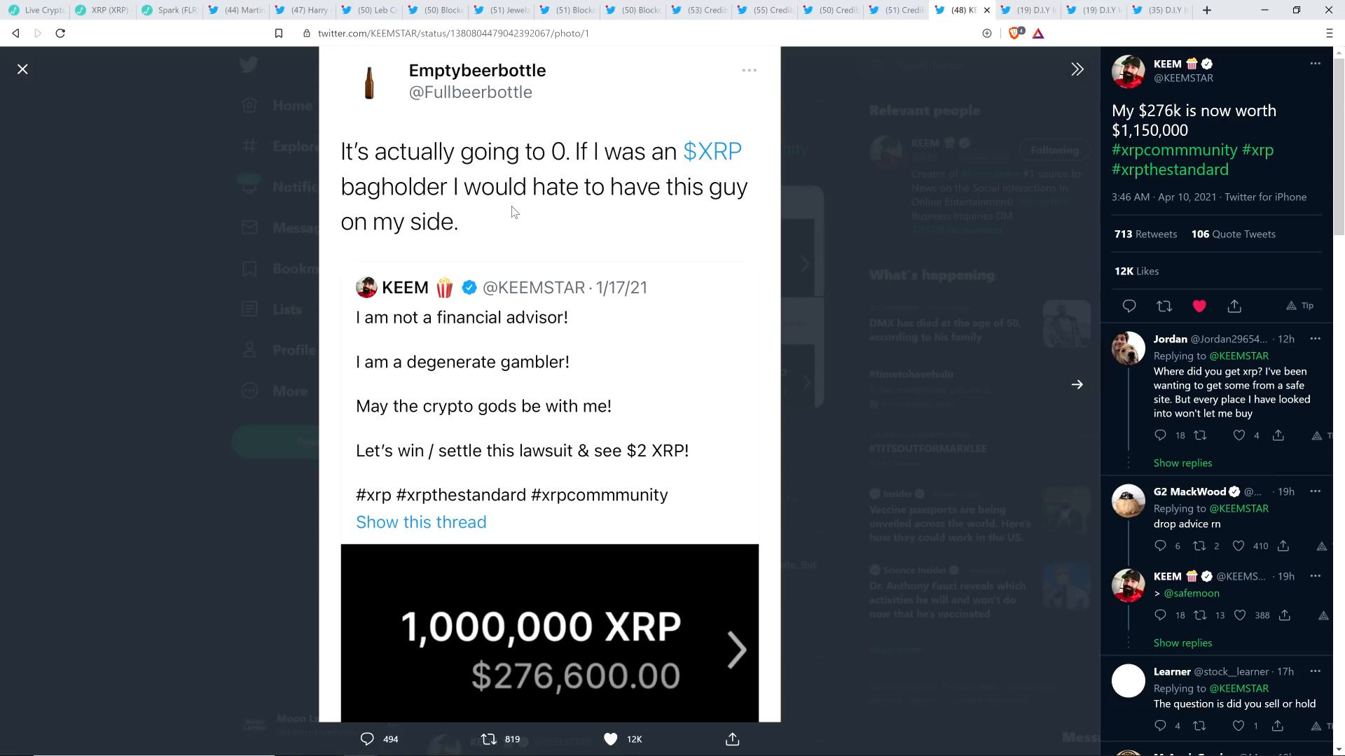
pyautogui.moveTo(411, 199)
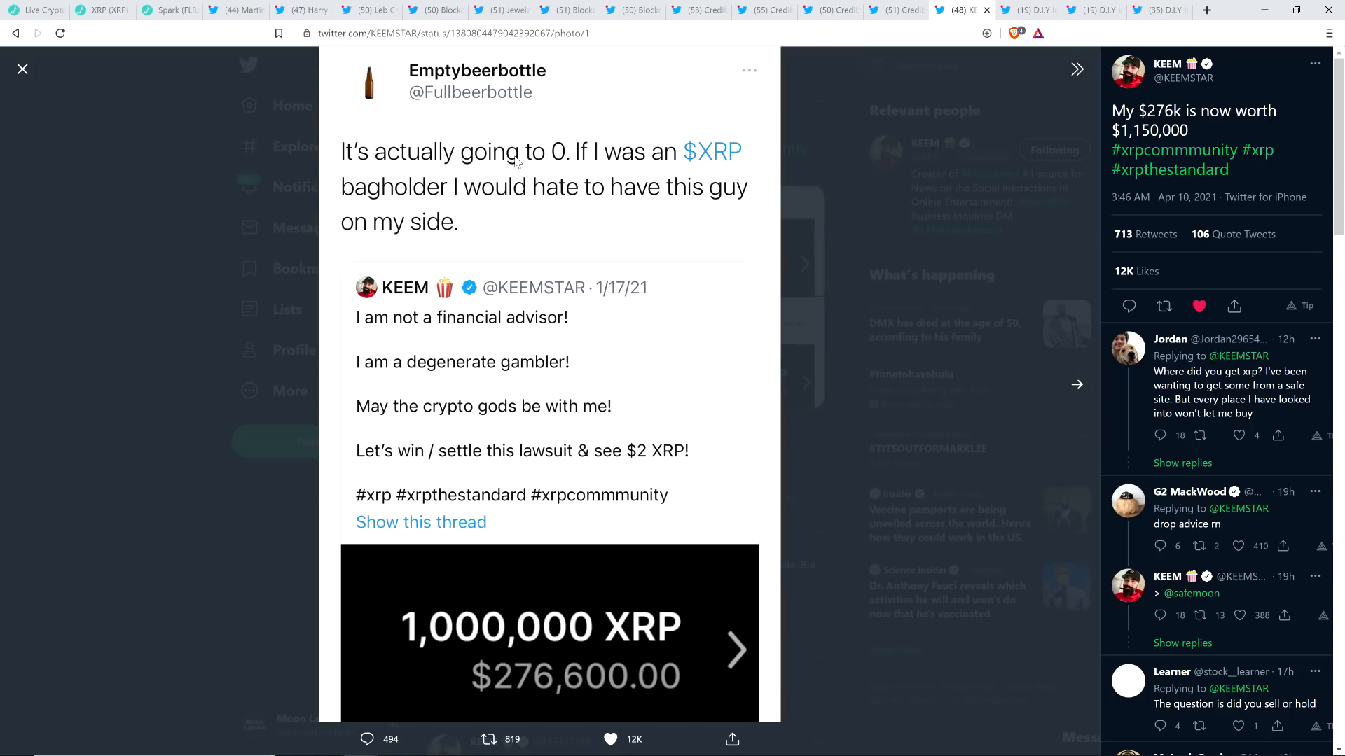
# Advance KEEM's tweet photos to the fourth image, High on 33's 'dont buy ripple' quote.
pyautogui.click(735, 650)
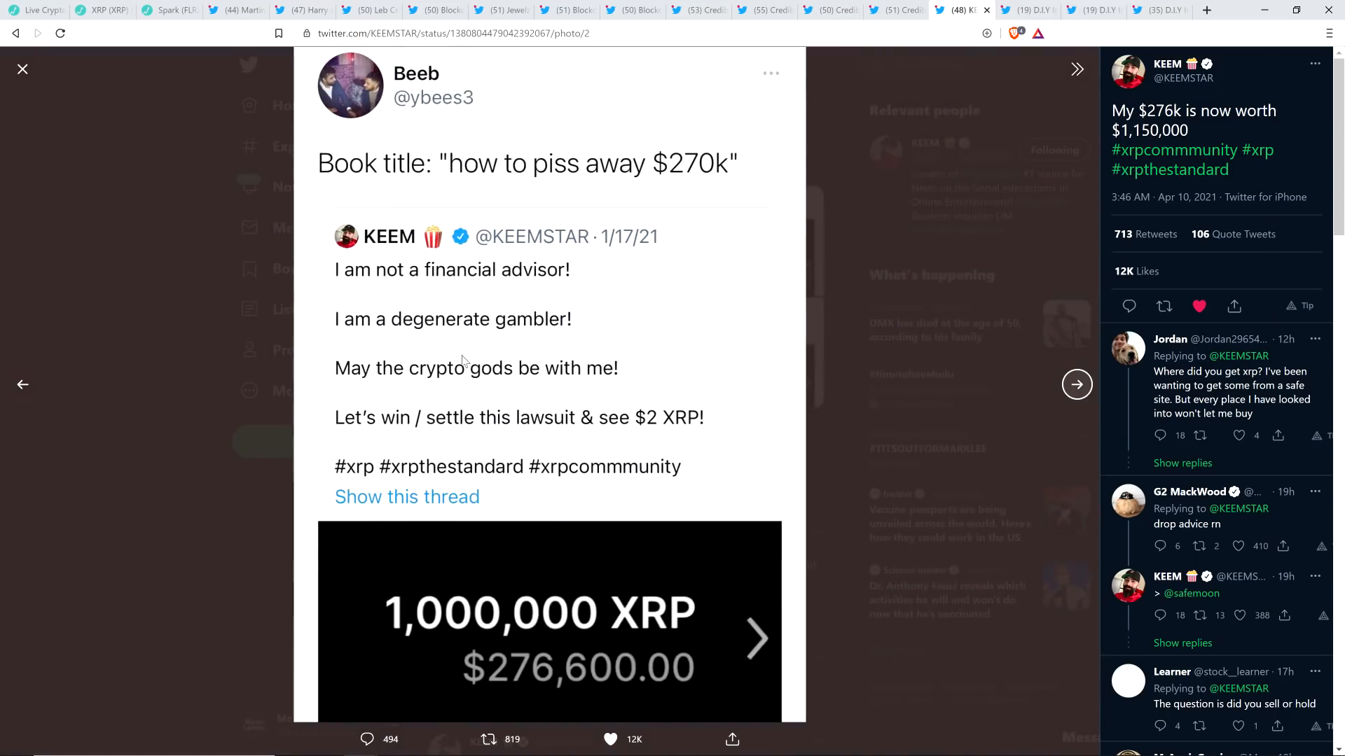
pyautogui.moveTo(372, 157)
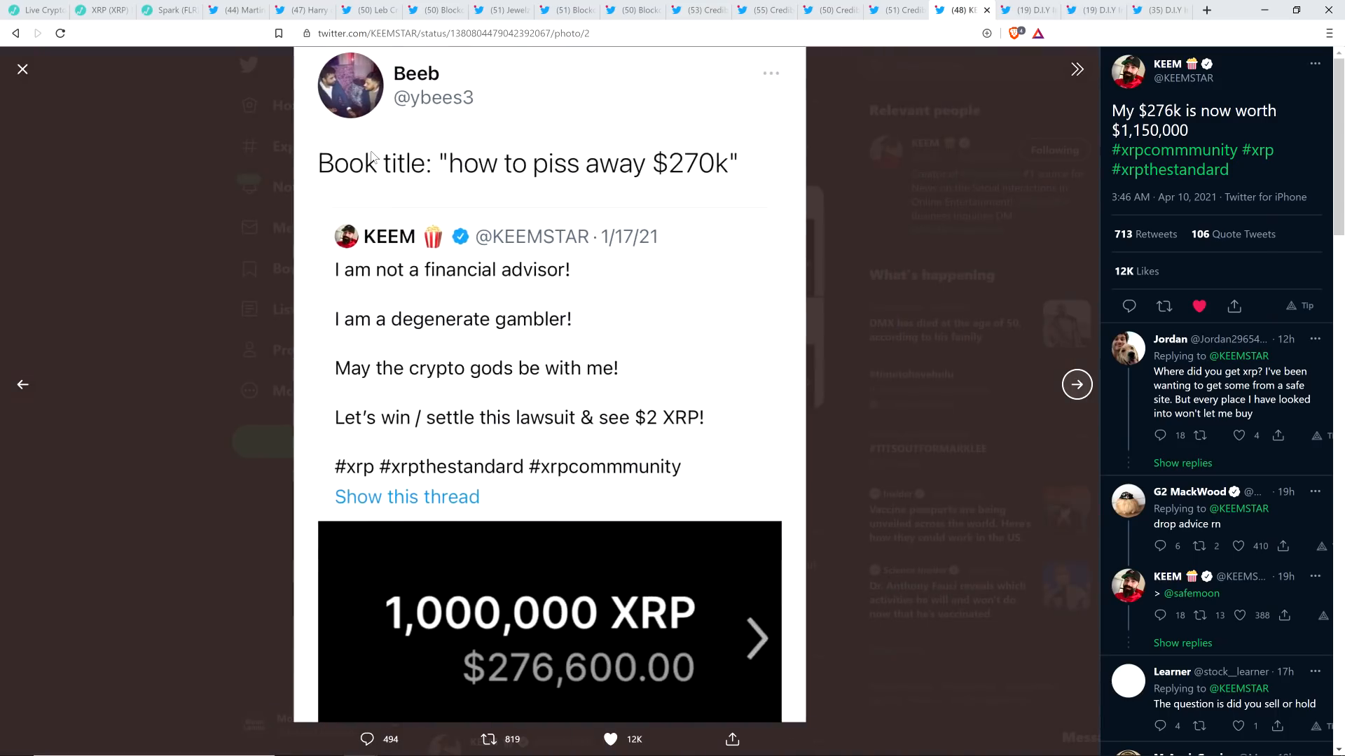
pyautogui.moveTo(535, 405)
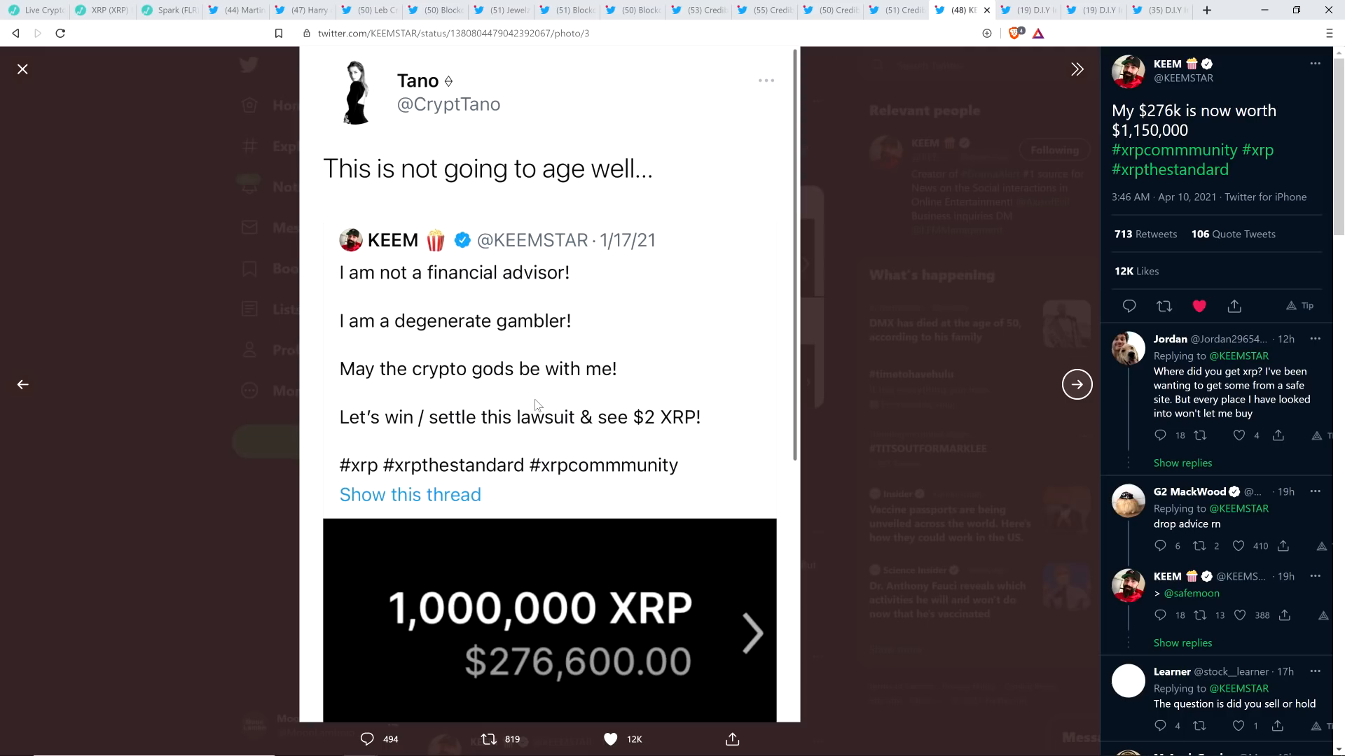
pyautogui.click(1076, 385)
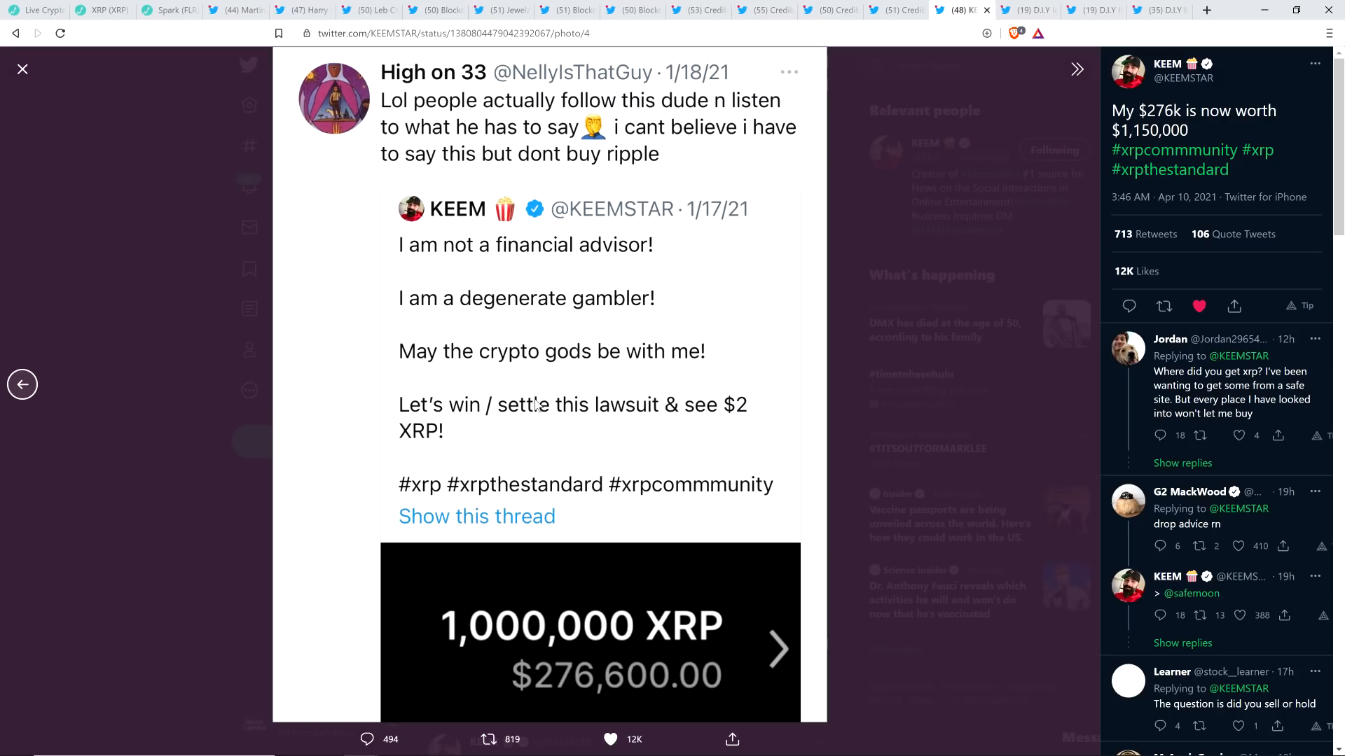
pyautogui.moveTo(532, 294)
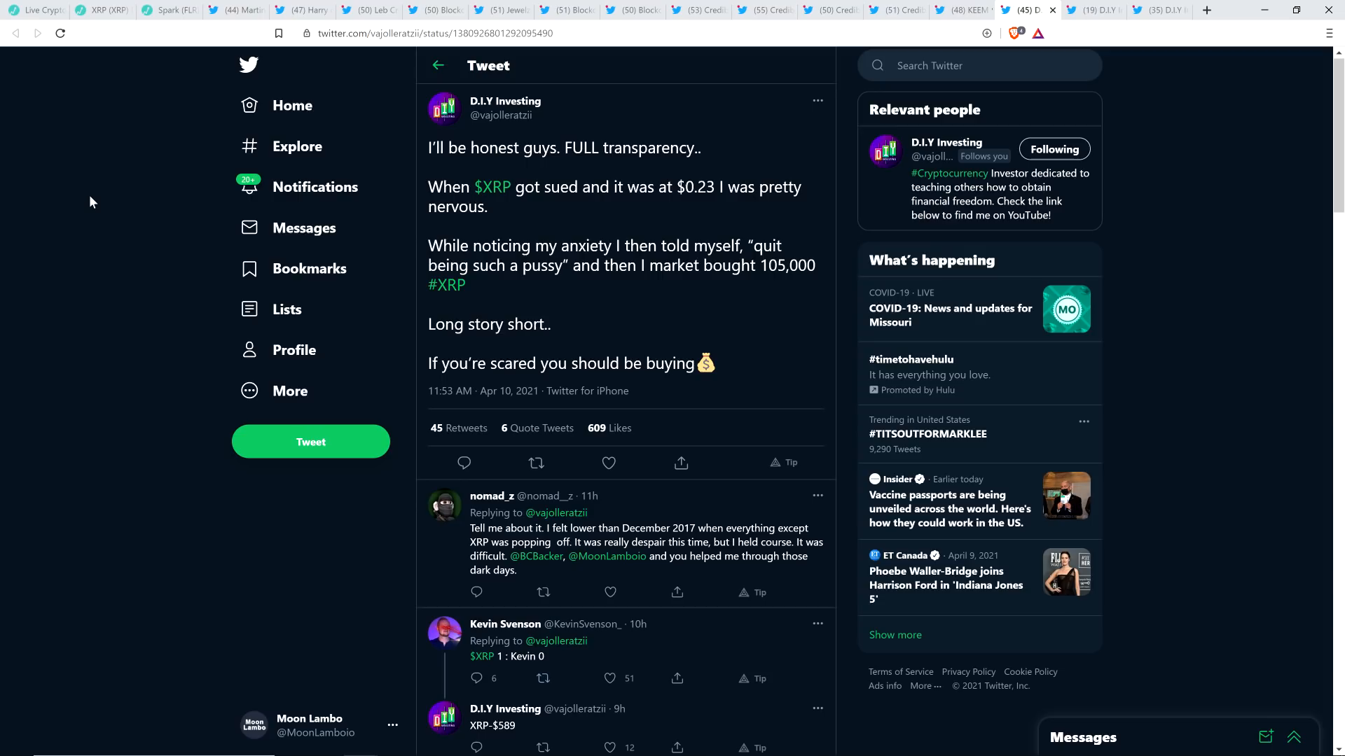
# Bring up D.I.Y Investing's 'FULL transparency' post on market buying 105,000 XRP.
pyautogui.click(608, 462)
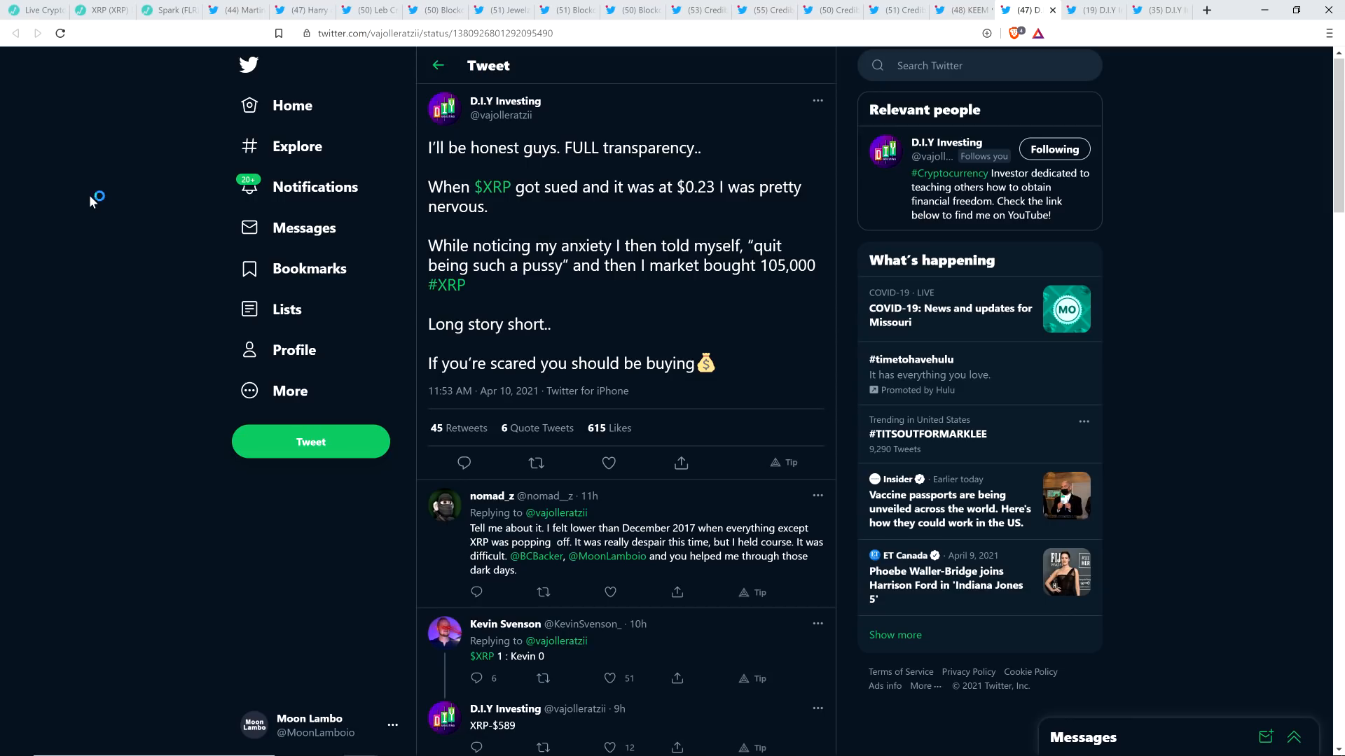
pyautogui.moveTo(93, 202)
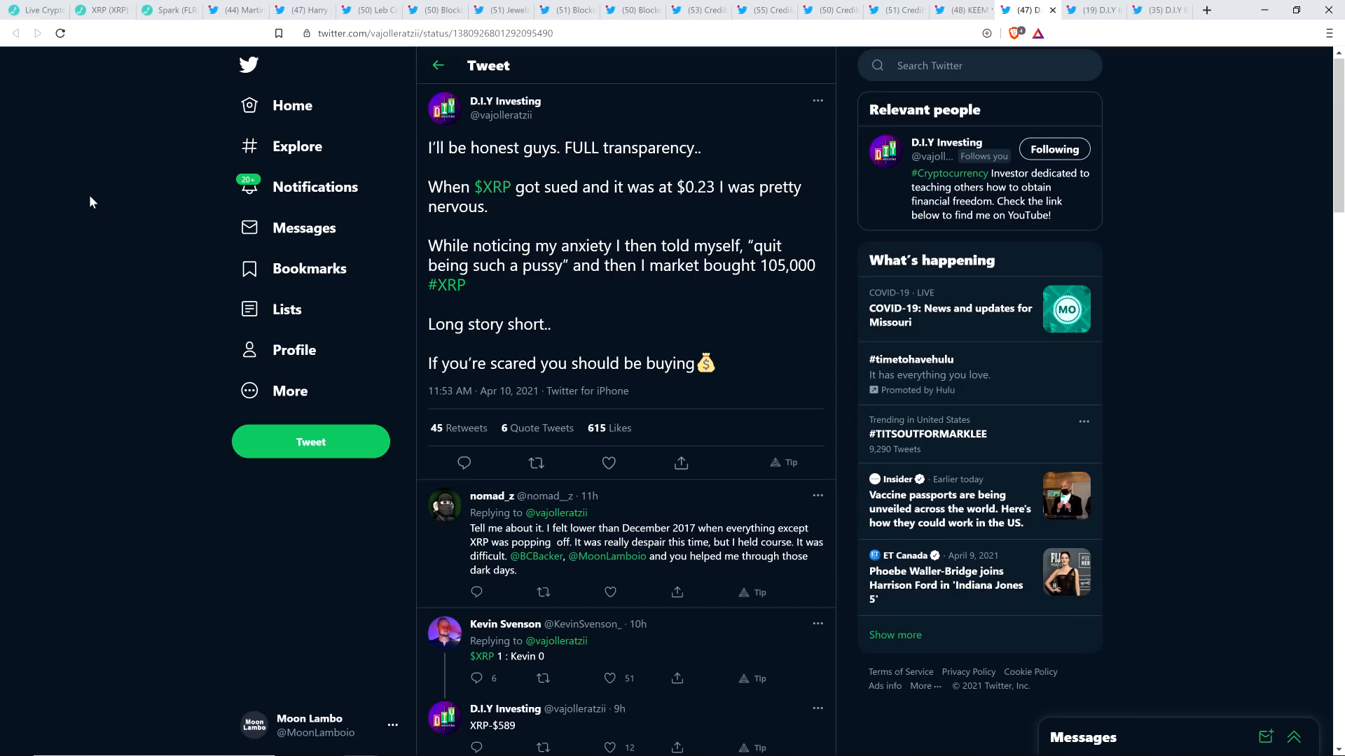